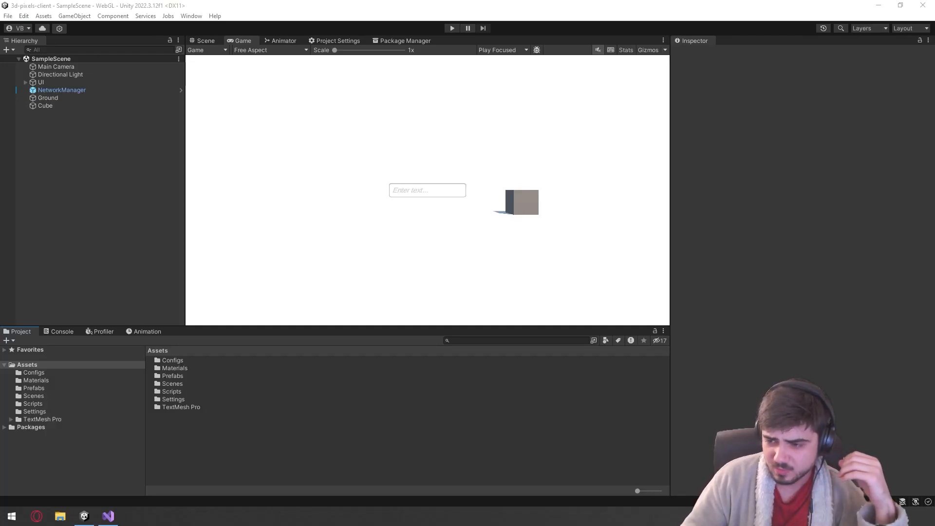
mouse_move(820, 376)
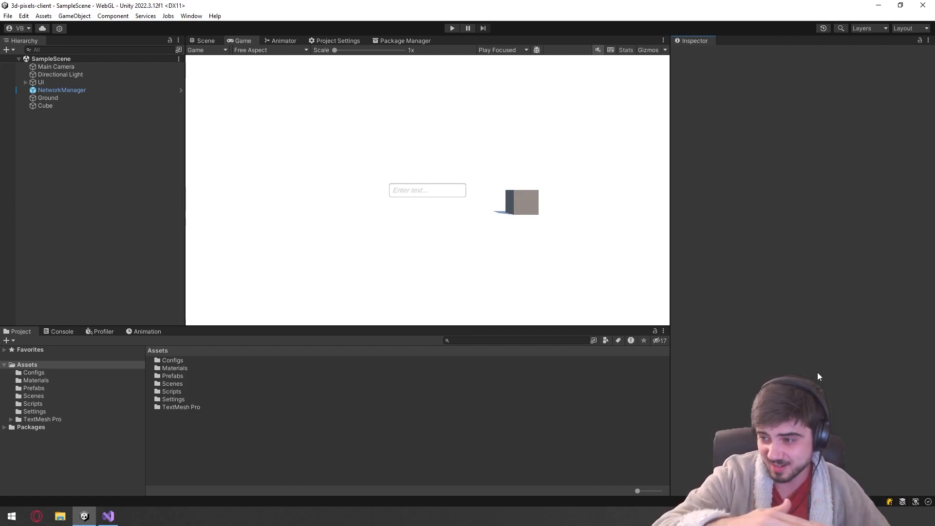
mouse_move(348, 379)
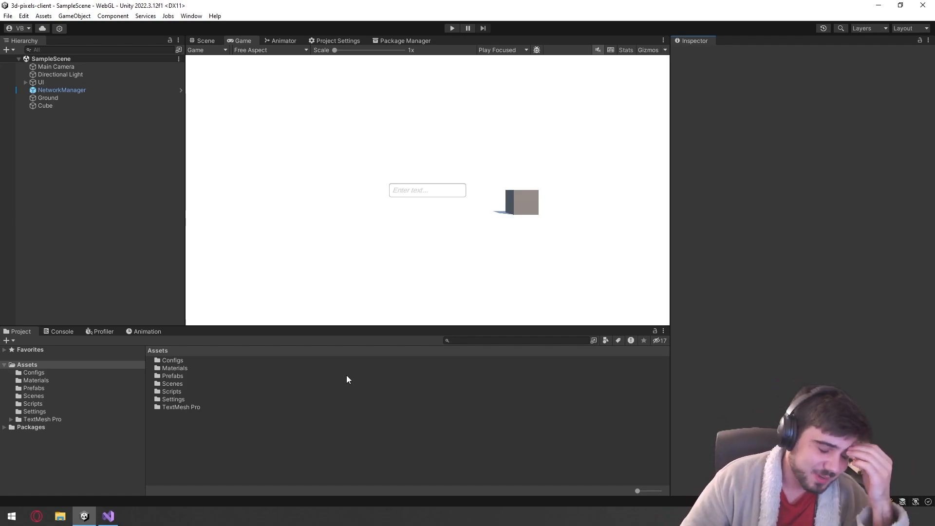
mouse_move(353, 379)
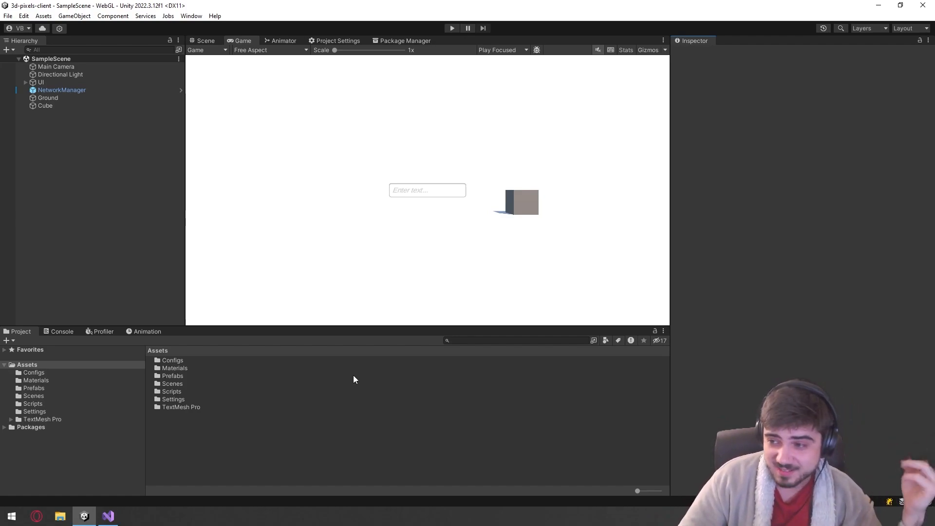
- Search 'unity package manager' in the browser and maximise the window
click(108, 516)
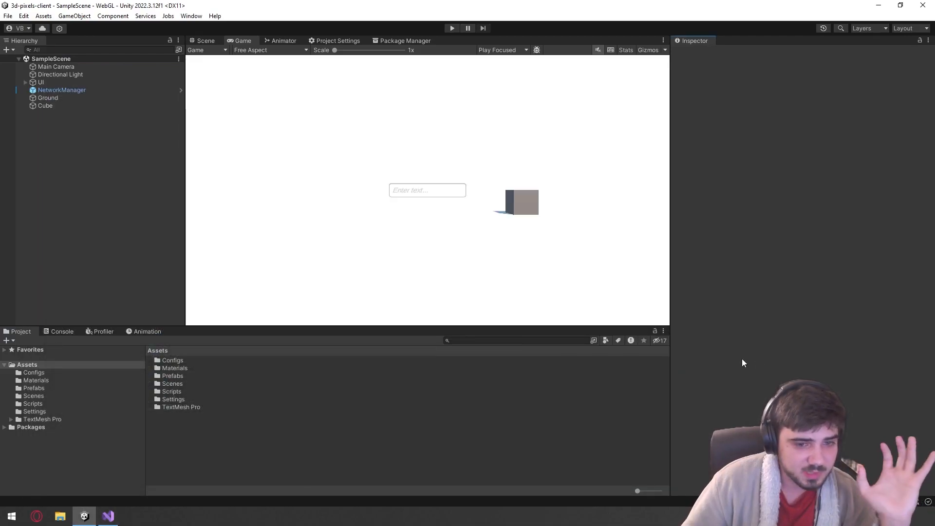
mouse_move(739, 299)
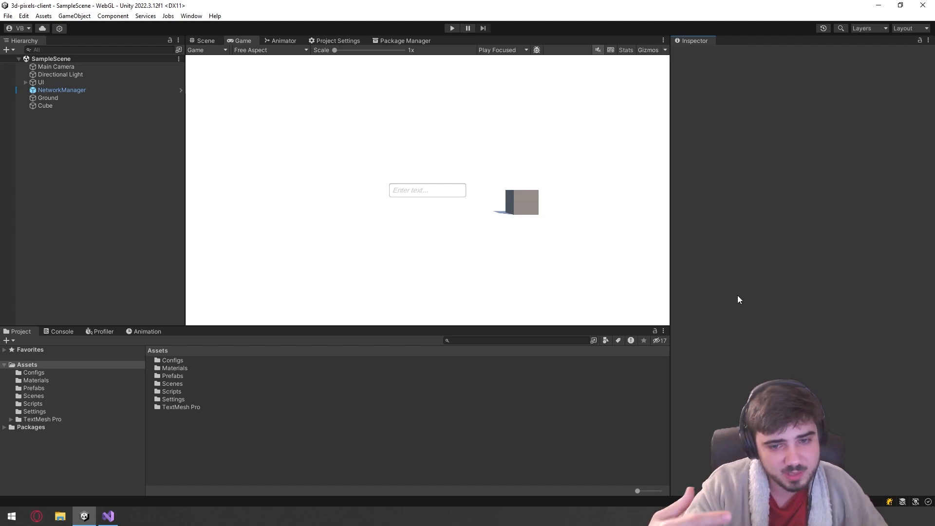
mouse_move(742, 289)
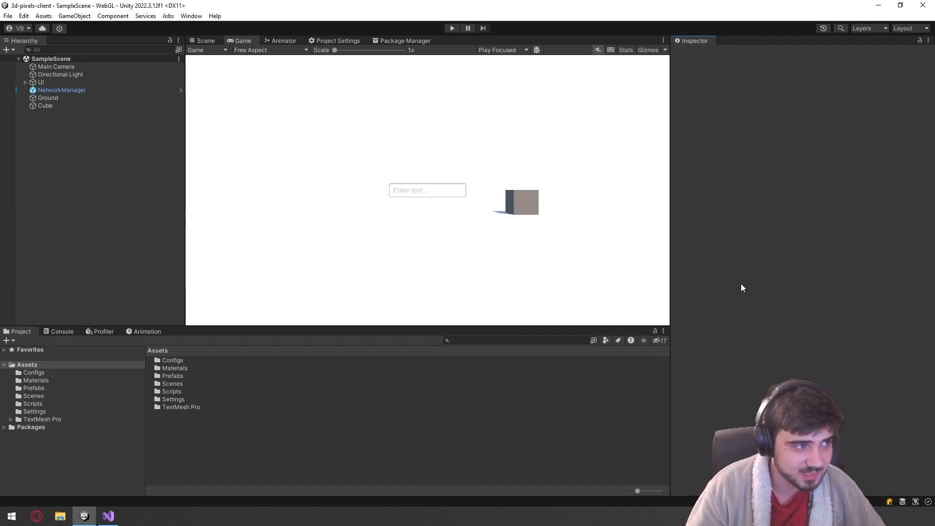
mouse_move(748, 279)
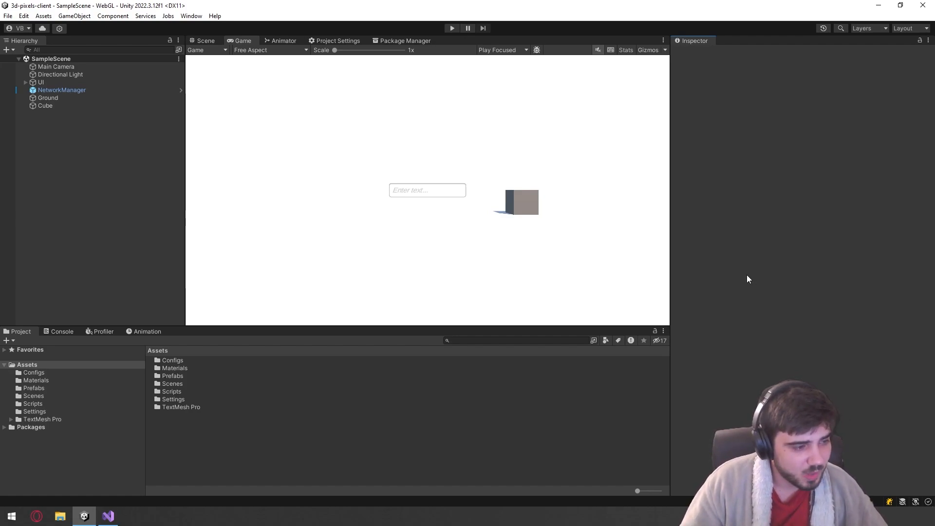
mouse_move(24, 442)
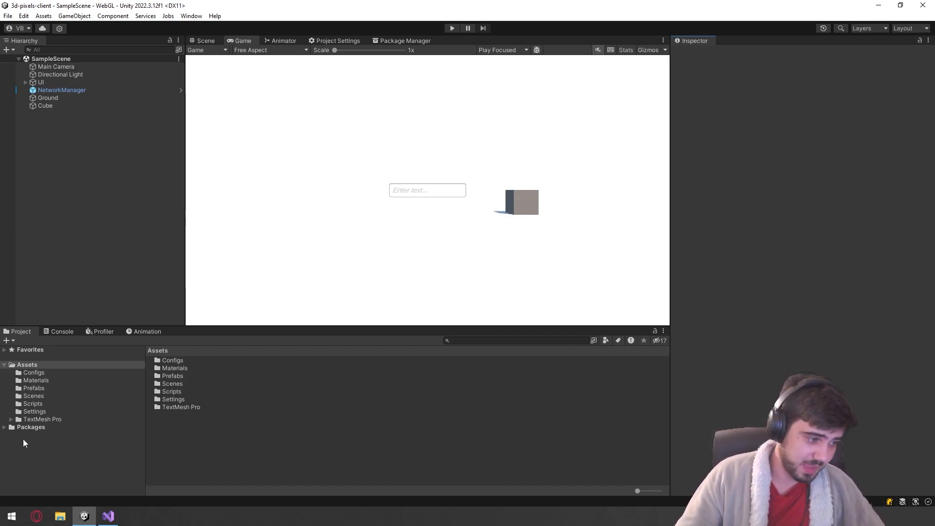
click(30, 427)
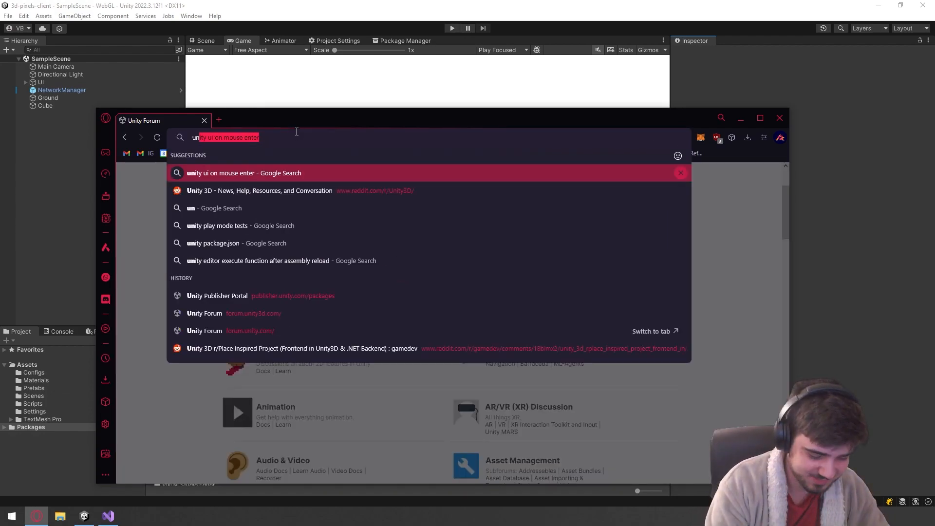
text(unity package manage)
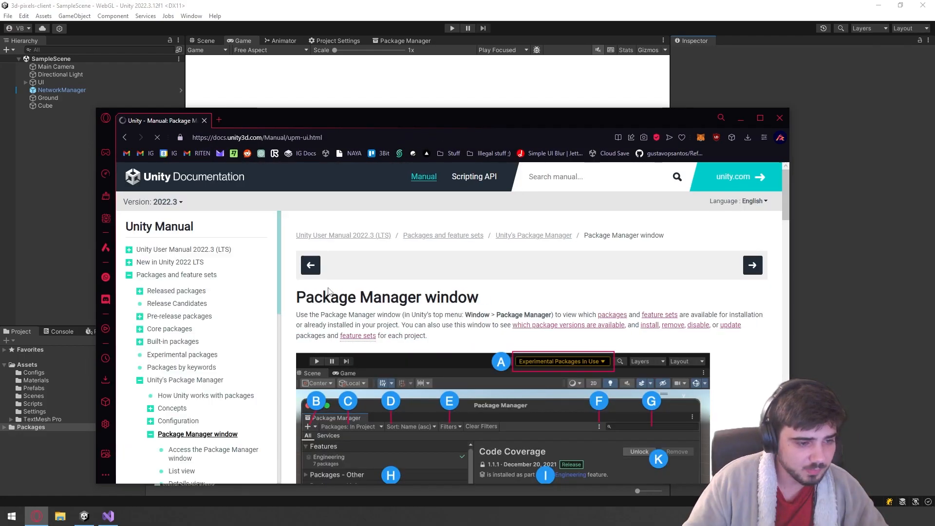
click(760, 117)
text(local)
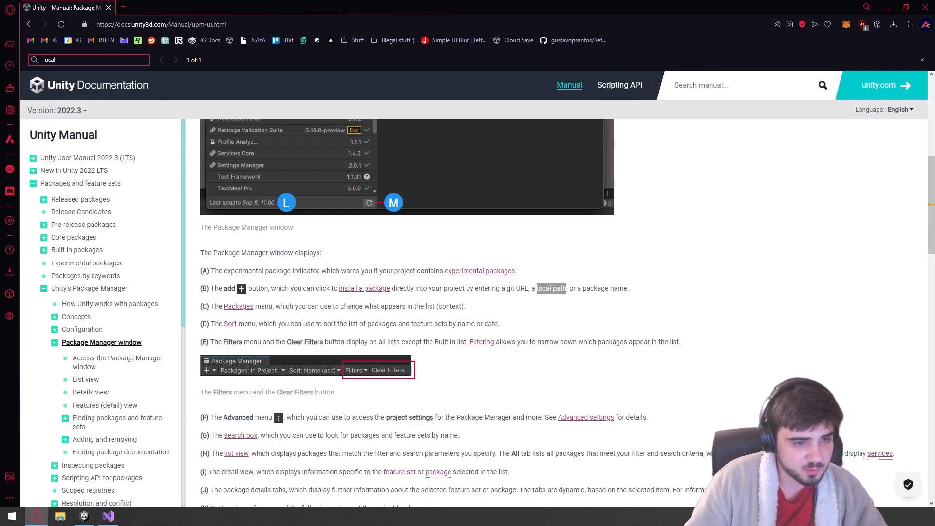
- Navigate to Adding and removing > Install a package from a local folder and skim it
click(105, 439)
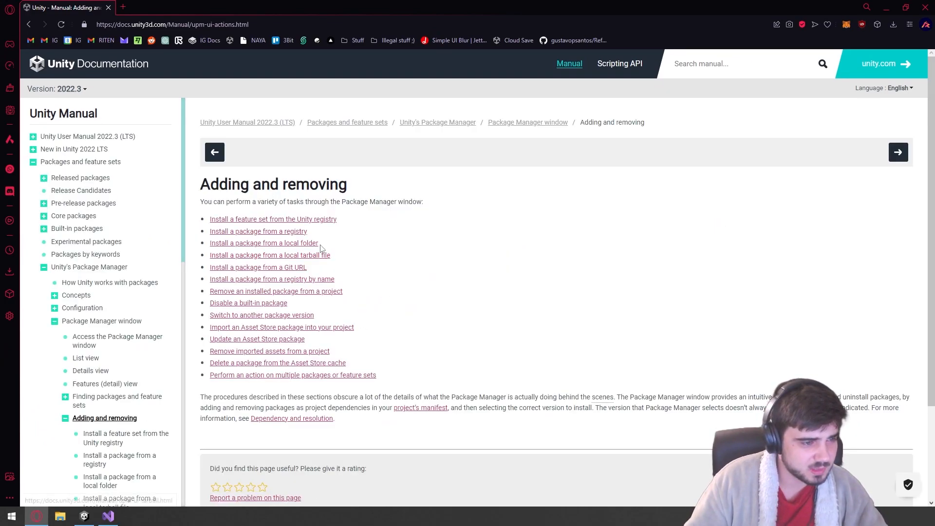
click(264, 243)
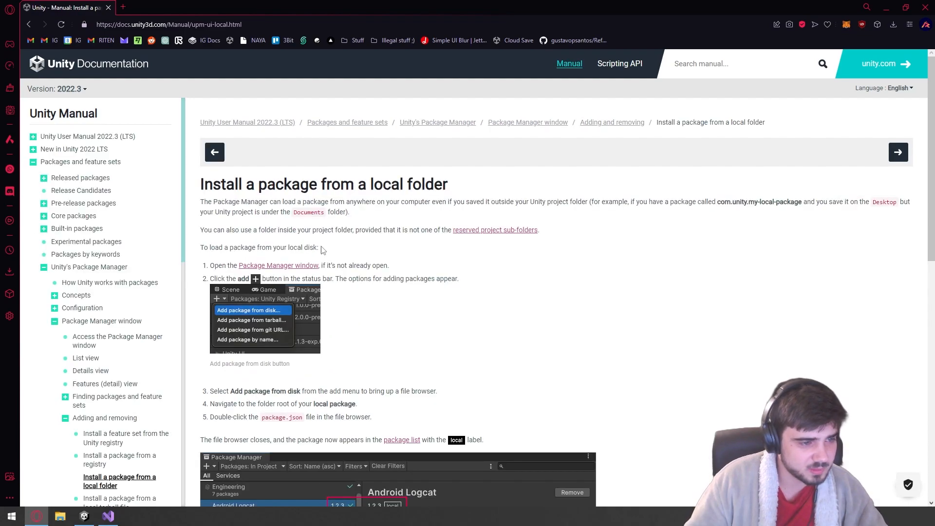
scroll(down, 3)
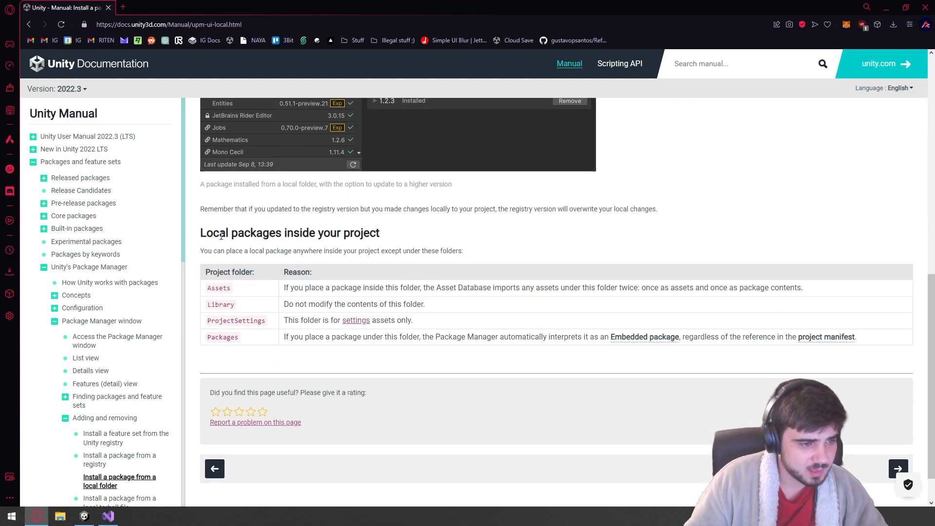
scroll(up, 3)
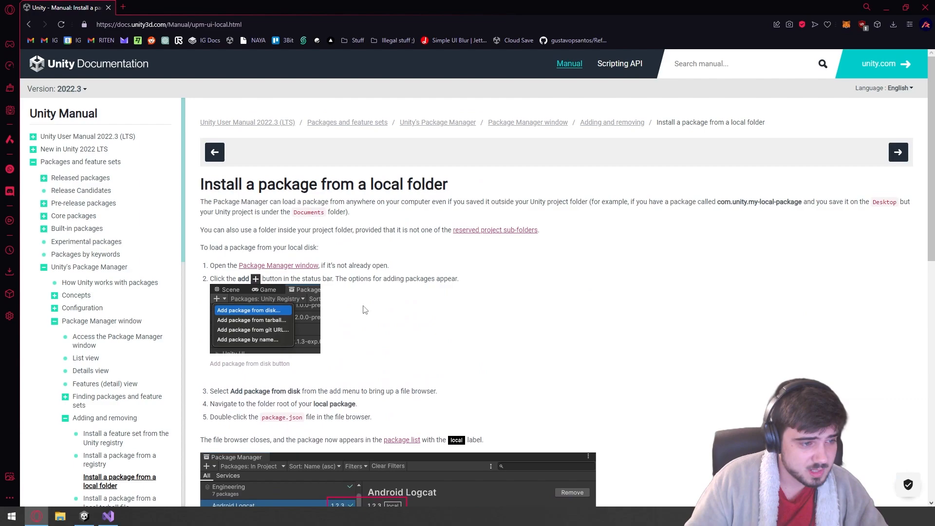
- In Unity's Package Manager choose Add package from disk, then cancel the file dialog
click(84, 516)
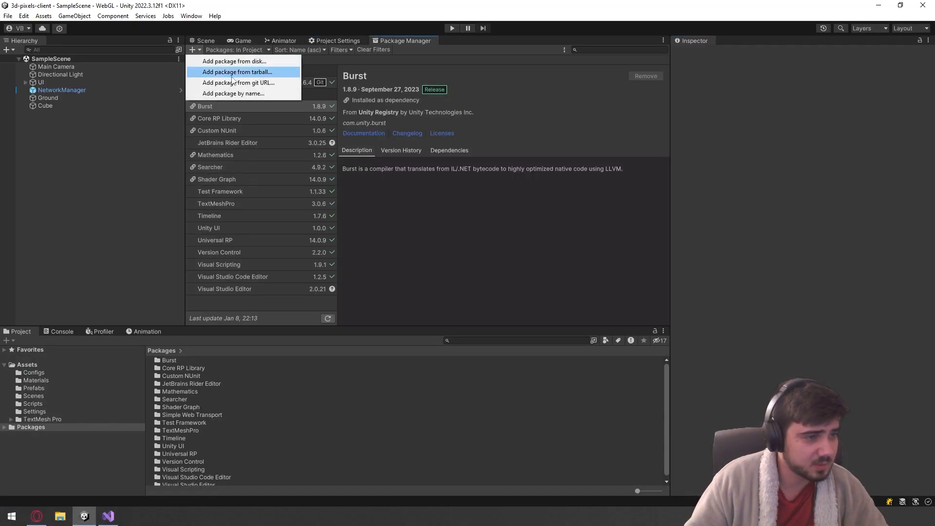
mouse_move(233, 61)
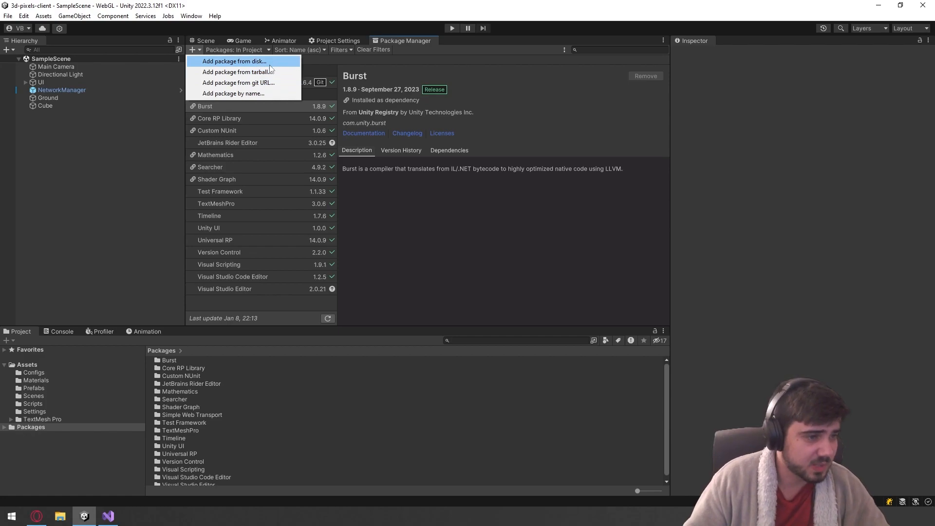
click(234, 60)
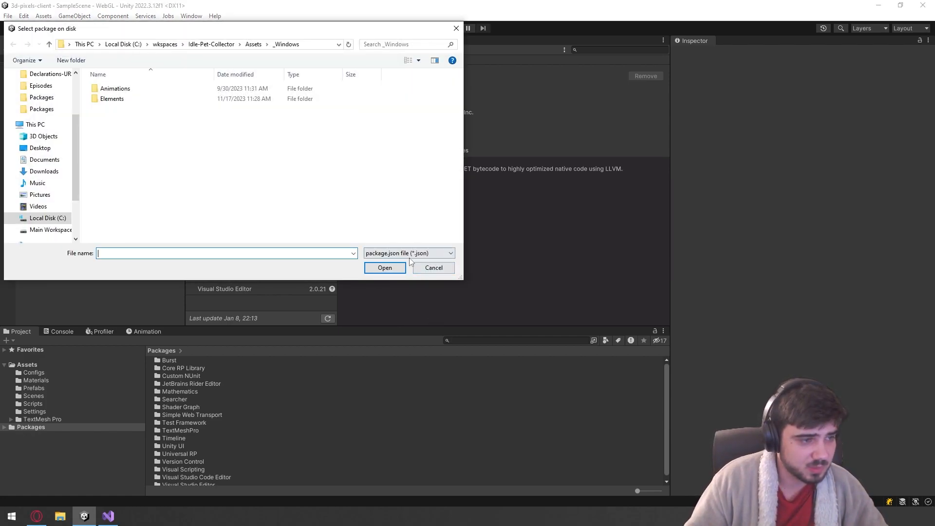
click(432, 267)
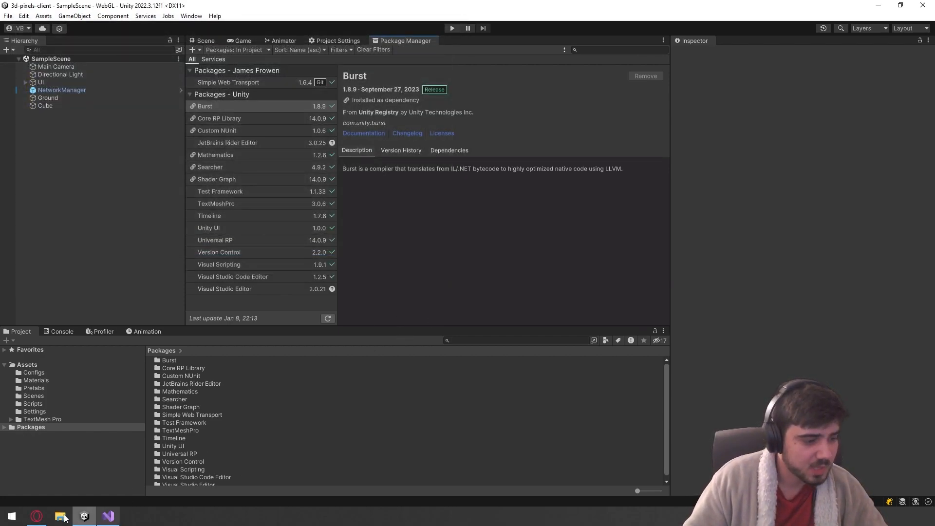
click(108, 516)
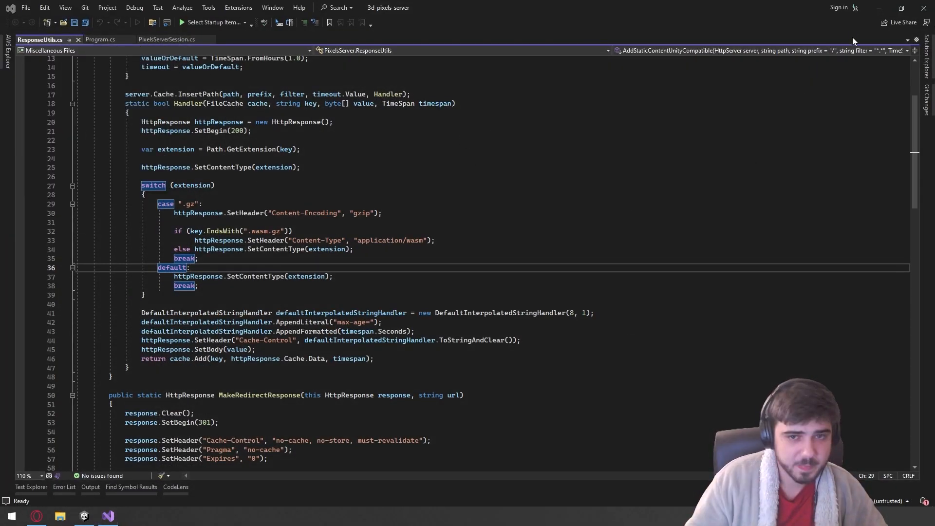
- Create a new folder named Shared inside 3d-pixels-server
click(60, 516)
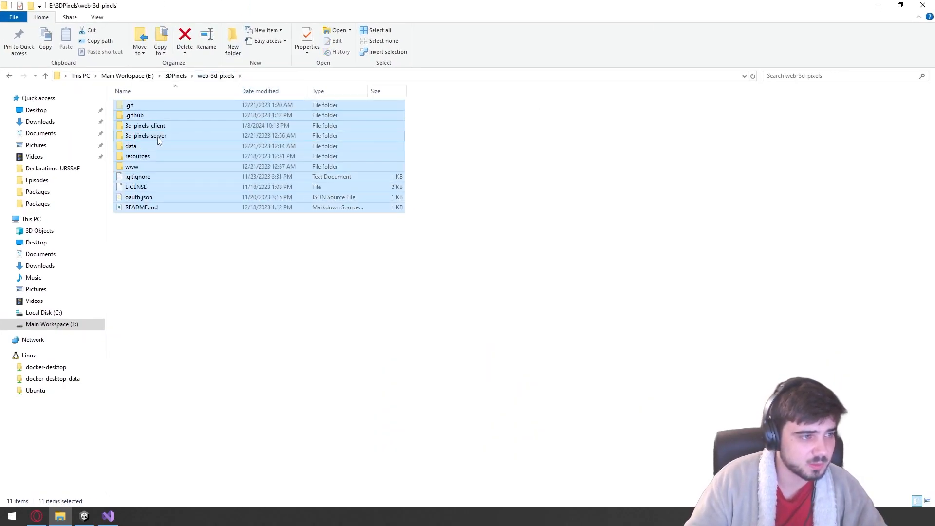
double_click(145, 135)
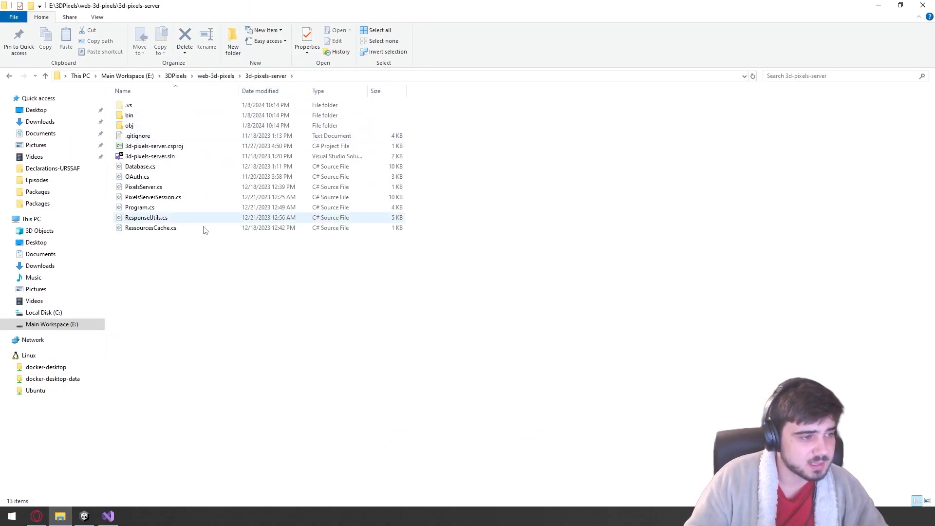
click(233, 41)
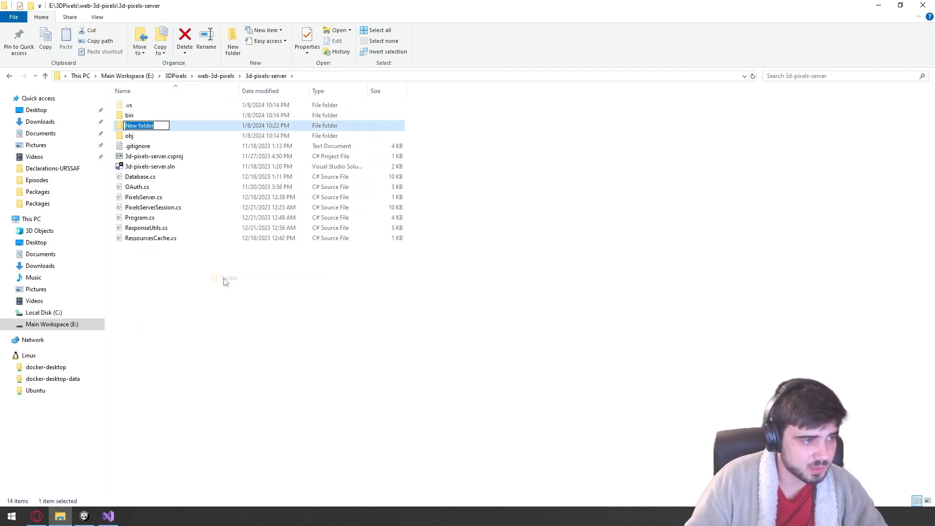
text(Shared)
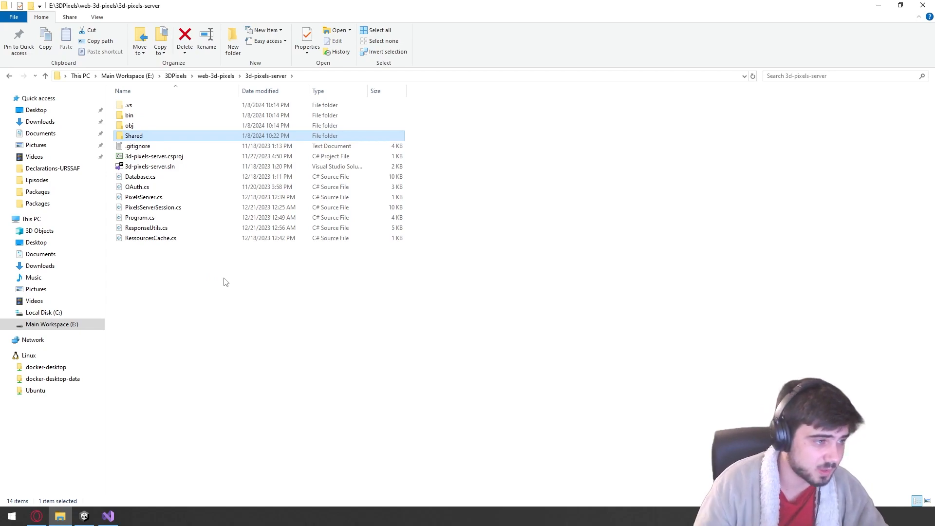
mouse_move(160, 133)
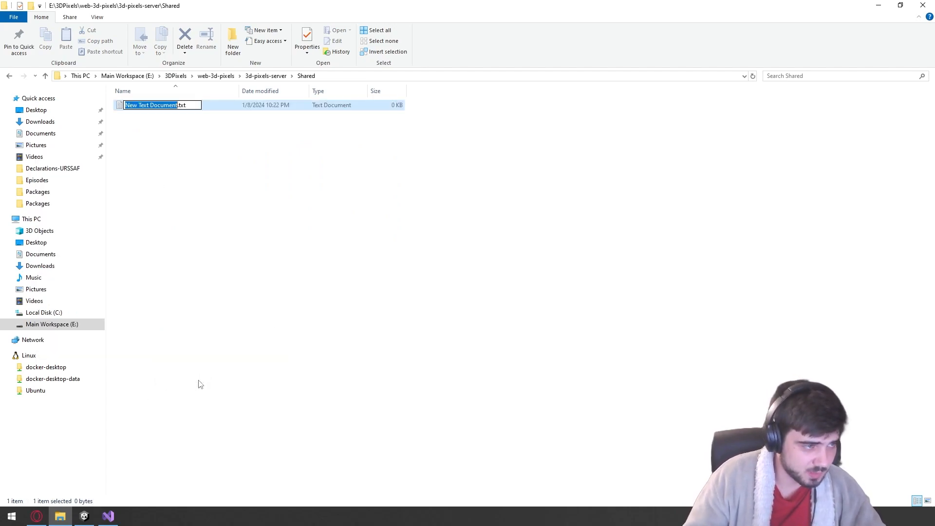
- Create a new text document in Shared and name it package.json
text(package.)
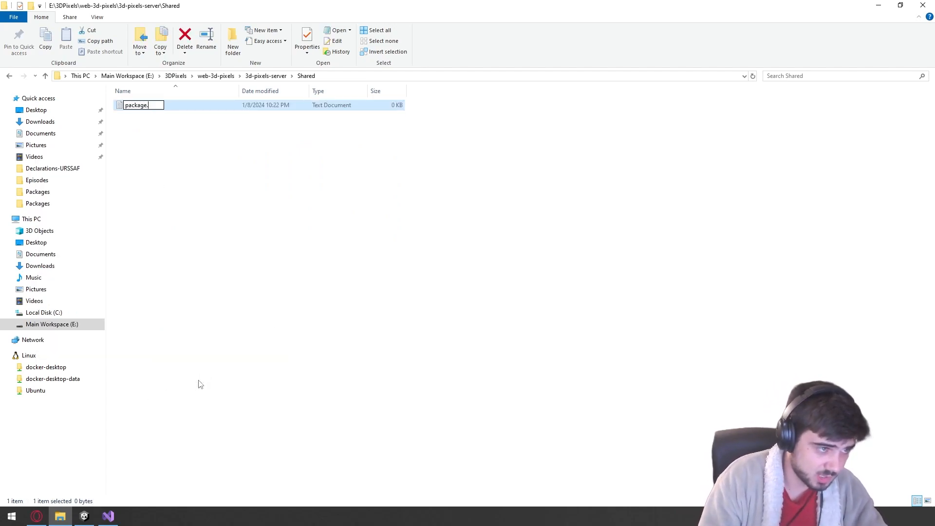
key(Return)
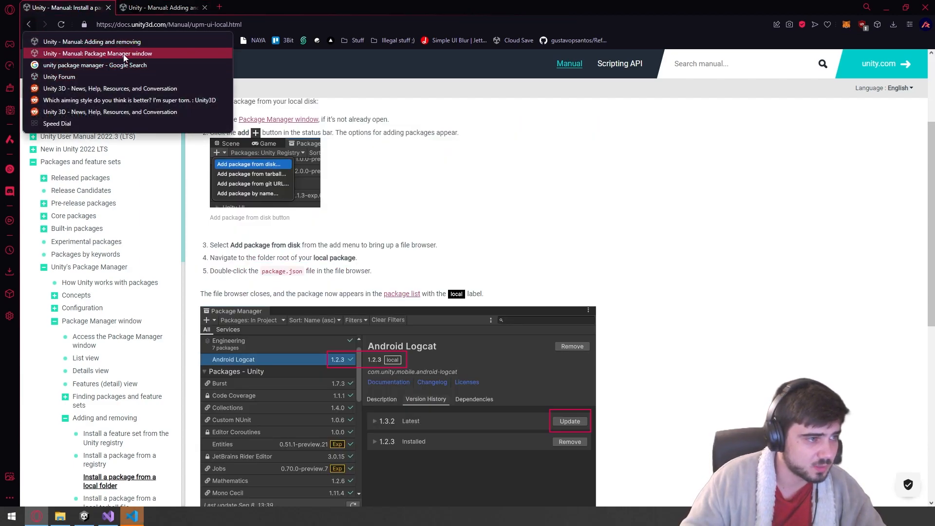
- Scroll the Creating custom packages page and search it for 'create'
click(99, 53)
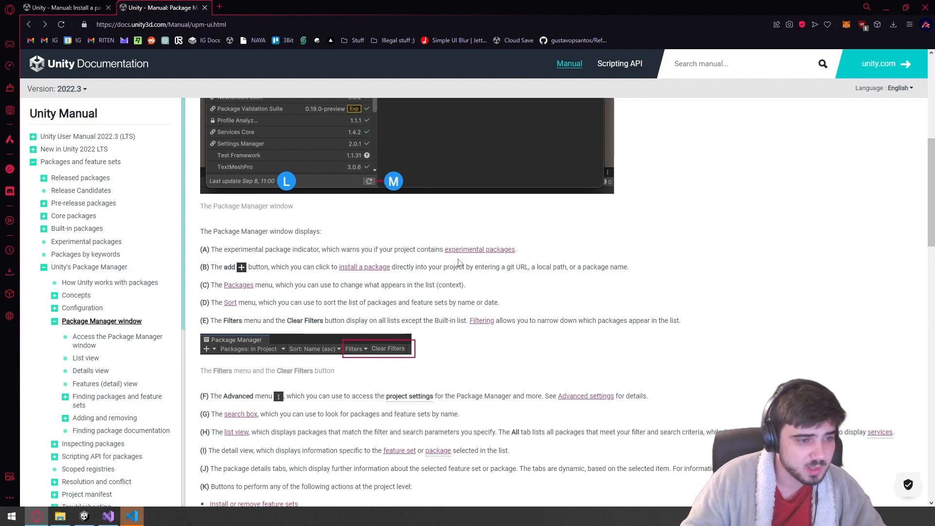
scroll(down, 3)
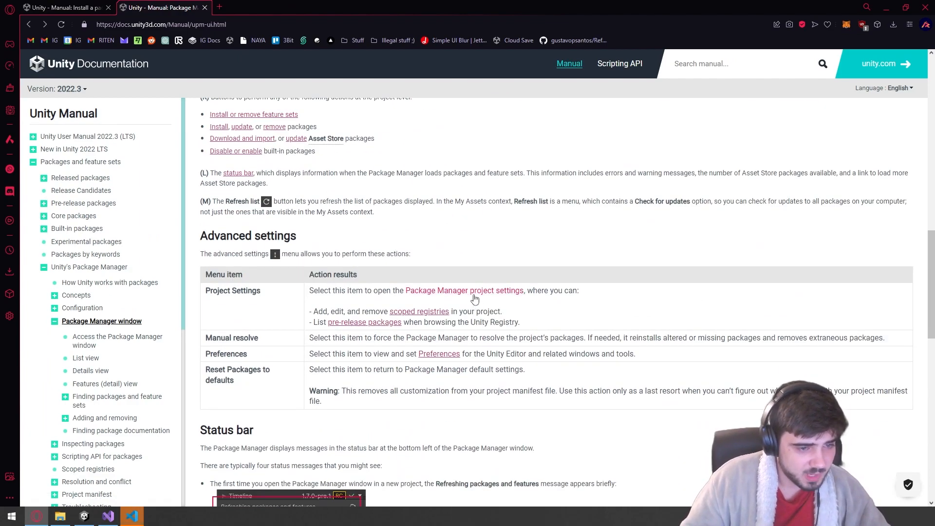
scroll(down, 3)
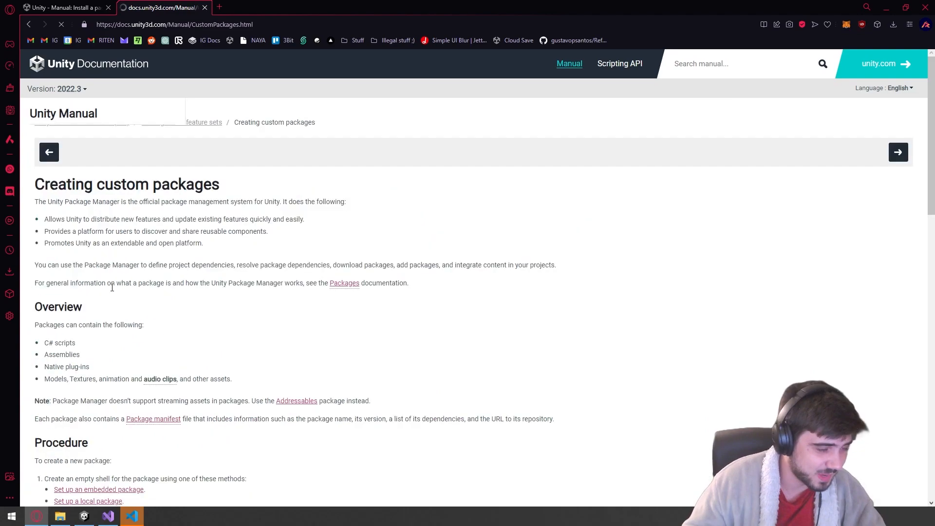
key(ctrl+f)
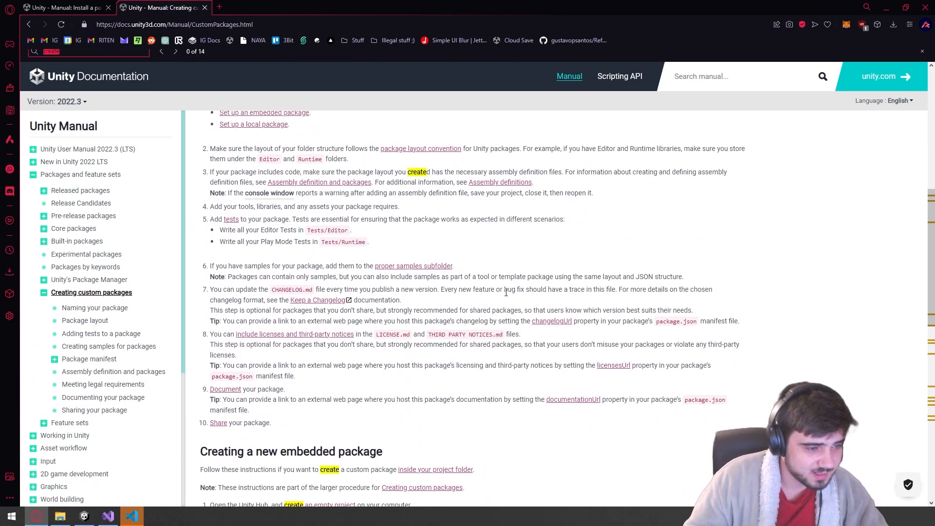
scroll(down, 3)
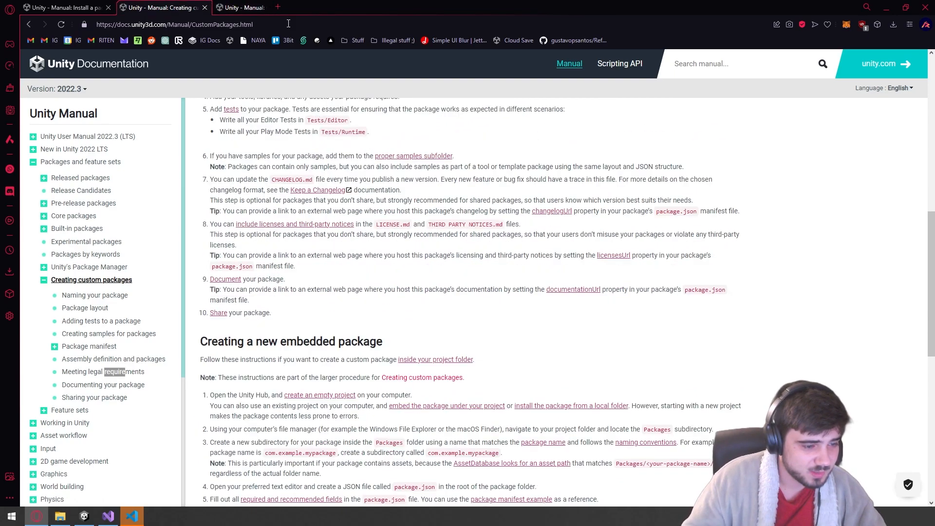
scroll(down, 3)
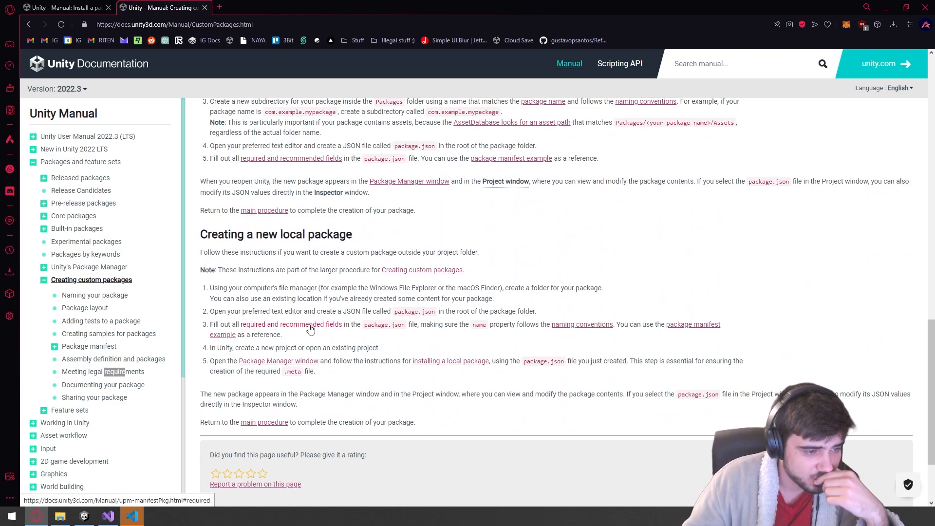
- Follow the required and recommended fields link to the Package manifest page, then return to package.json
click(291, 324)
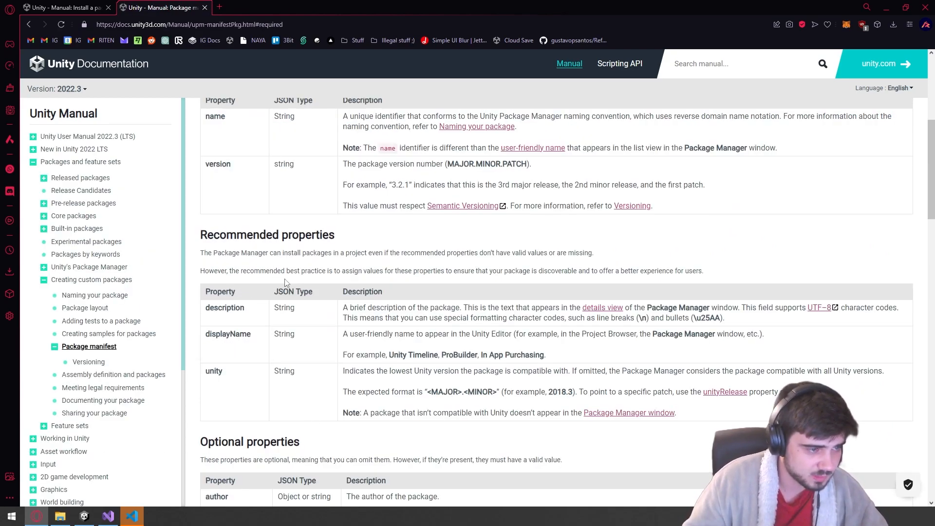
scroll(up, 3)
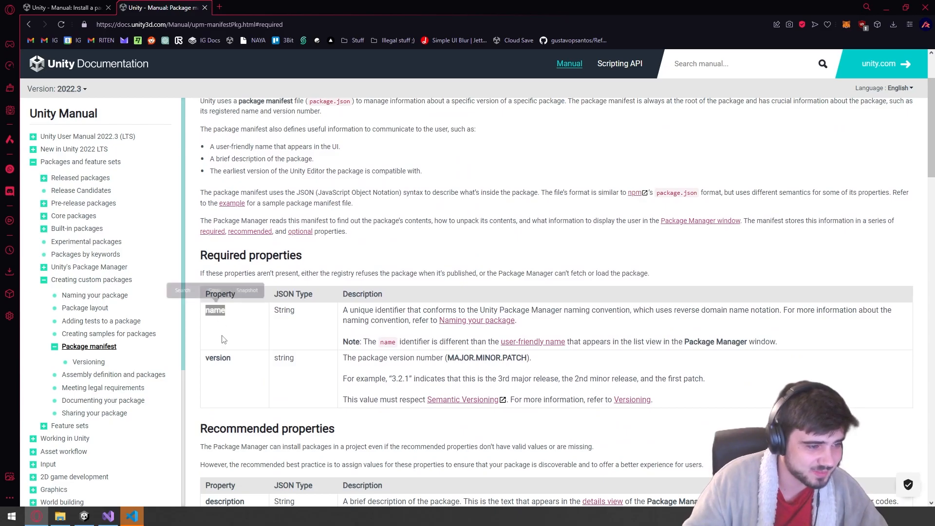
click(131, 516)
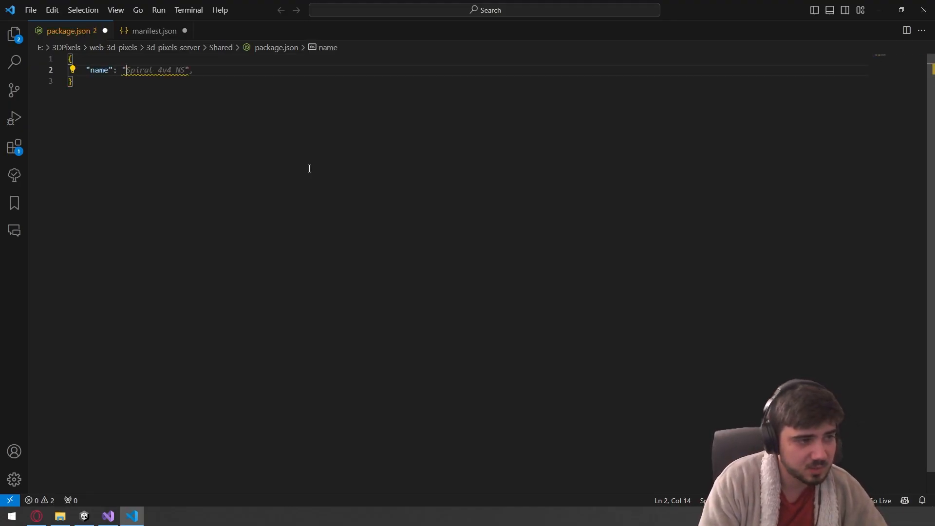
- Write "name": "3DPixels.Shared" and "version": "0.0.0" in package.json
text(3DP1)
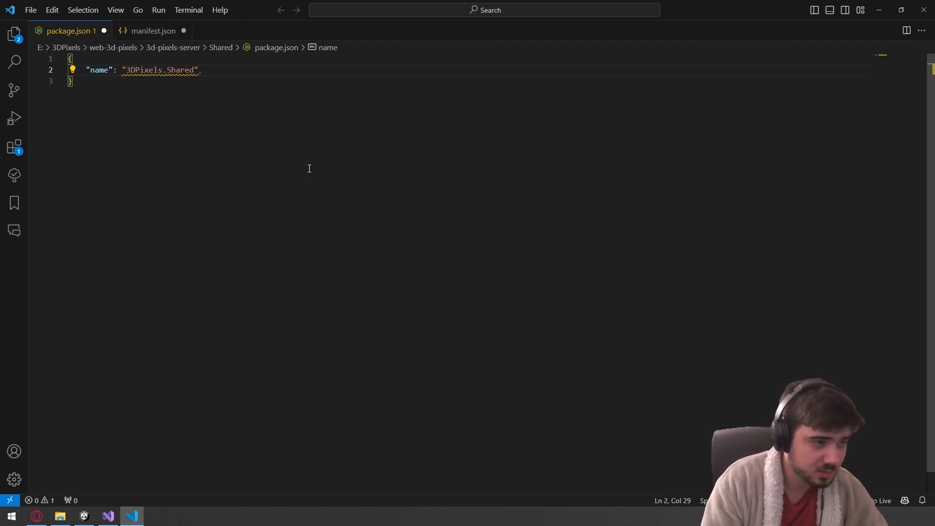
key(Backspace)
text(-)
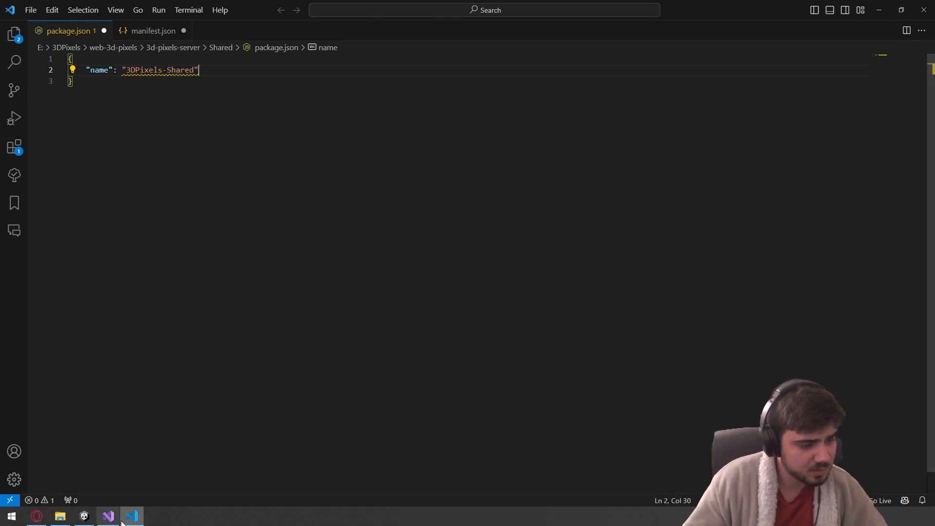
key(Enter)
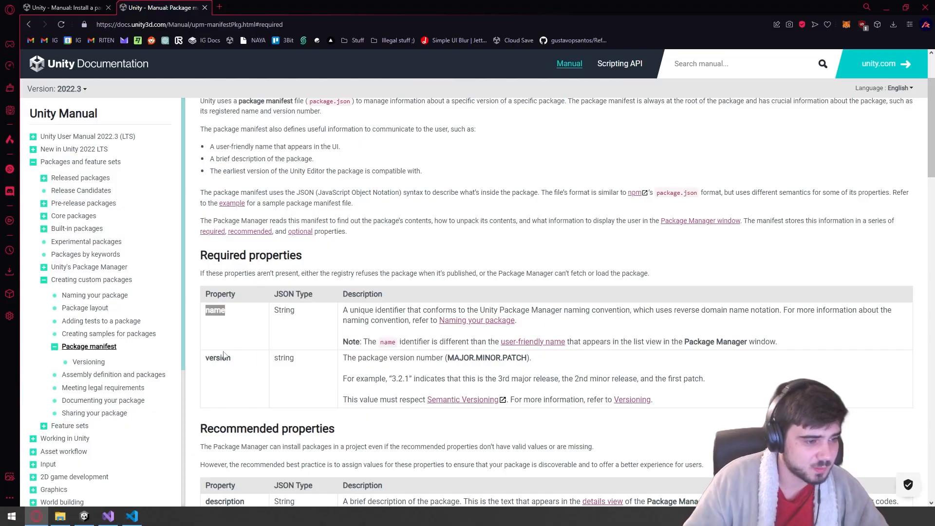
click(132, 516)
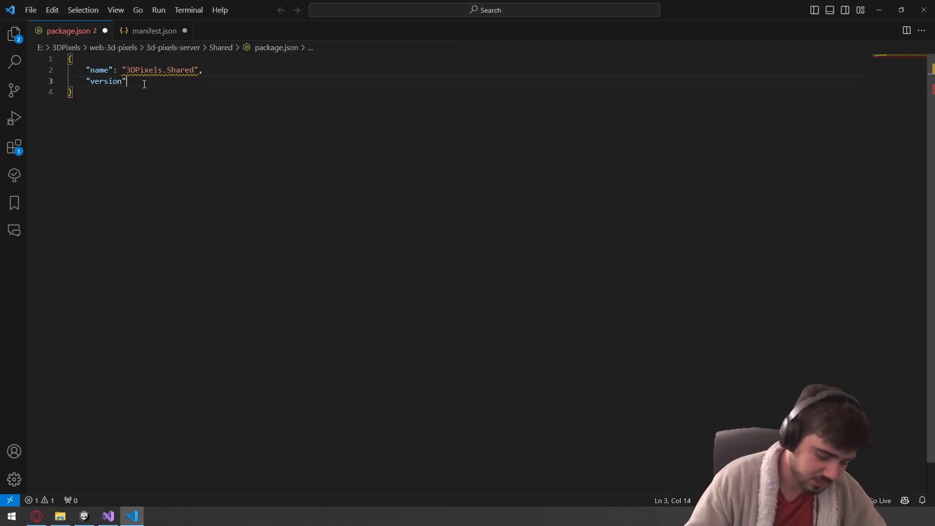
text(: "0.0.0")
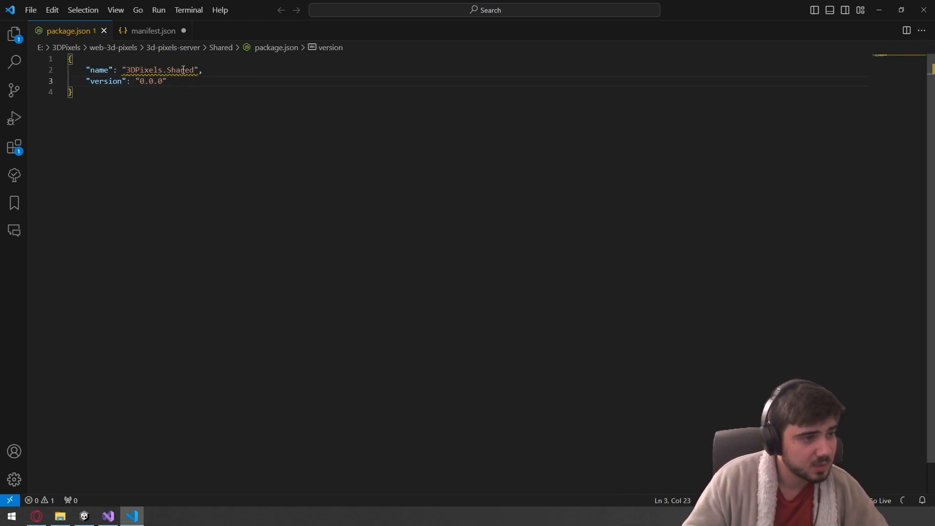
mouse_move(173, 70)
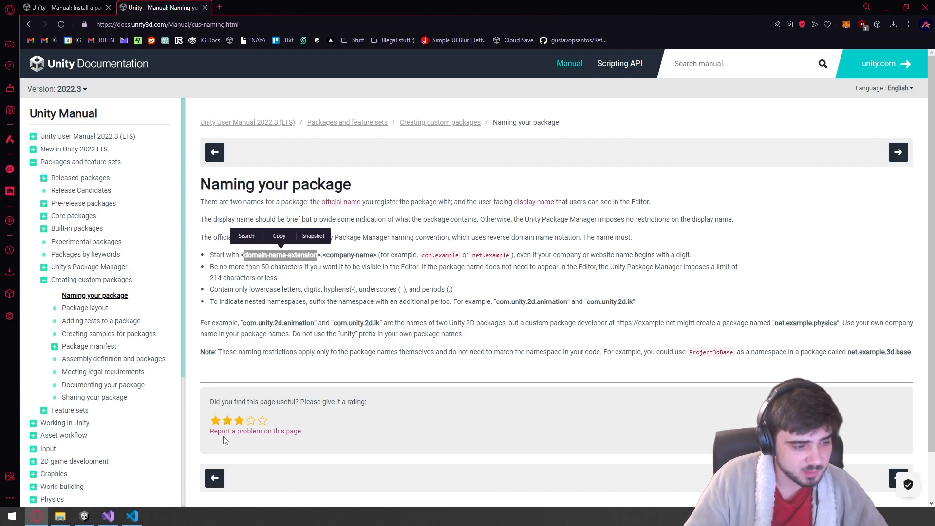
- Change the package name to the reverse-domain form "dev.riten.3dpixels"
click(132, 517)
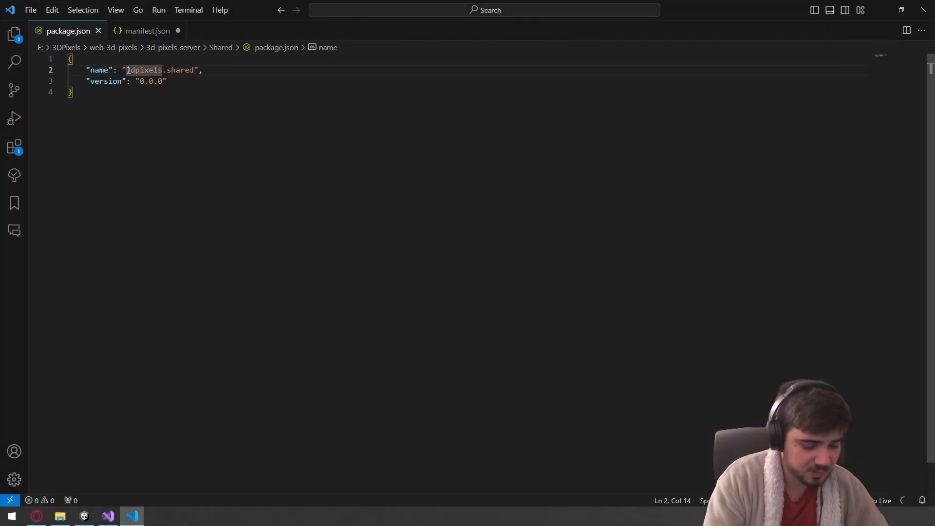
text(dev.riten)
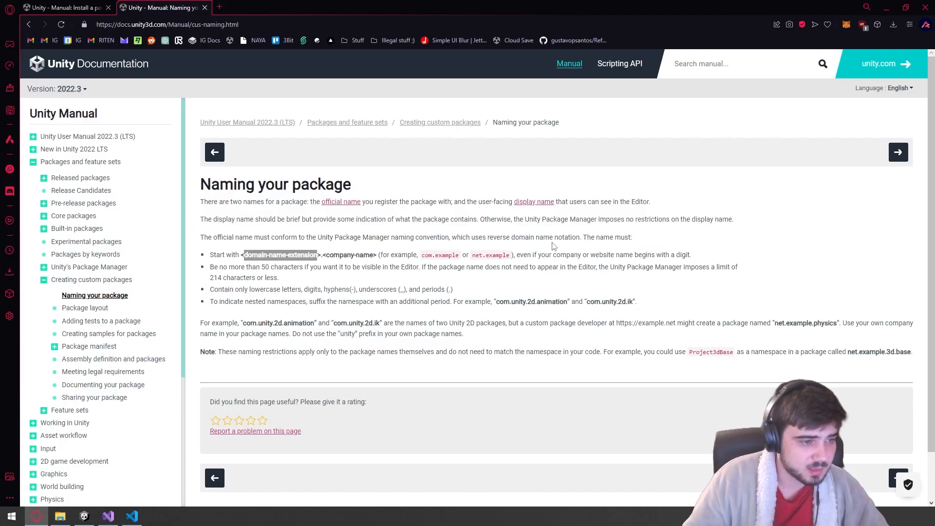
click(131, 516)
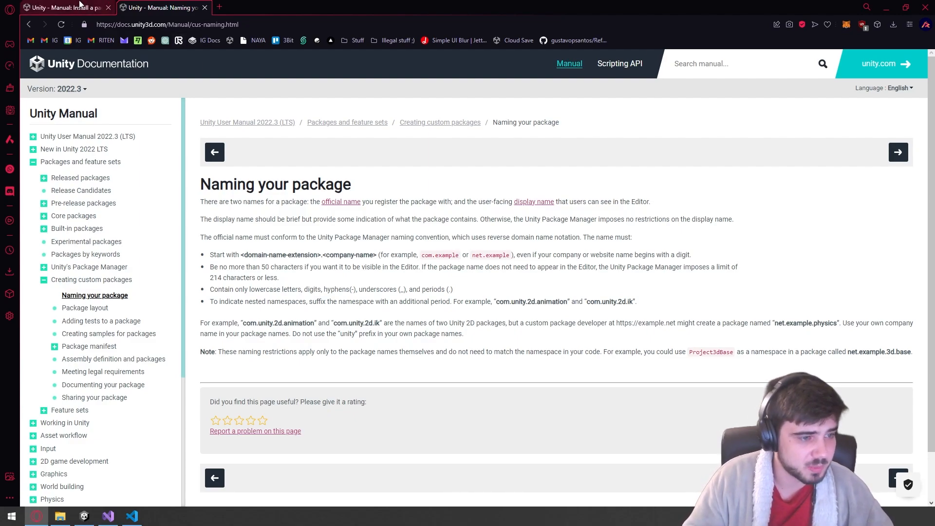
click(108, 516)
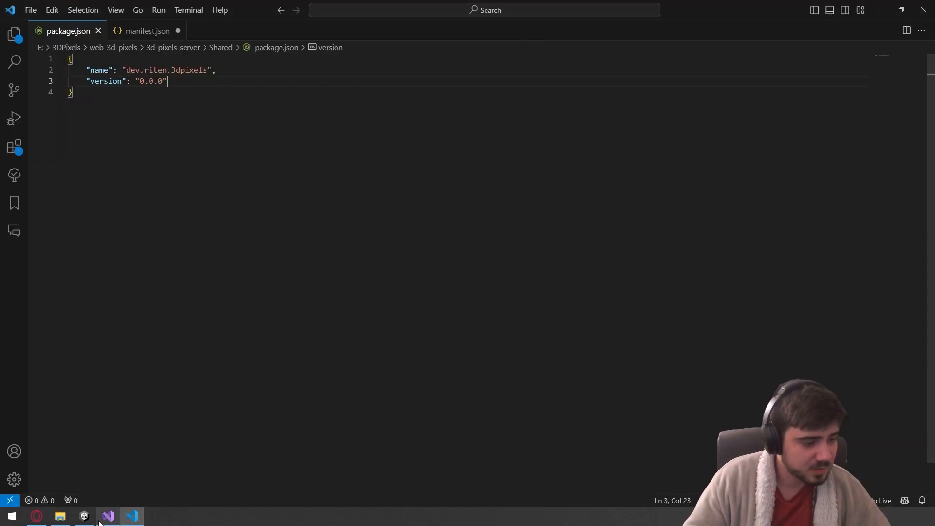
- Add package from disk, browsing to 3d-pixels-server/Shared and selecting package.json
click(84, 516)
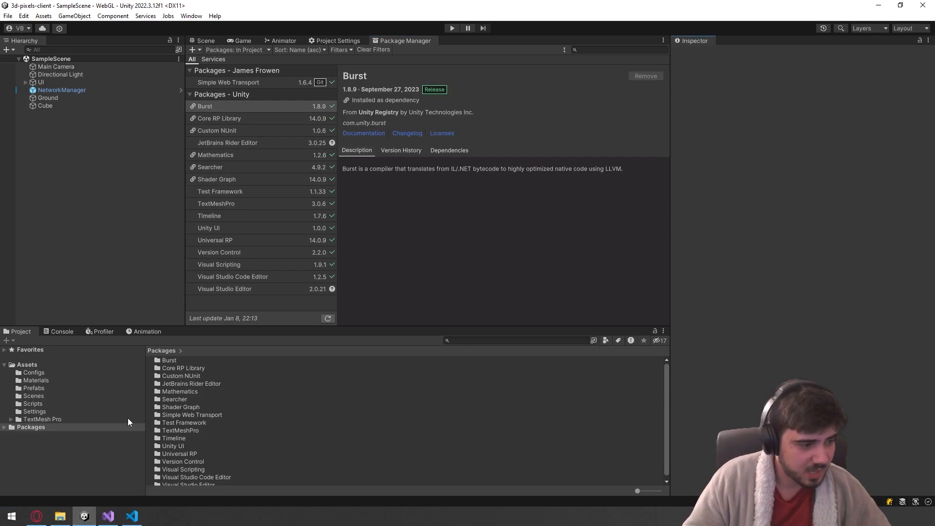
click(236, 49)
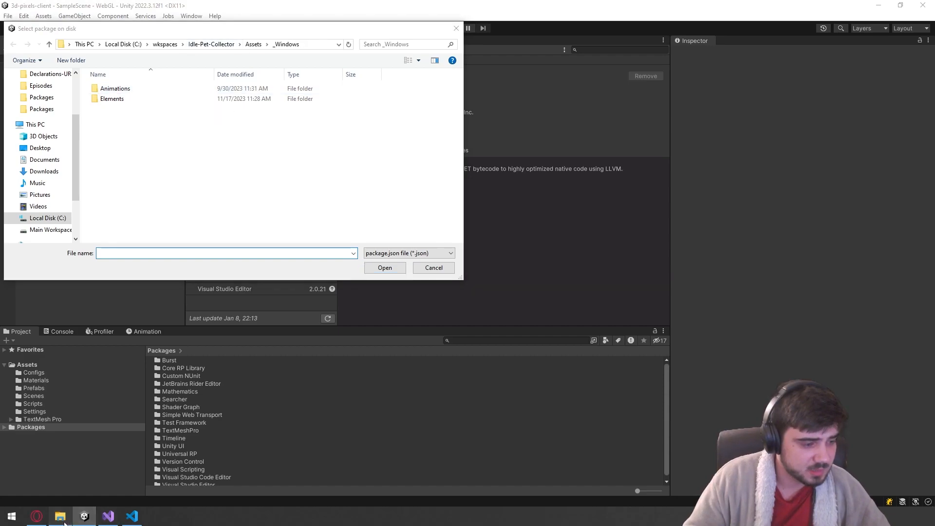
click(179, 43)
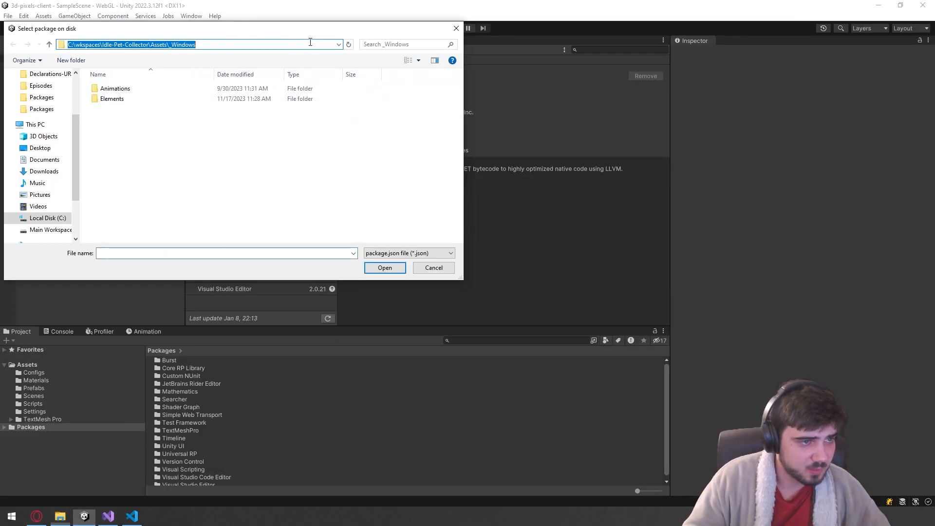
click(383, 267)
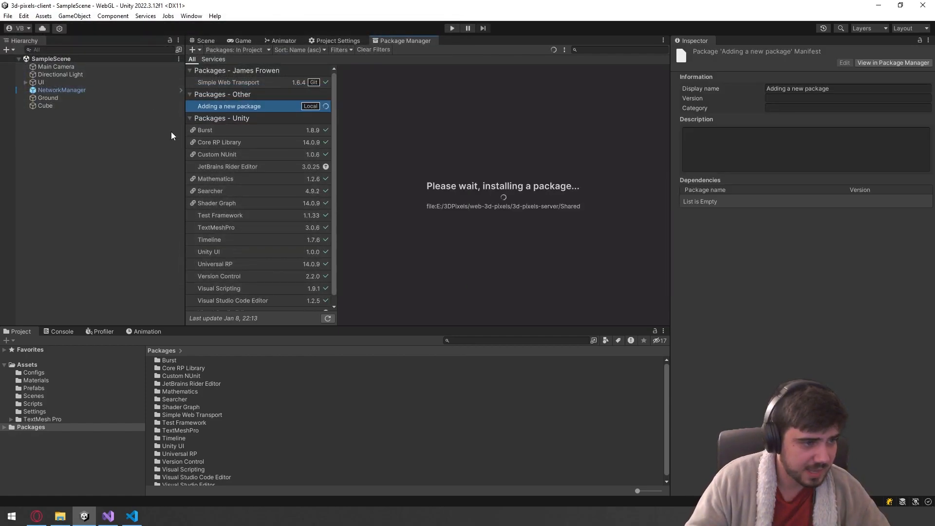
mouse_move(542, 207)
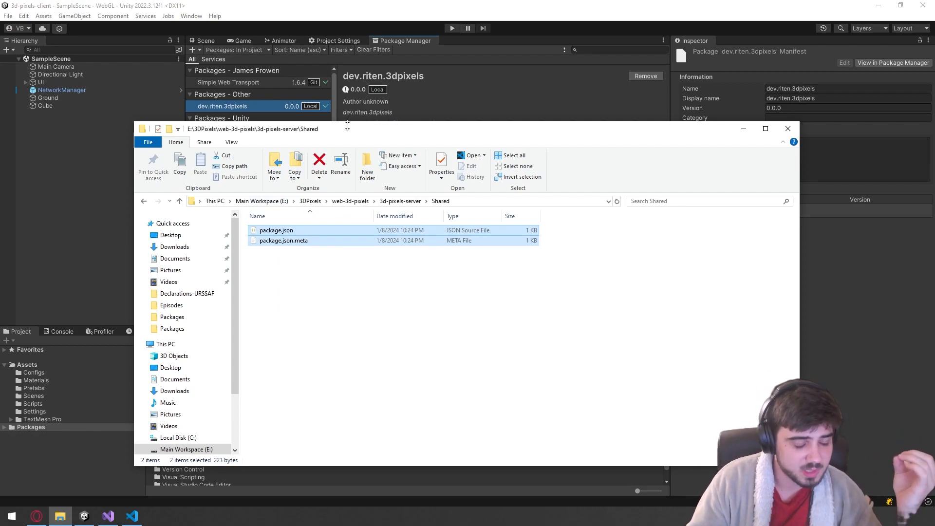
mouse_move(347, 132)
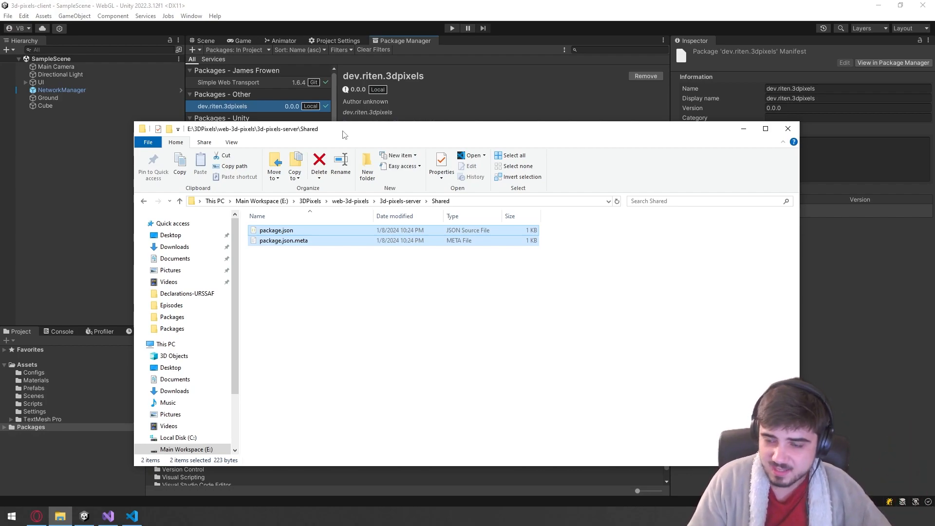
mouse_move(356, 137)
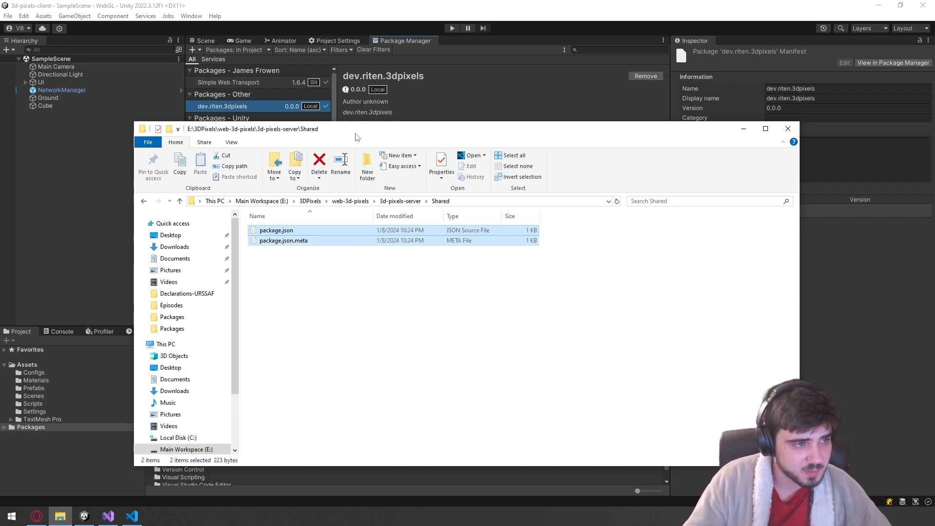
mouse_move(421, 395)
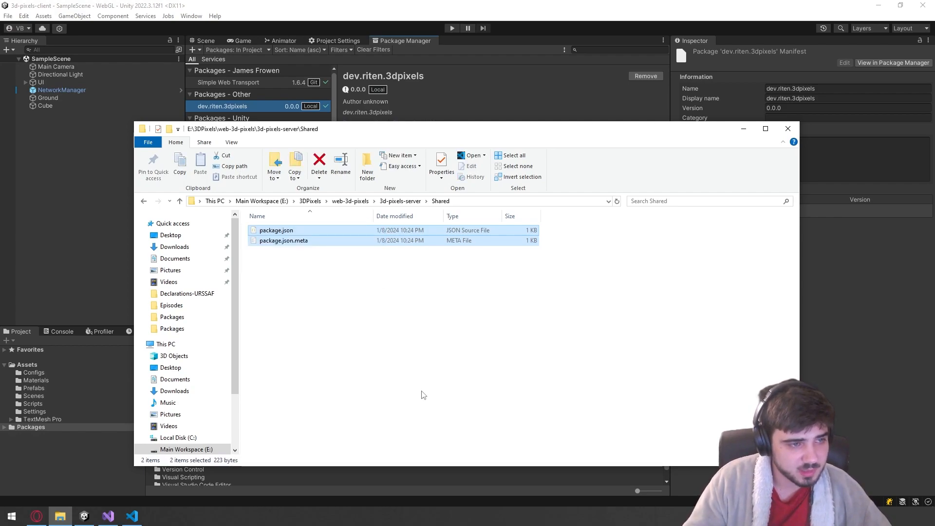
mouse_move(448, 243)
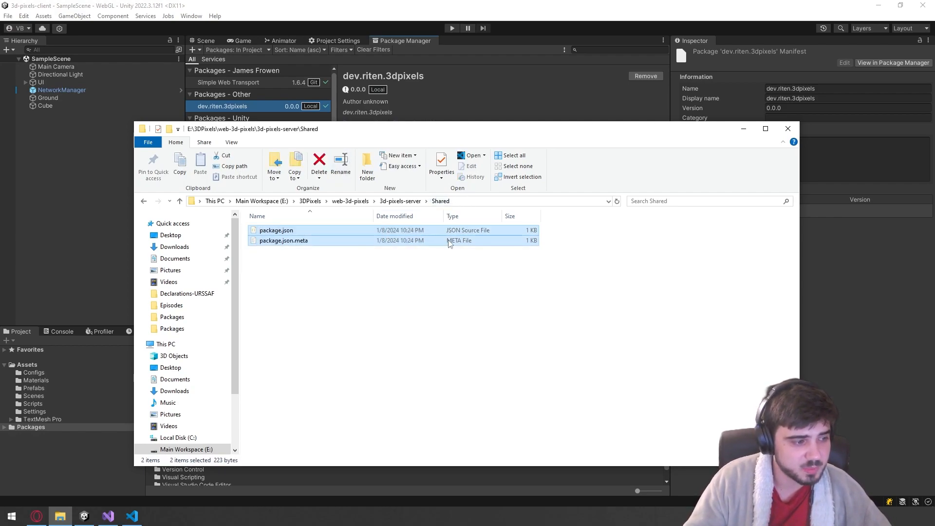
mouse_move(200, 169)
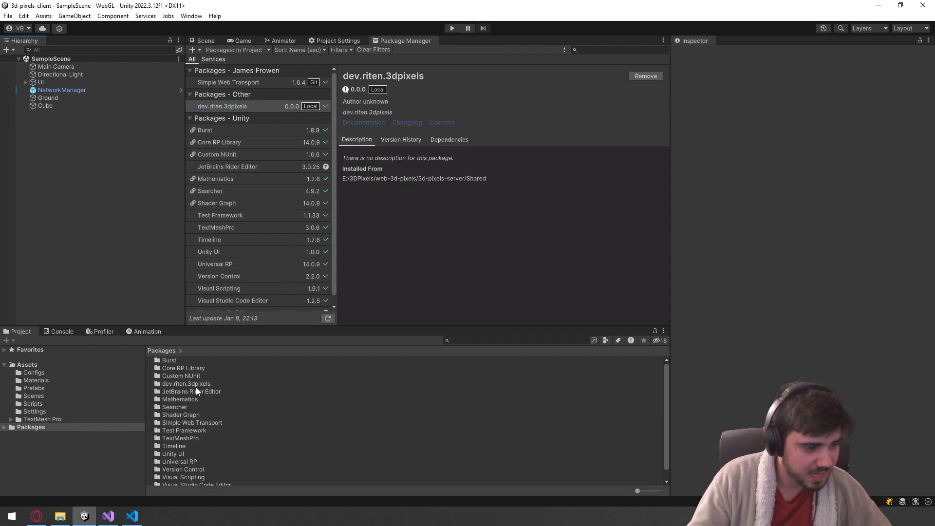
- Create a new C# script inside the dev.riten.3dpixels package folder via Create > C# Script
scroll(down, 3)
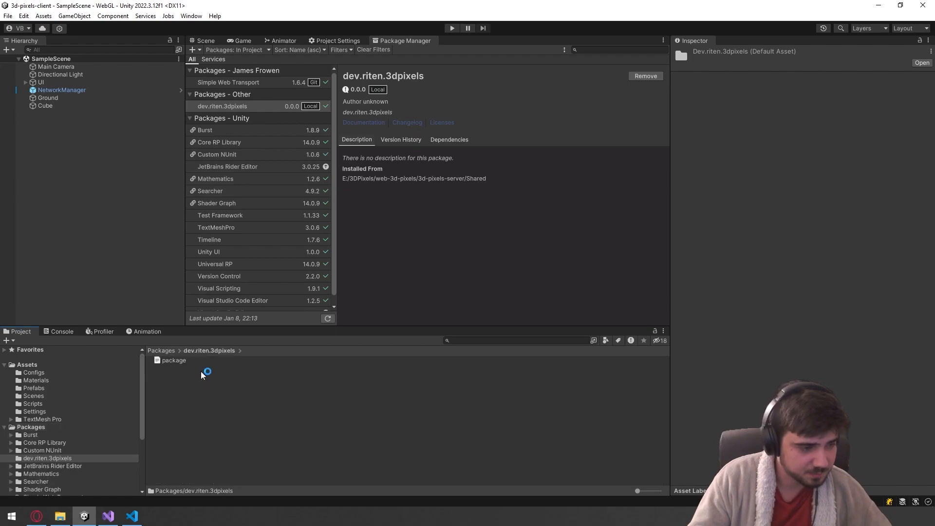
right_click(206, 373)
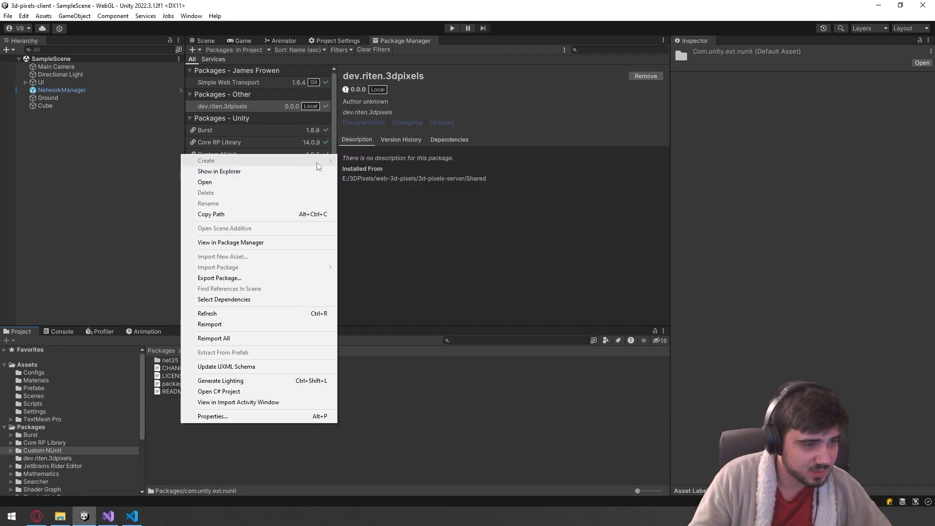
mouse_move(209, 447)
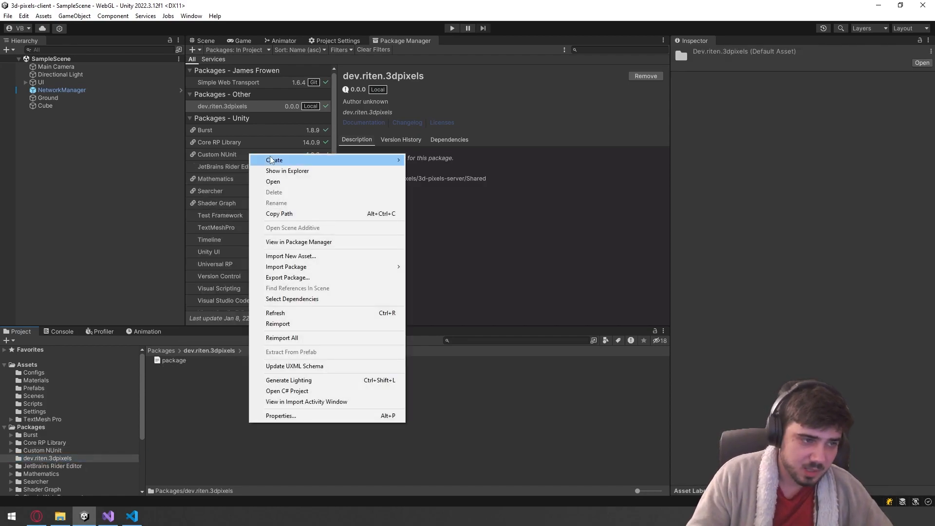
click(274, 160)
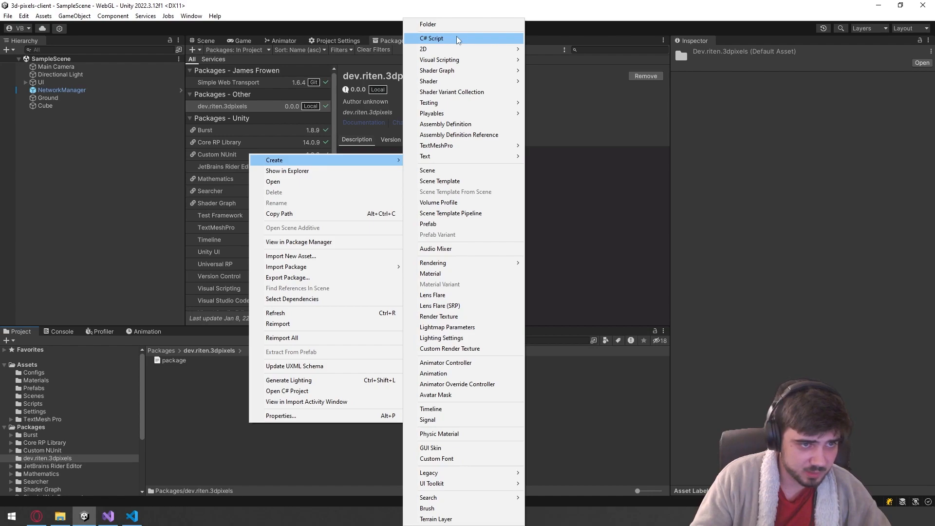
click(432, 38)
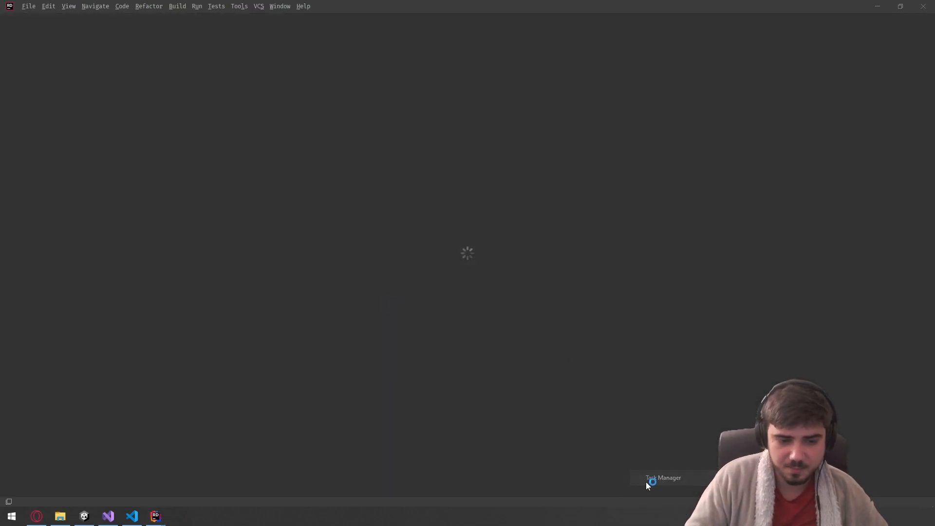
- Close Task Manager and expand the Assets folder while Rider loads the solution
click(663, 477)
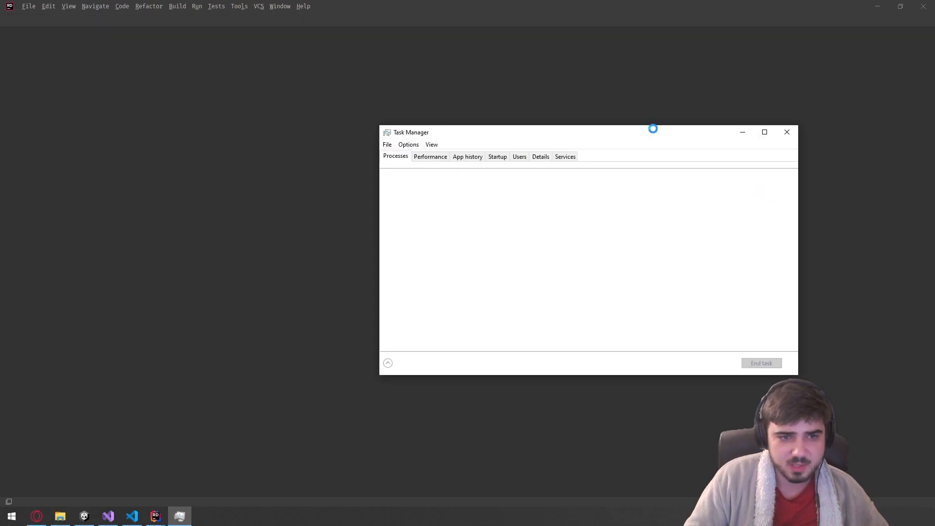
click(787, 131)
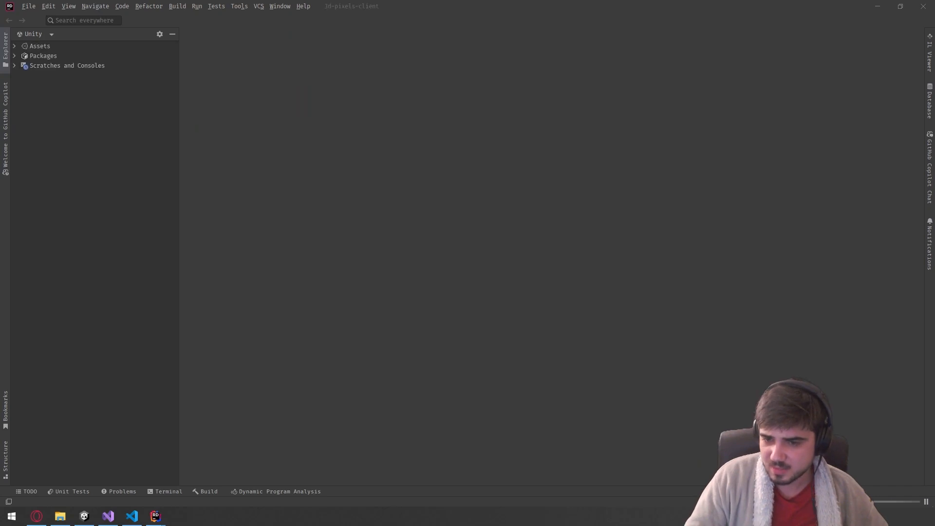
click(13, 46)
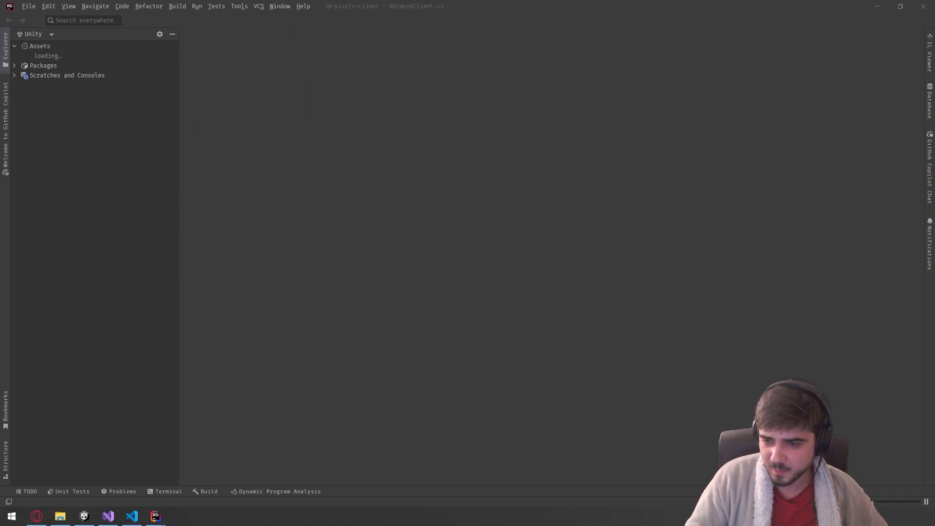
click(296, 33)
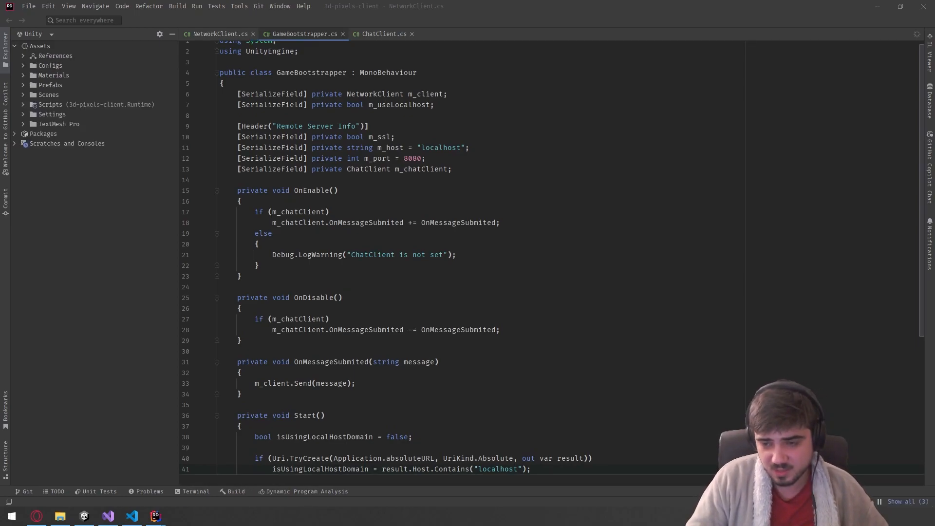
- Open the new Test.cs alongside GameBootstrapper.cs, NetworkClient.cs and ChatClient.cs
click(374, 34)
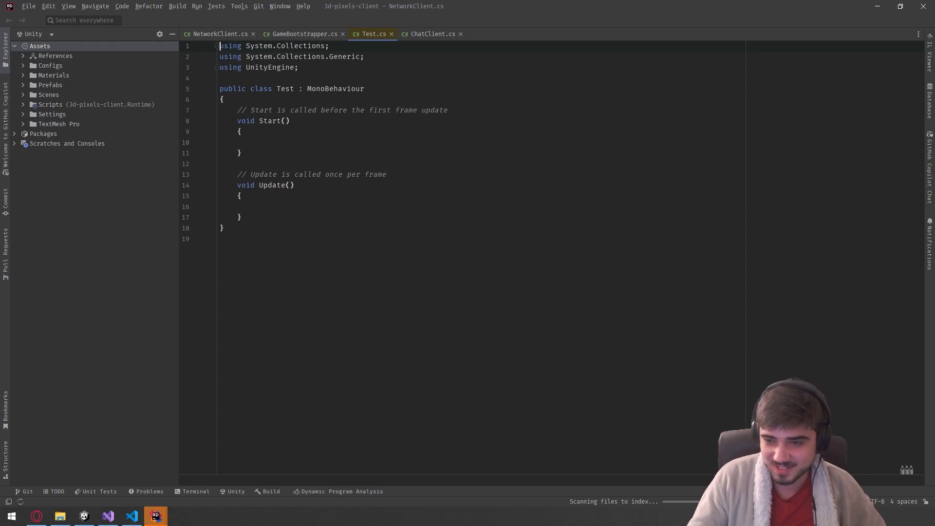
click(392, 33)
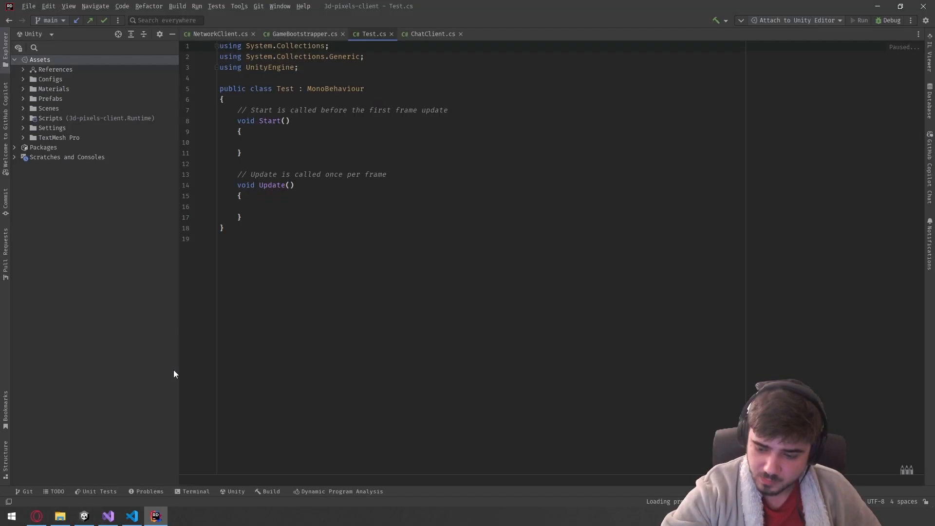
click(220, 46)
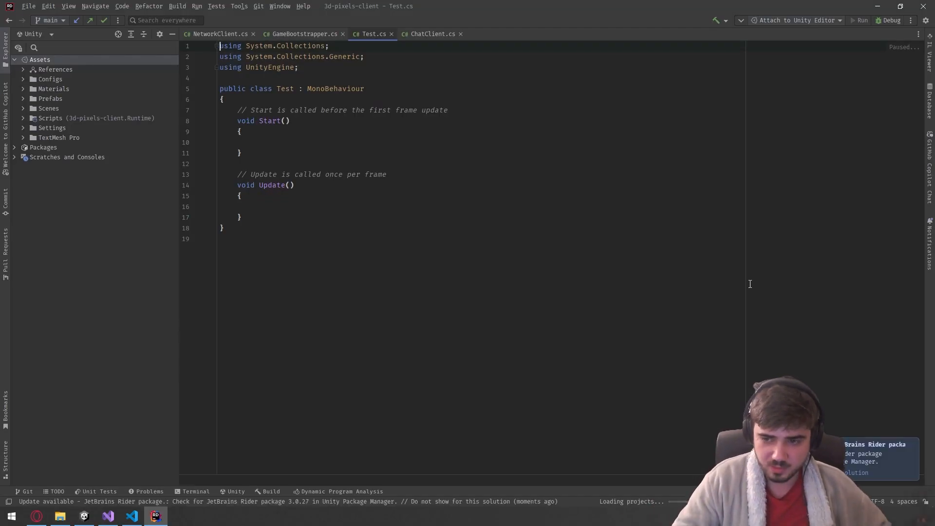
mouse_move(912, 446)
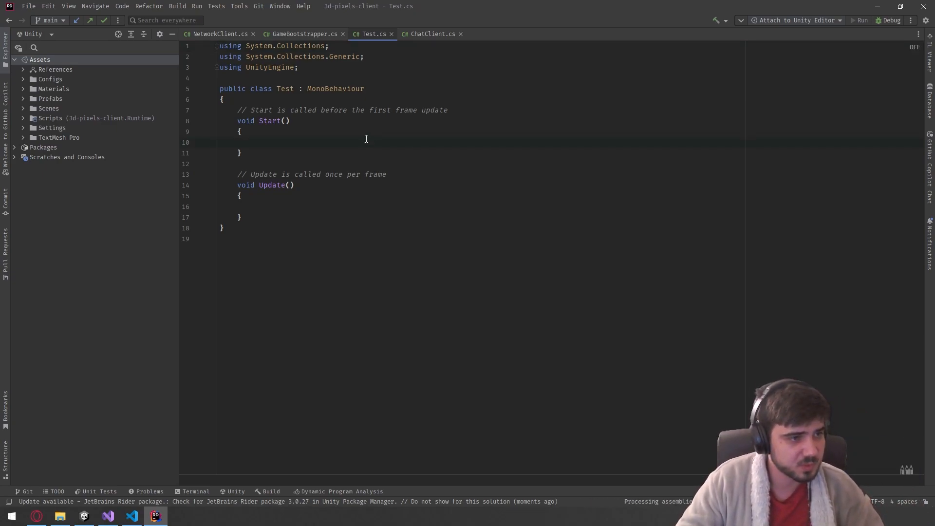
click(304, 34)
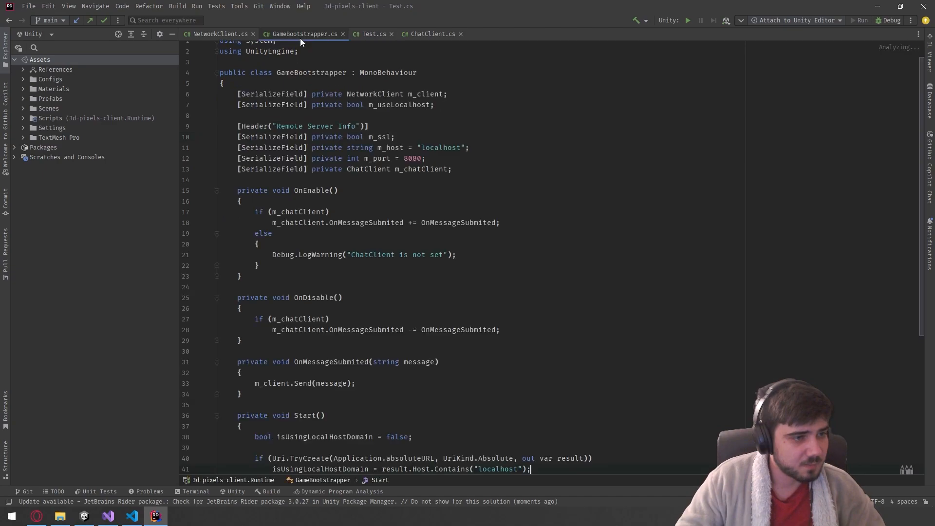
- Make Test a static class with public static void Speak() writing Console.WriteLine("Hello World!")
click(371, 33)
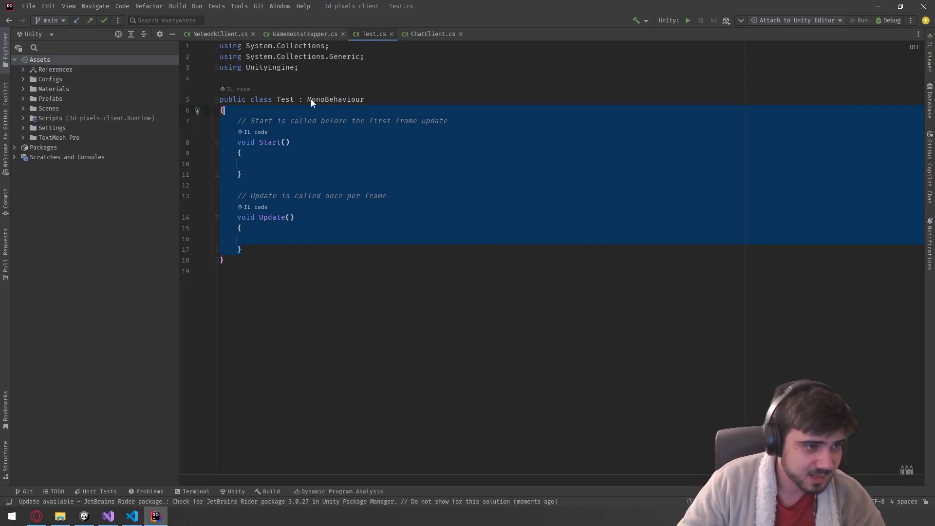
key(Delete)
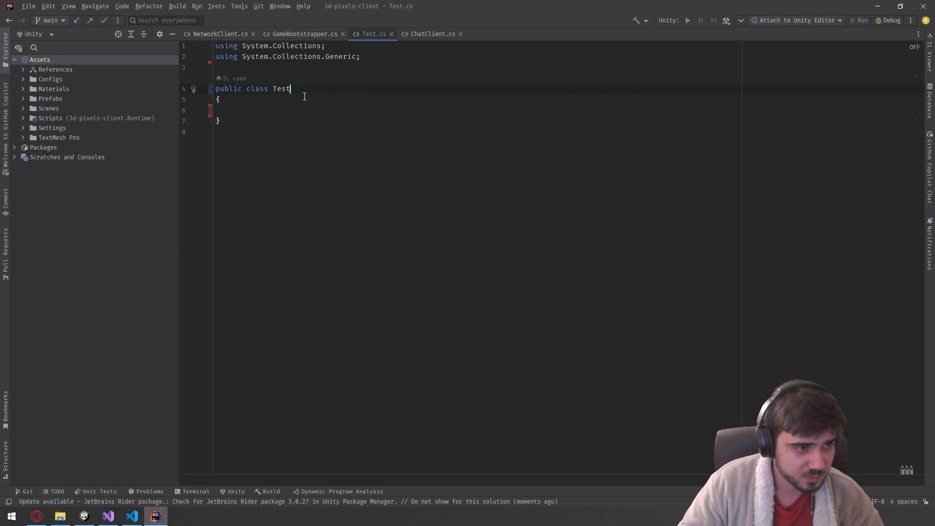
key(Return)
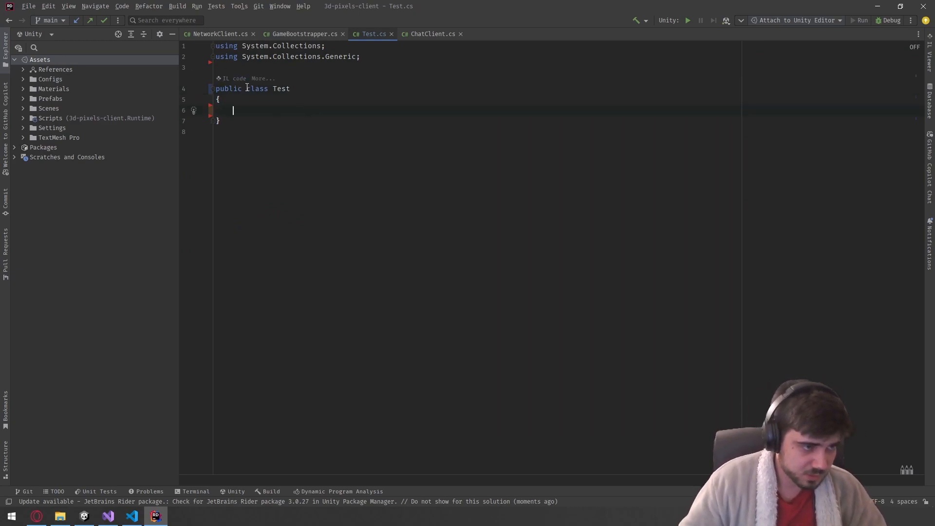
text(static)
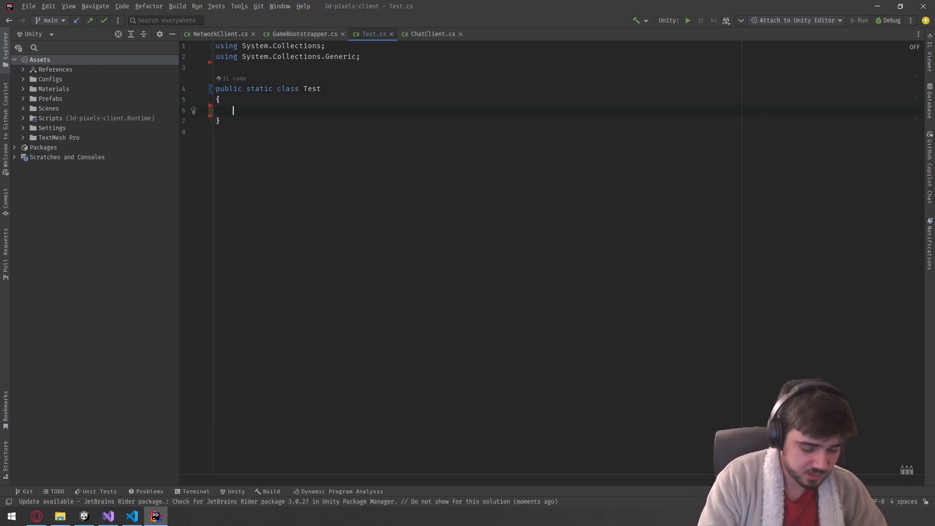
text(public static void Speak()
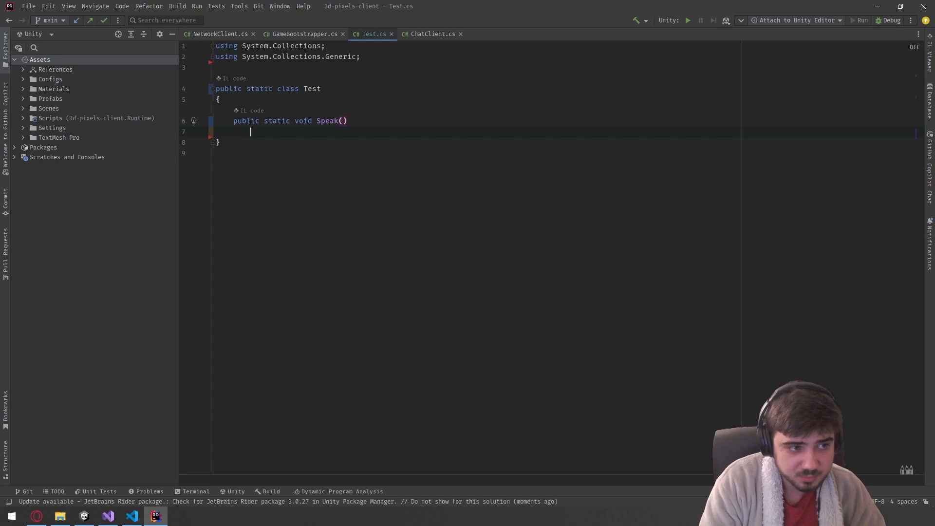
text(Console.Write)
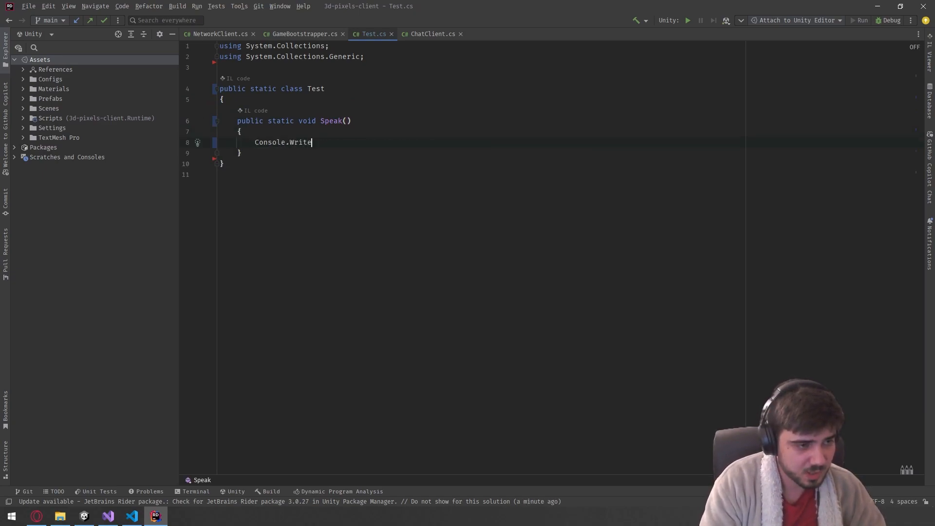
text(Line("Hello World!");)
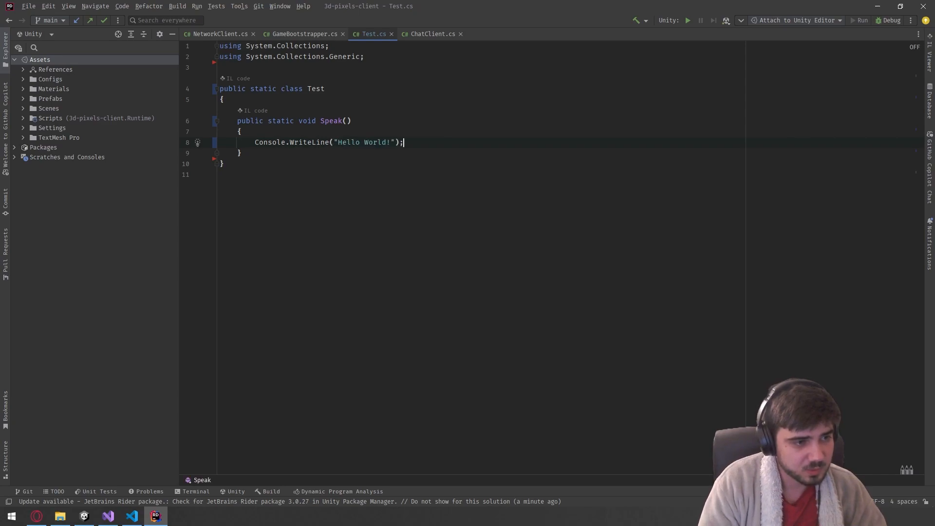
- Add an #if UNITY_ENGINE preprocessor check around the Speak body
text(#if UN)
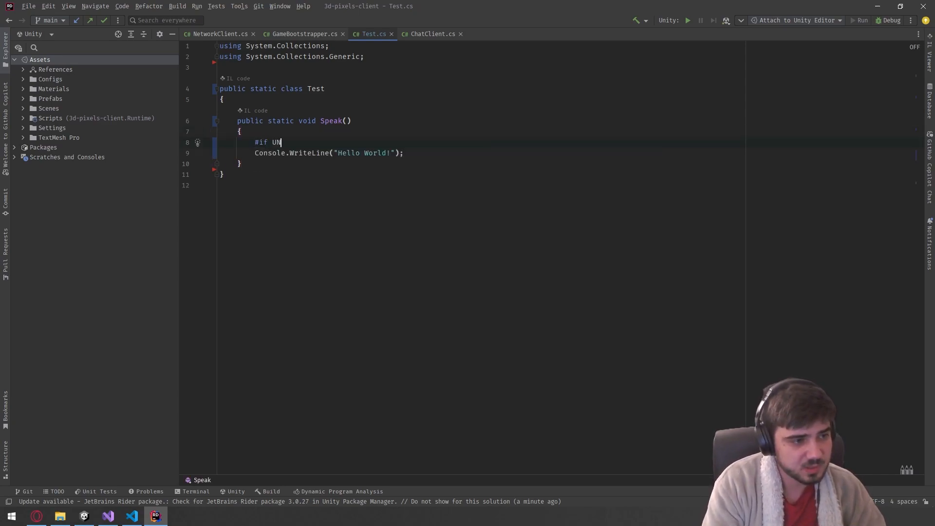
text(ITY_ENGI)
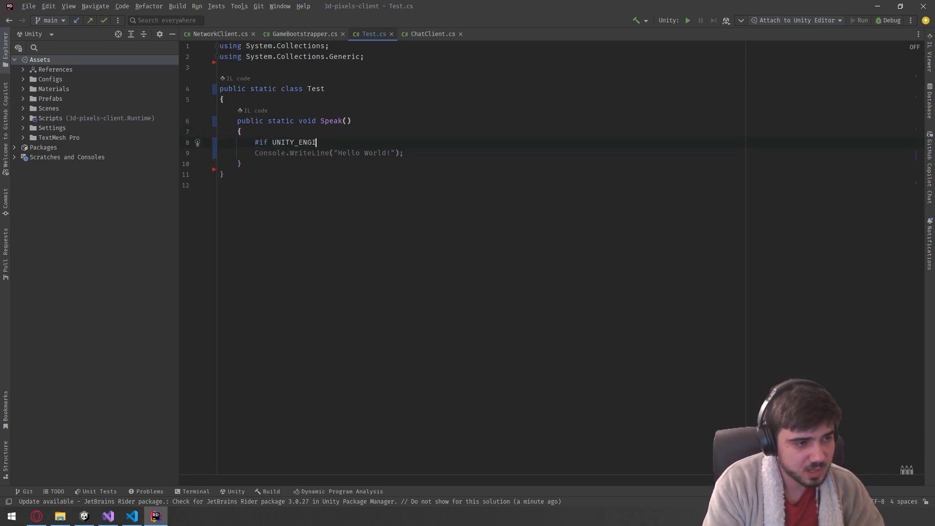
text(NE)
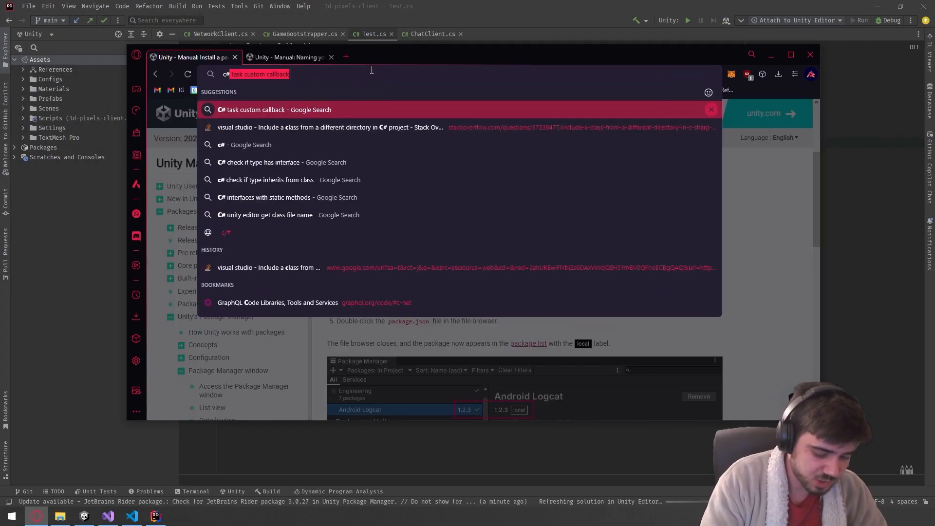
- Search 'c# preprocessor directives' and open Unity's conditional compilation manual page
text(c# check if it's un)
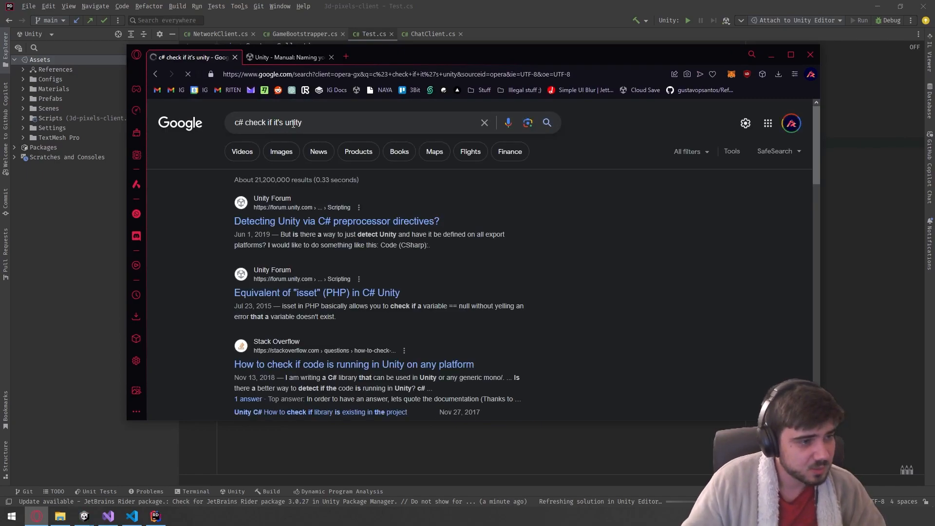
text(c# preprocessor directives)
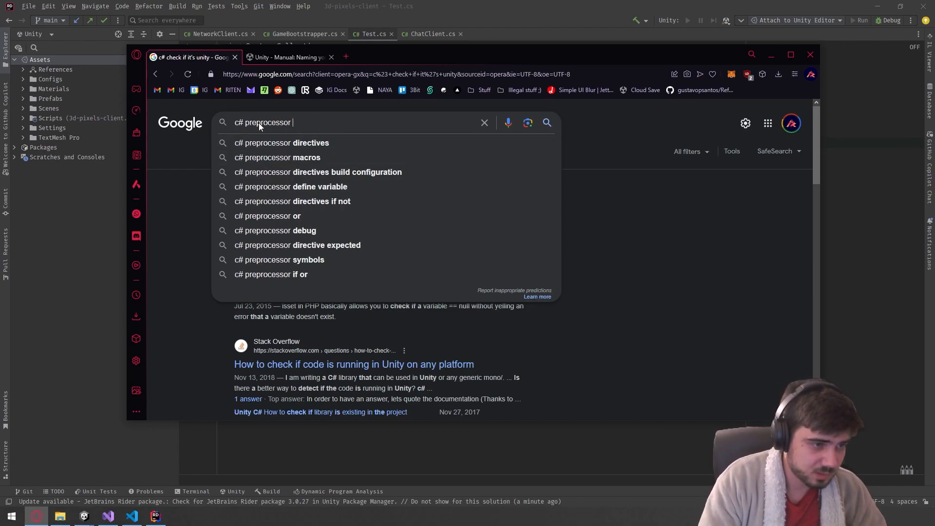
text( unity)
key(Return)
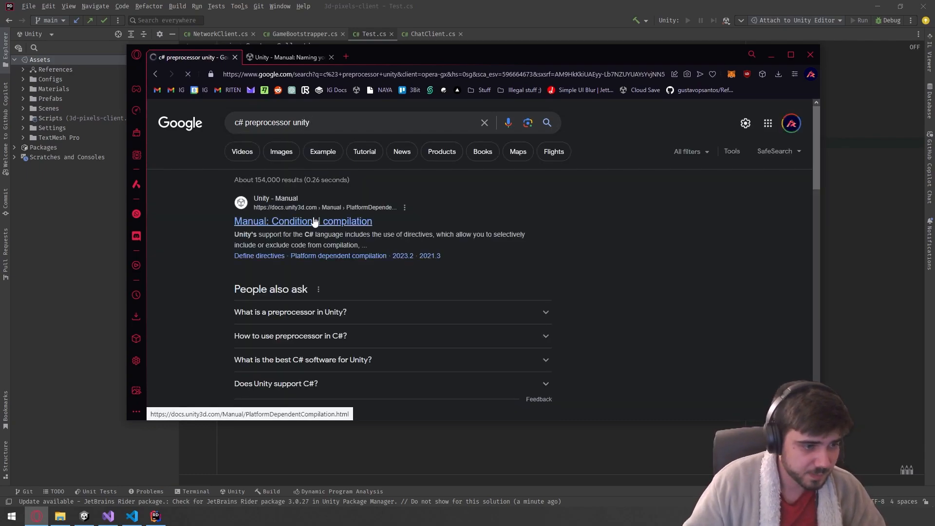
click(302, 221)
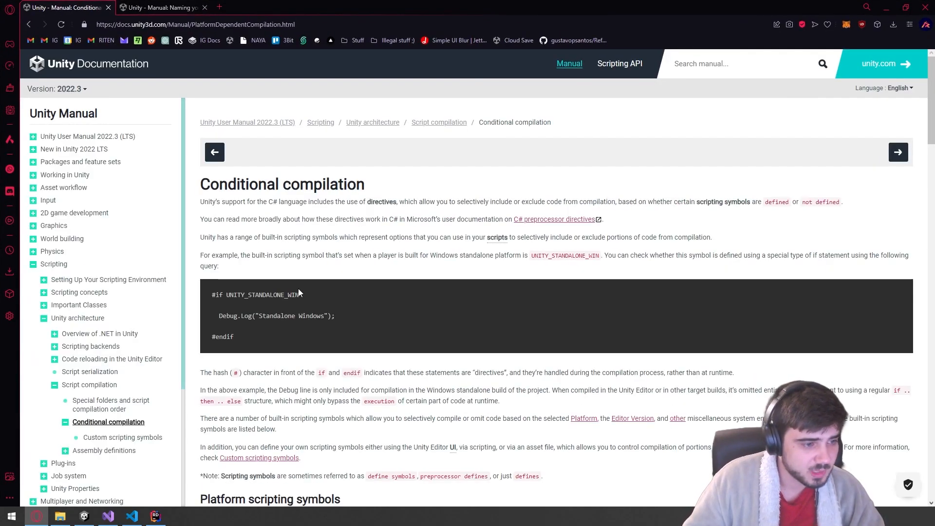
- Find the Editor version scripting symbols table and copy the UNITY_2019 symbol
scroll(down, 3)
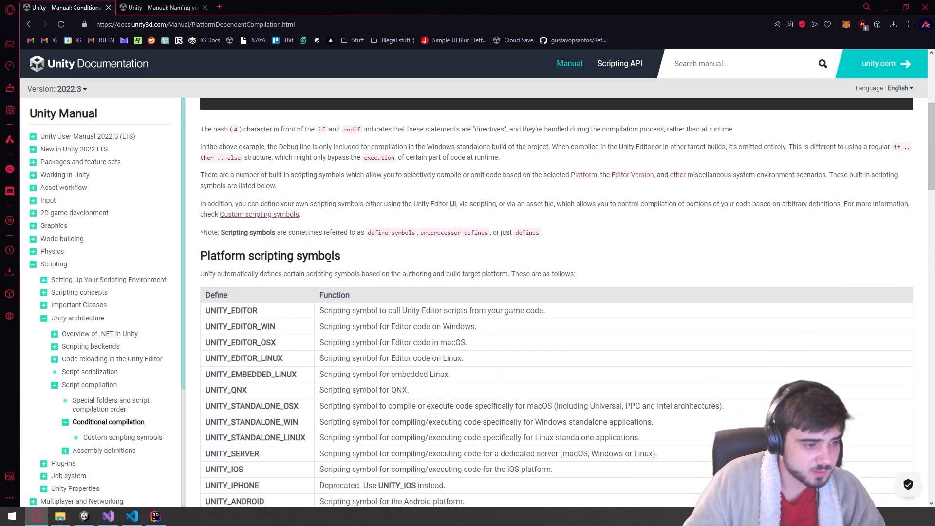
scroll(down, 3)
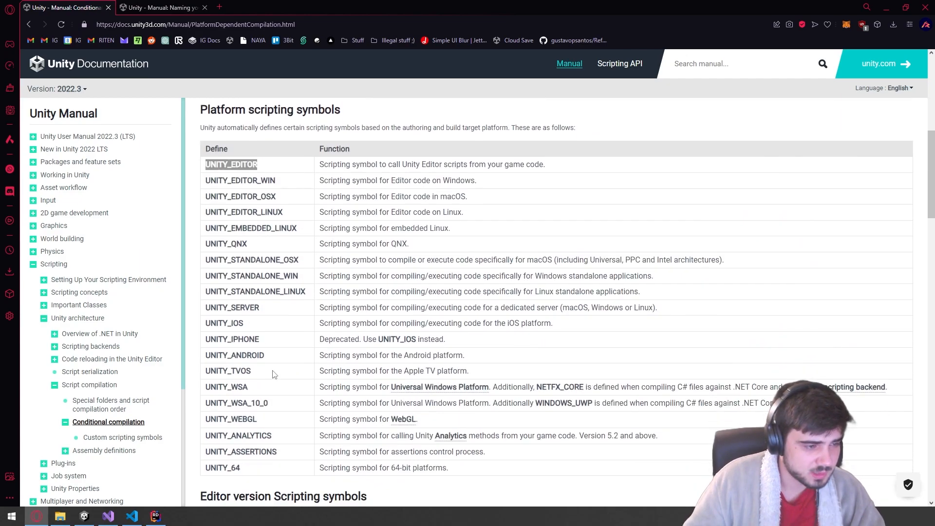
mouse_move(309, 214)
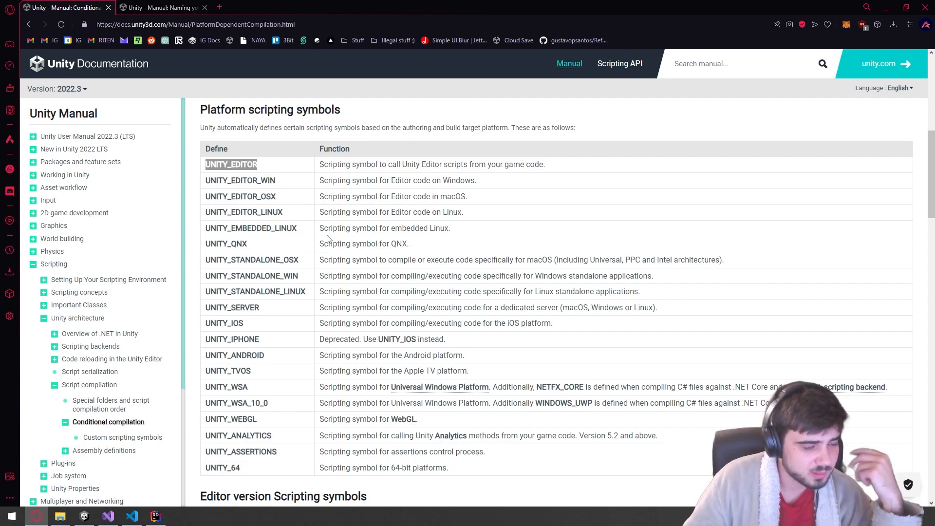
scroll(down, 3)
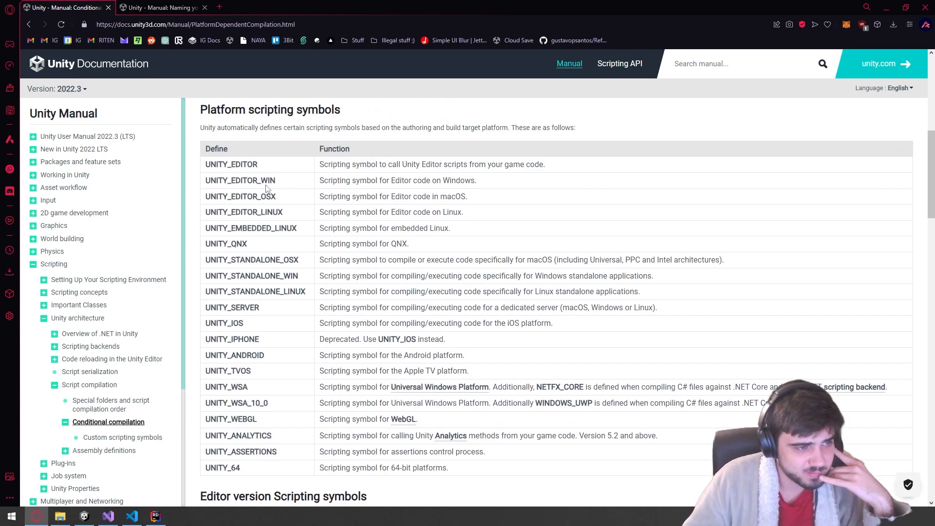
scroll(down, 3)
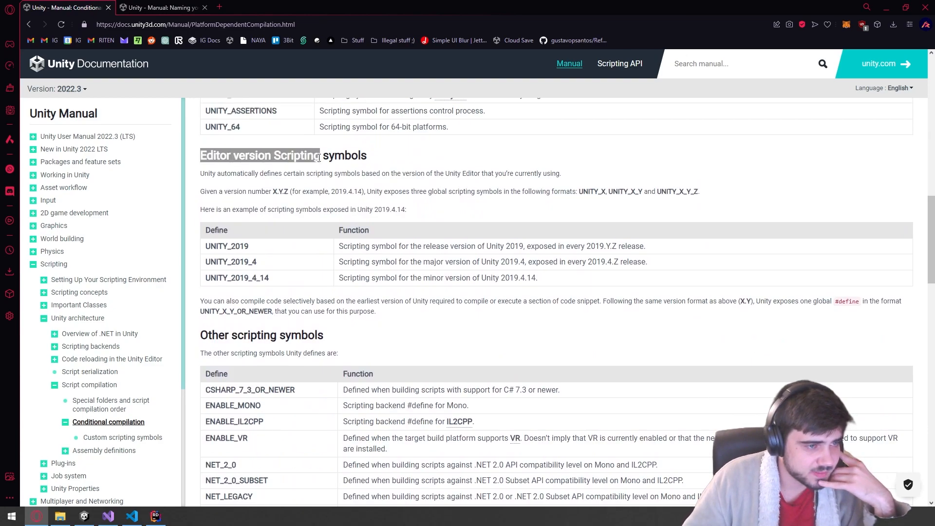
double_click(227, 246)
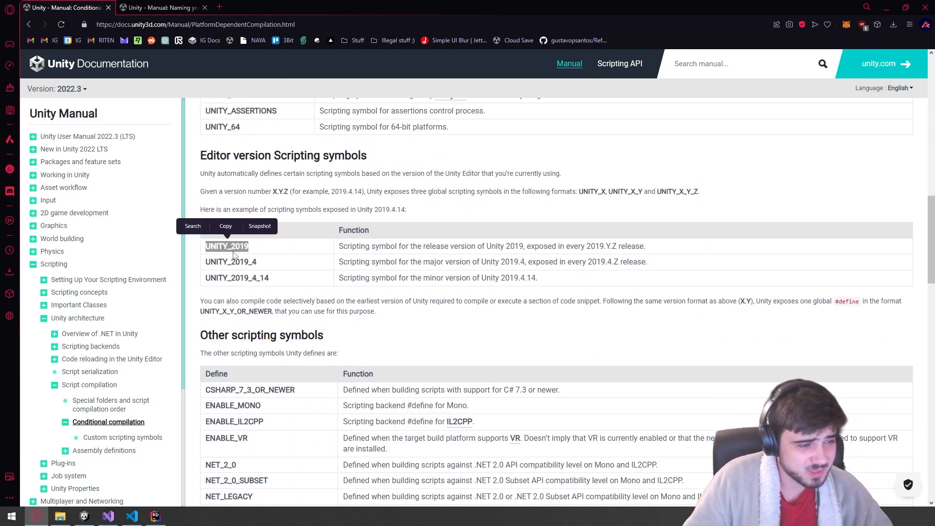
click(154, 516)
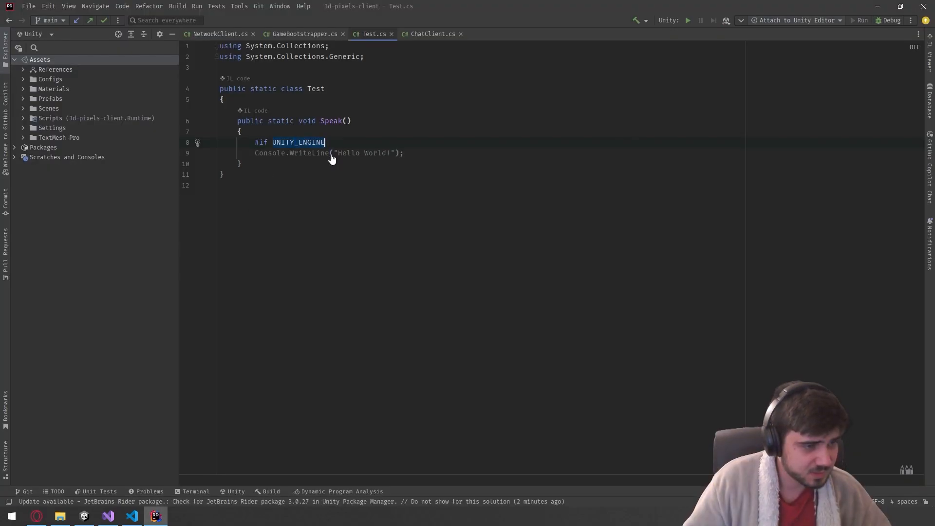
- Wrap the Hello World line in #if UNITY_2019 ... #endif in Test.cs
text(UNITY_2019)
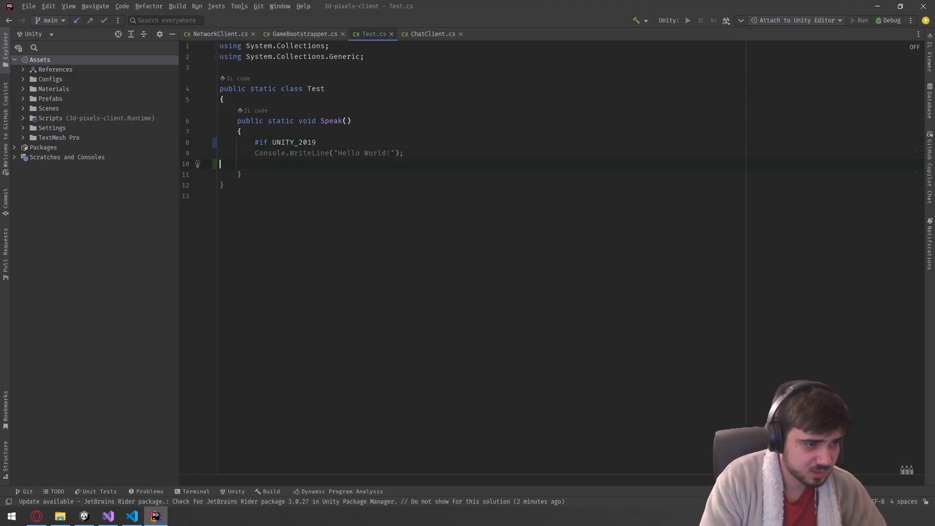
text(#endif)
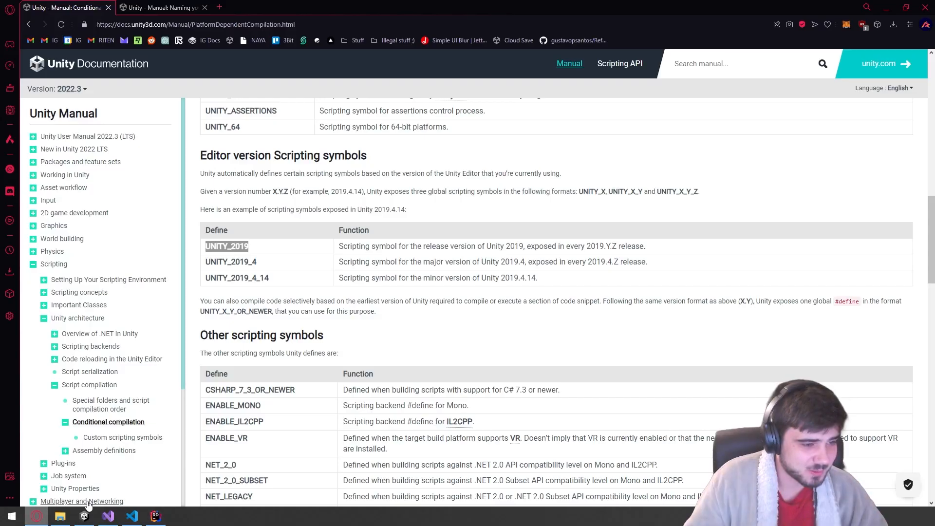
scroll(down, 3)
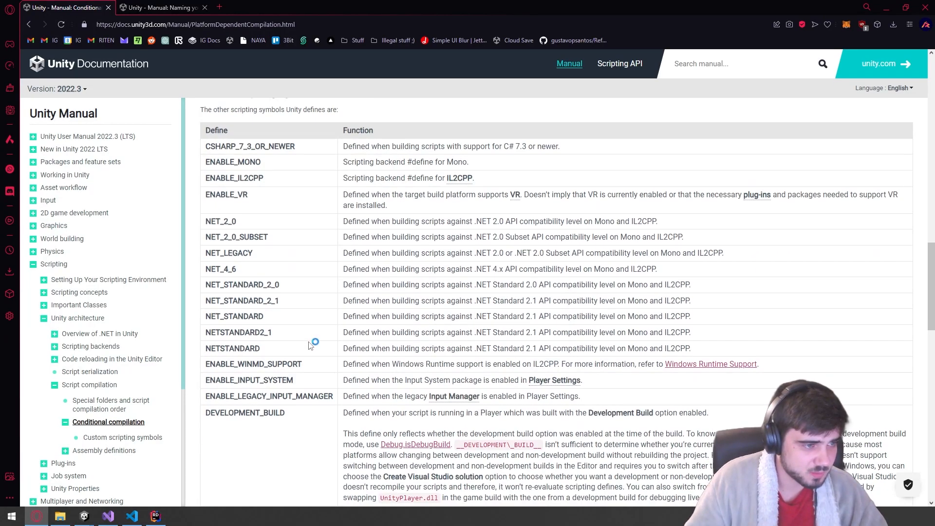
- Locate UNITY_WEBGL in the Platform scripting symbols table and mark it
scroll(up, 3)
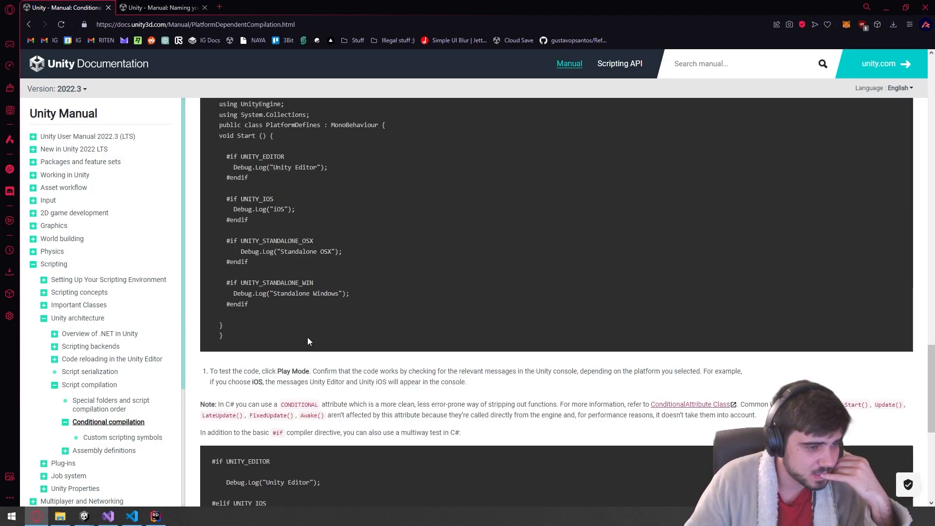
scroll(down, 3)
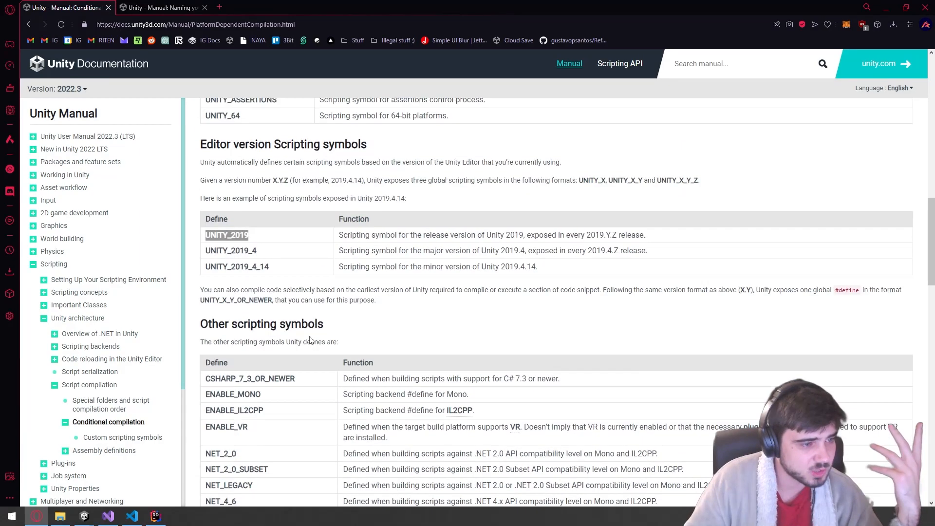
scroll(up, 3)
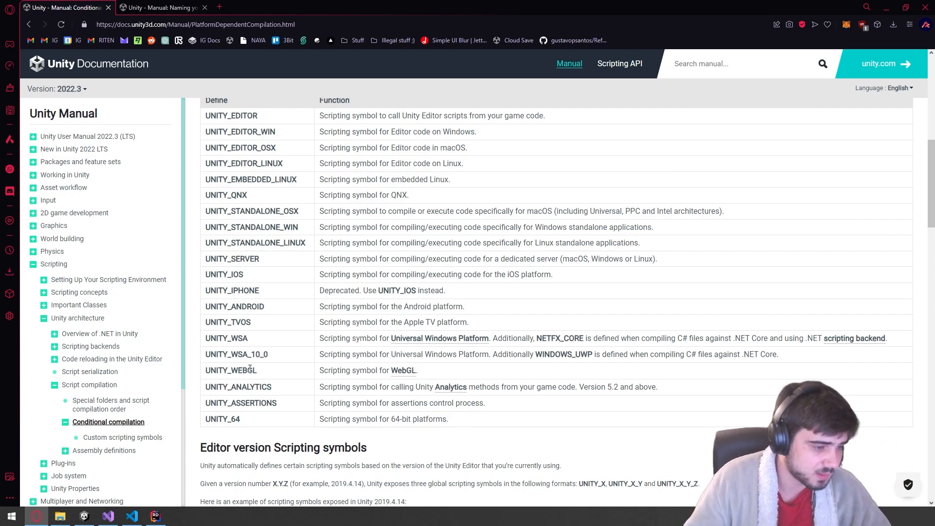
click(155, 516)
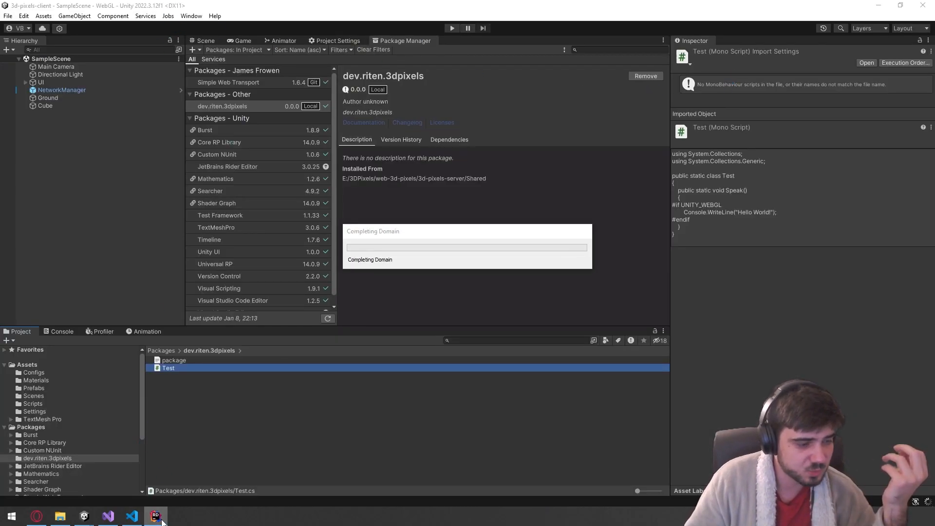
- Show Project Settings > Player > Other Settings for the WebGL player
click(155, 516)
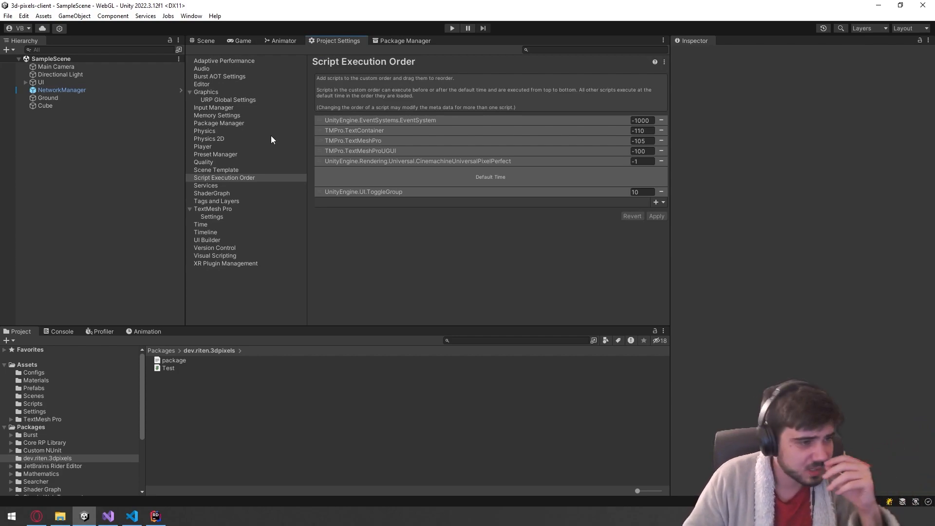
click(201, 146)
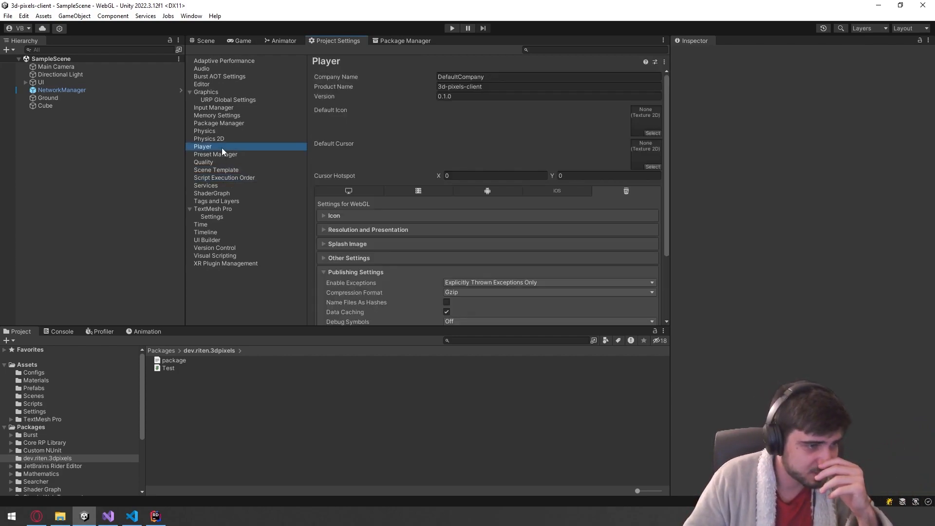
click(322, 257)
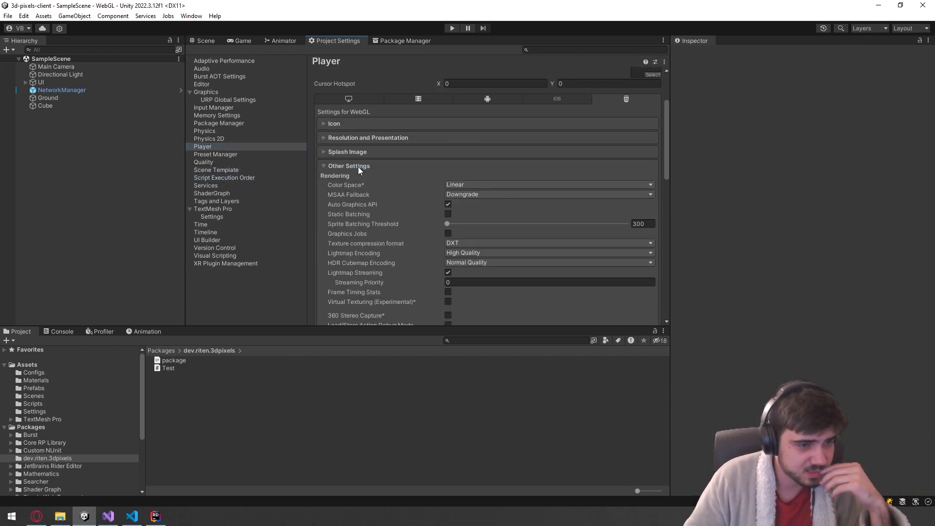
scroll(down, 3)
text(UNITY)
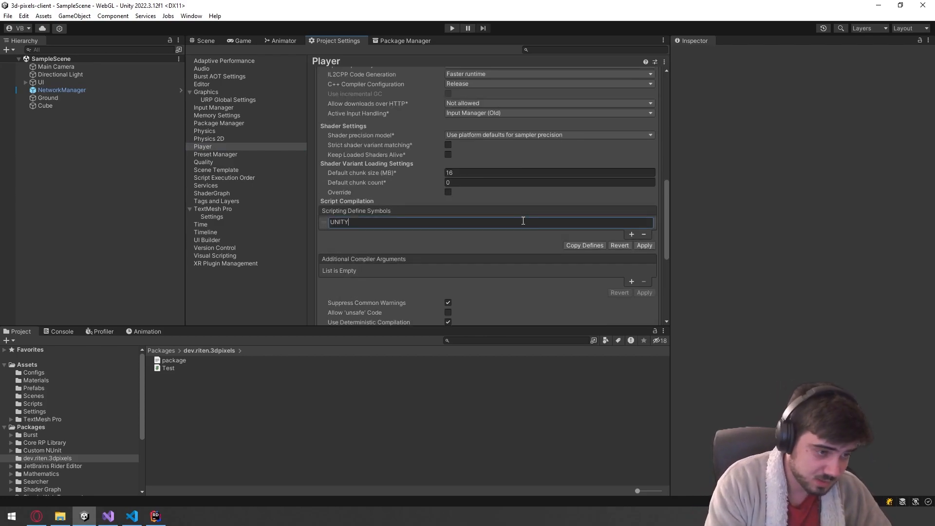
- Add a custom UNITY scripting define symbol, apply it and return to Rider
click(644, 245)
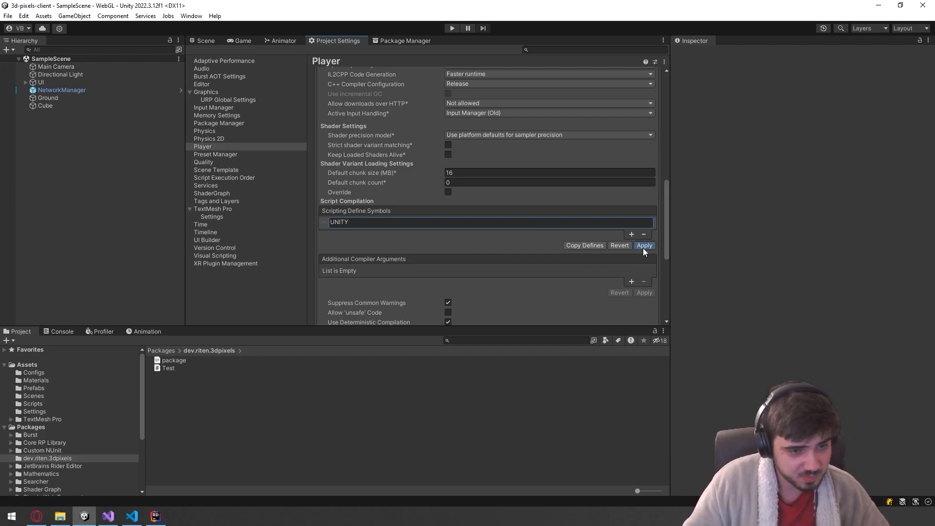
click(644, 246)
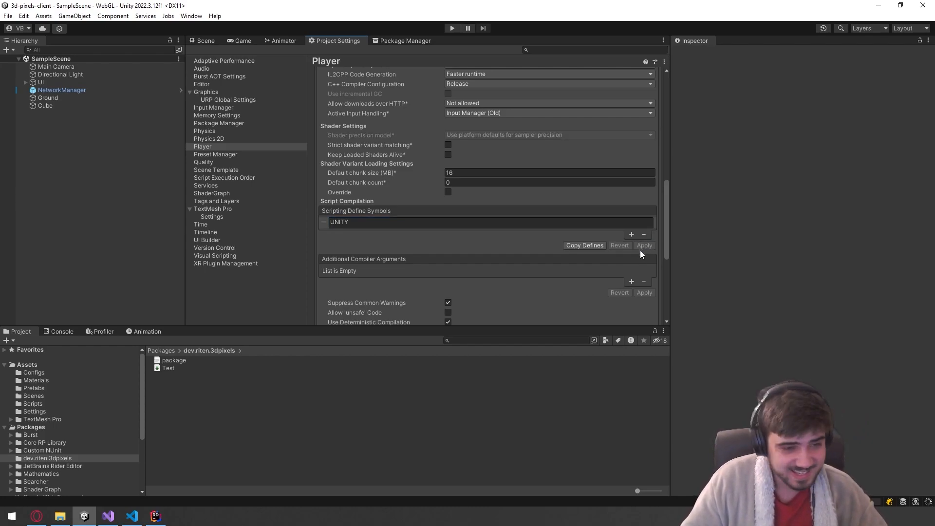
mouse_move(139, 512)
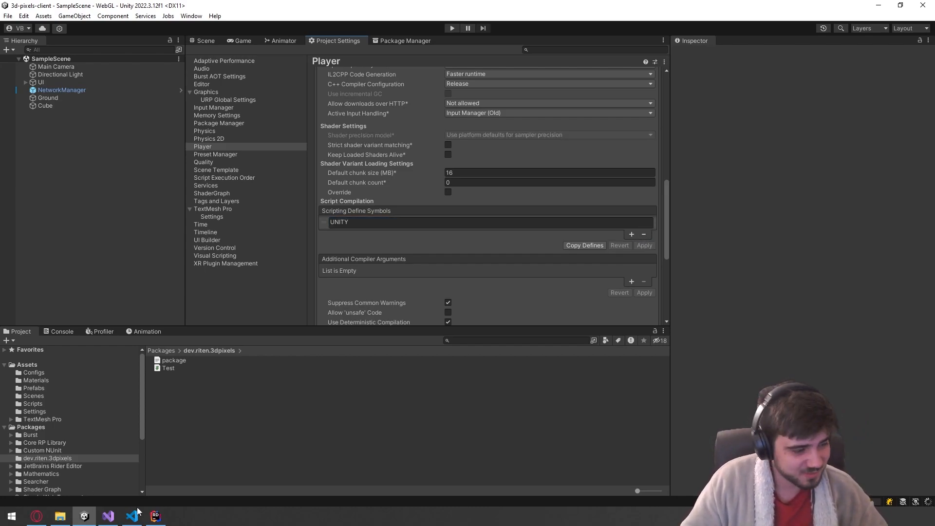
click(155, 517)
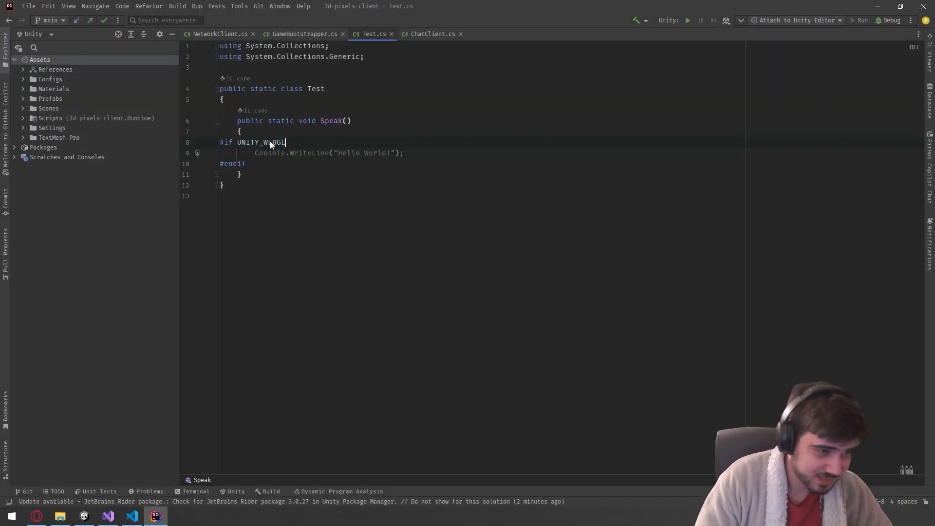
- Change the condition to #if UNITY with UnityEngine.Debug.Log("Hello World!") and an #elif Console.WriteLine branch
key(Backspace)
text(#)
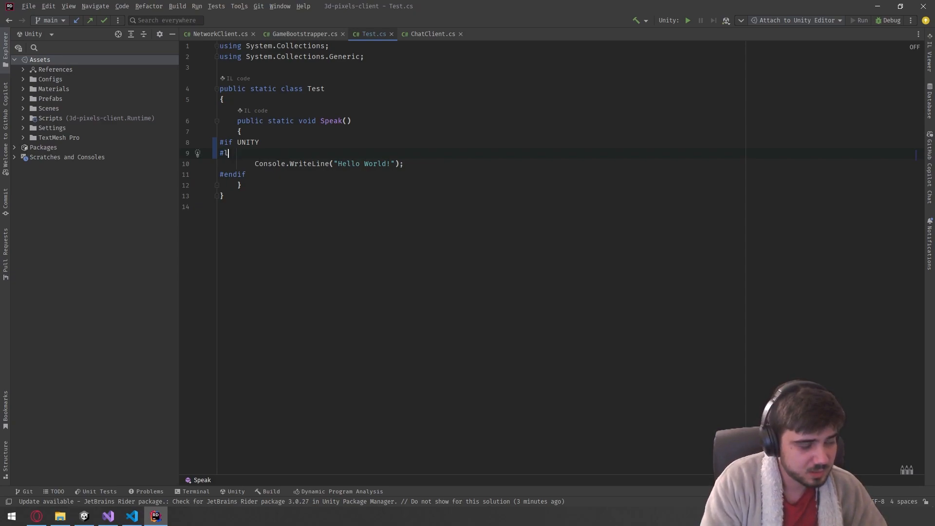
text(elif)
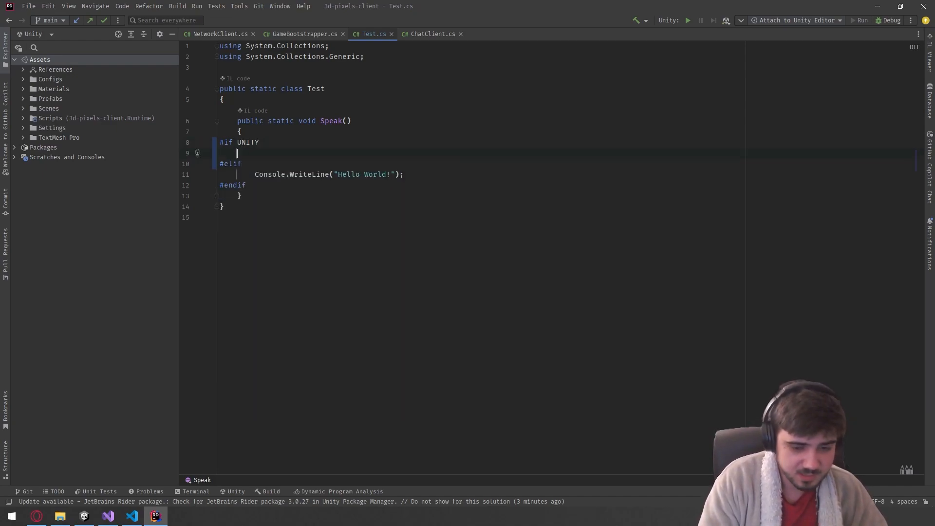
text(UnityEngine.Debug.Log("Hello World!");)
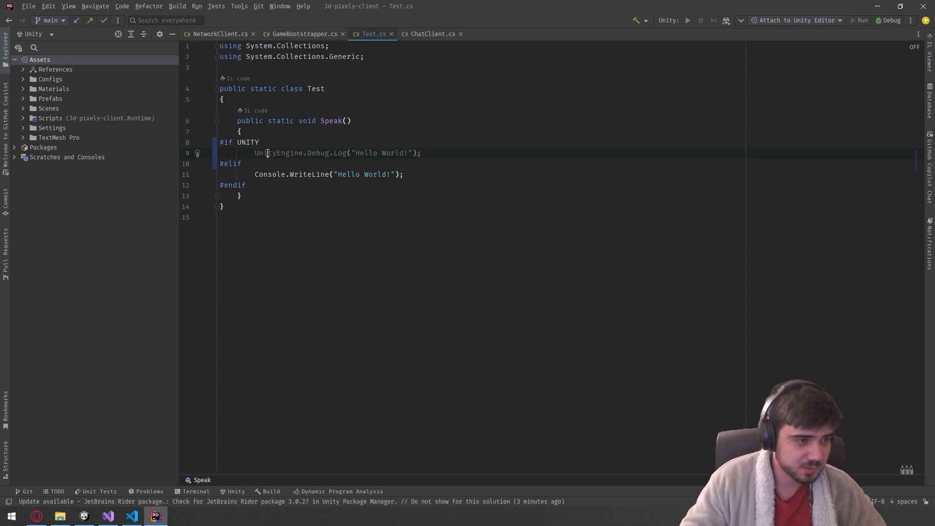
- Switch between Unity and Rider to check the updated Test script
click(404, 174)
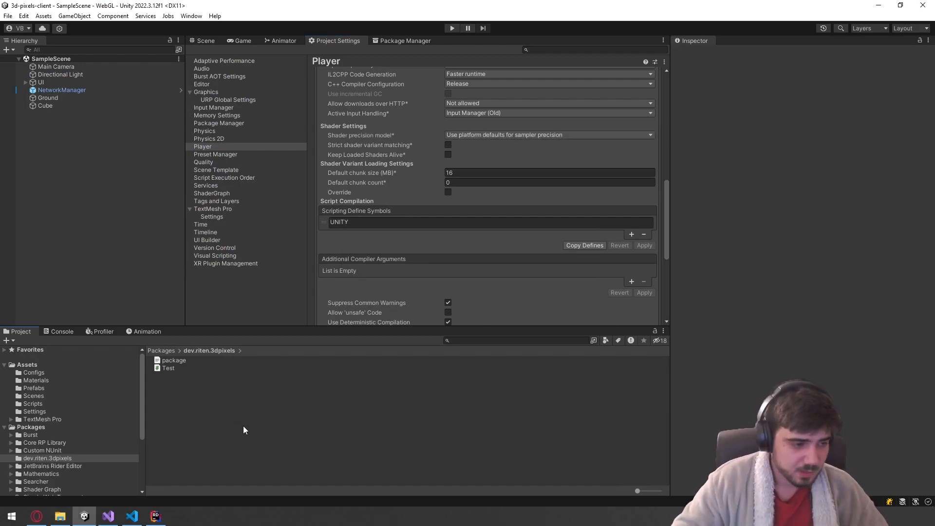
click(155, 516)
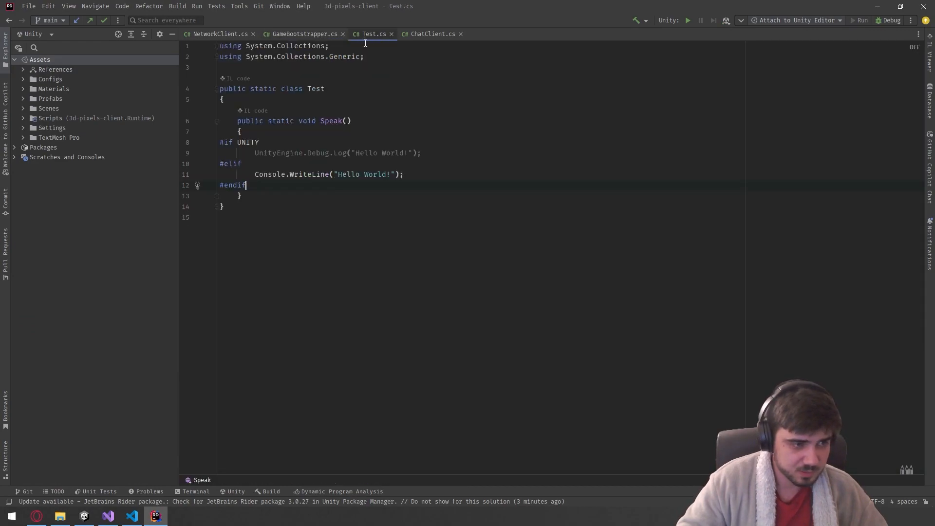
click(225, 207)
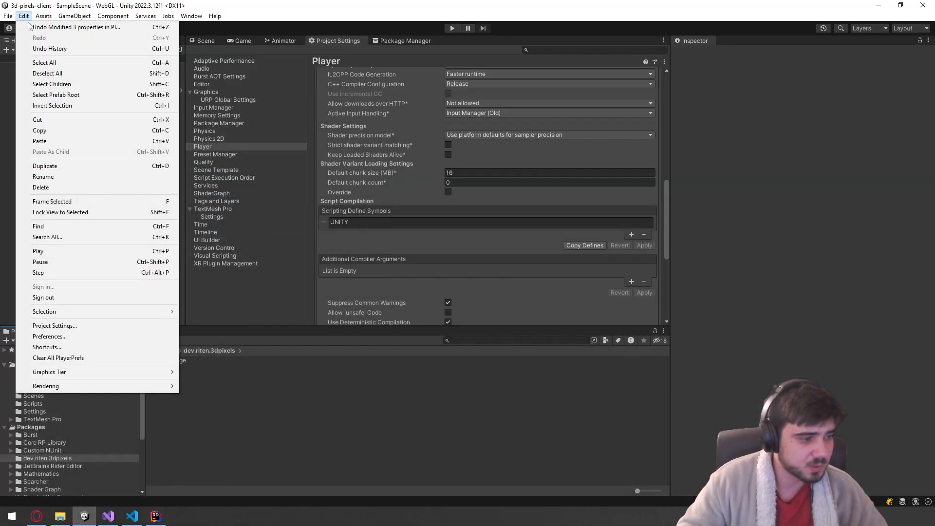
mouse_move(54, 325)
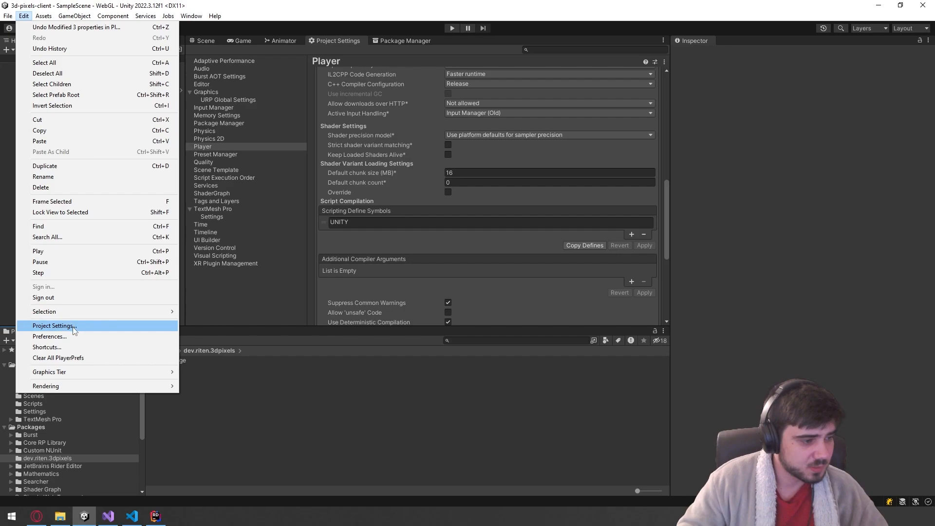
- In Preferences > External Tools, tick Local packages under Generate .csproj files for
click(49, 336)
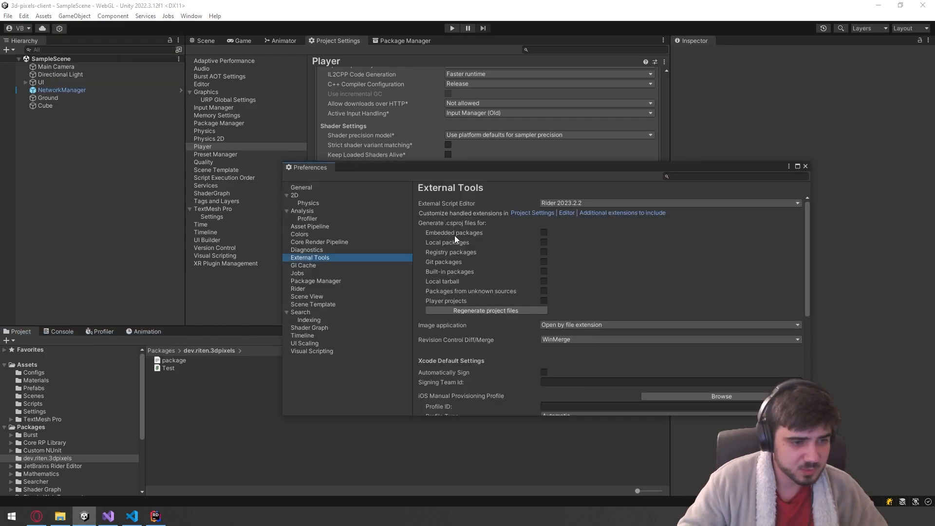
click(542, 242)
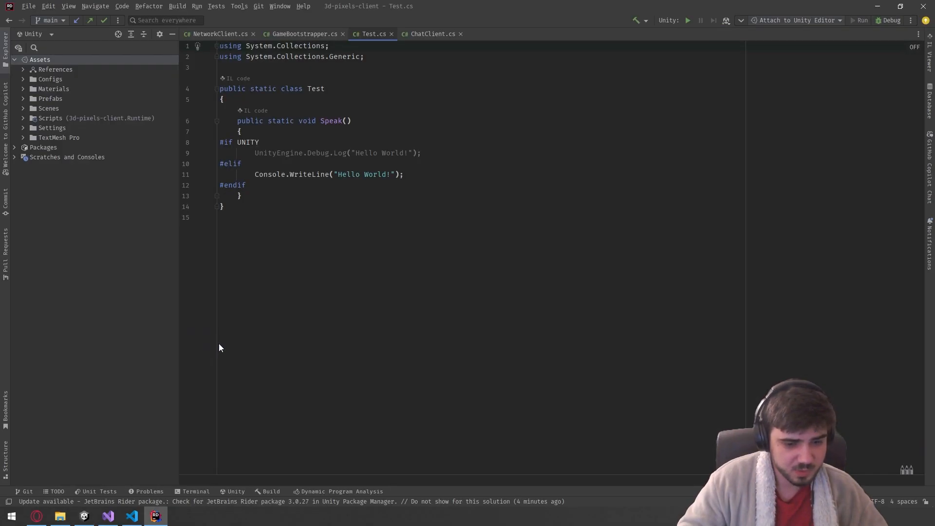
- Glance at GameBootstrapper.cs, return to Test.cs and save it
click(300, 34)
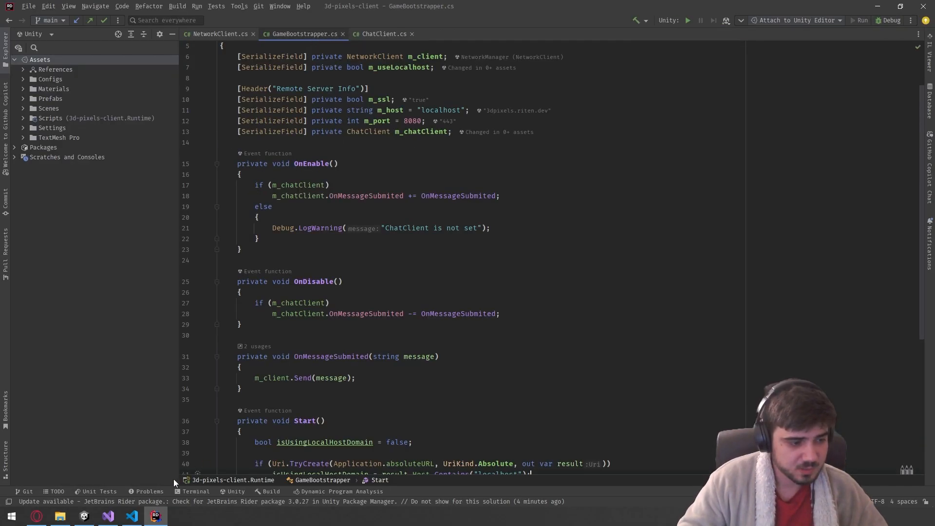
click(372, 33)
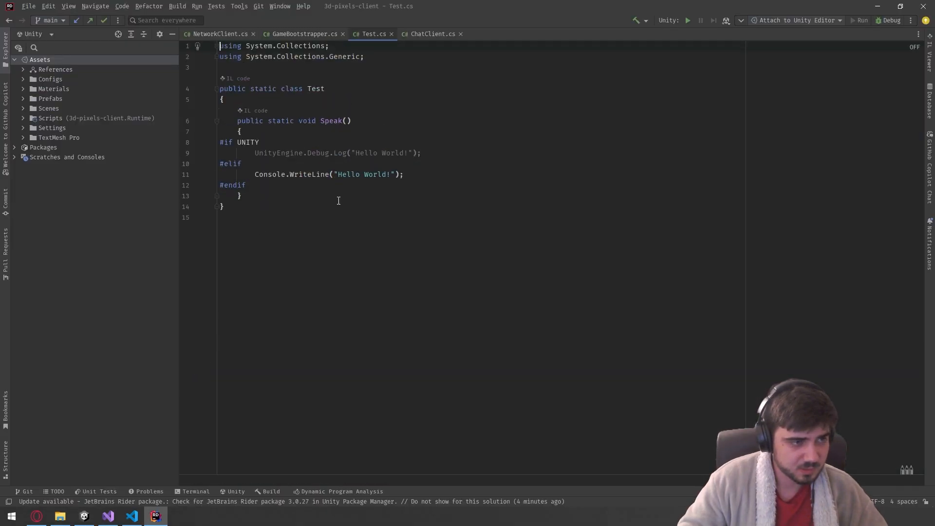
key(ctrl+a)
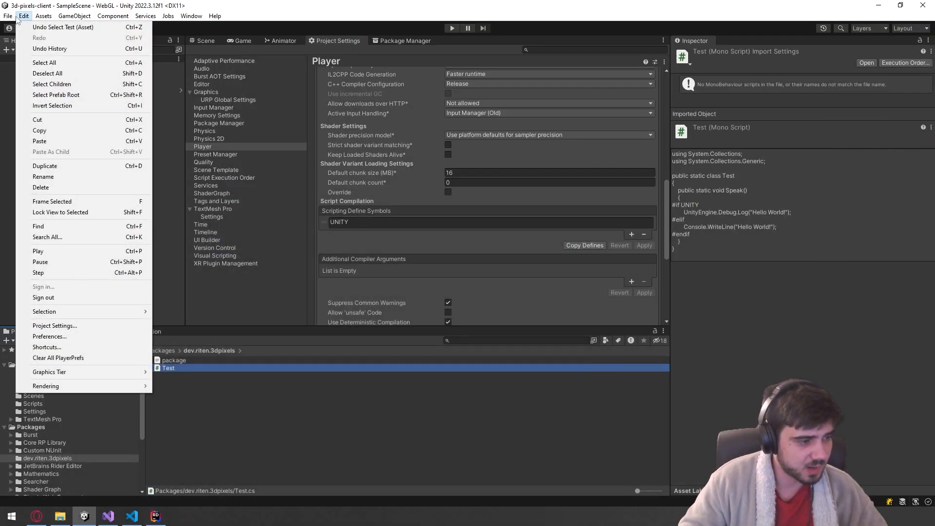
- In External Tools preferences, tick project file generation for embedded, registry and remaining package sources
click(50, 336)
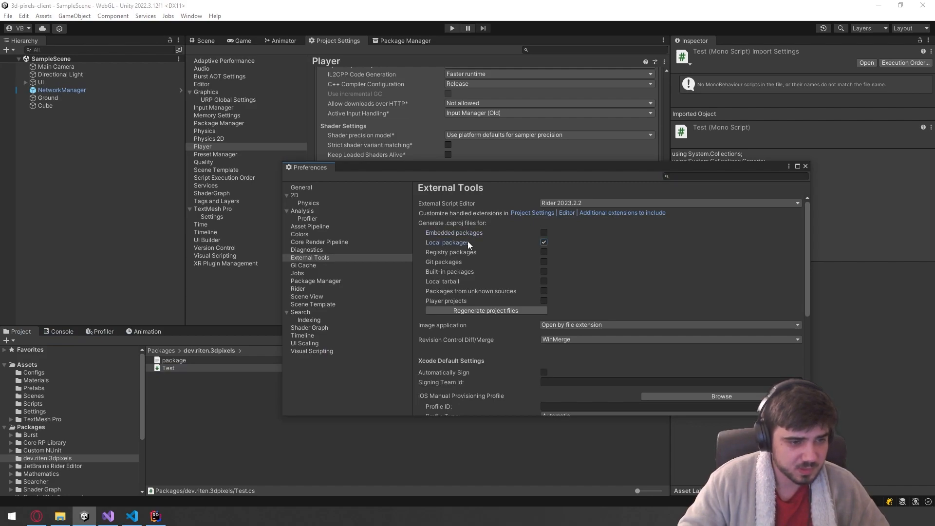
mouse_move(477, 270)
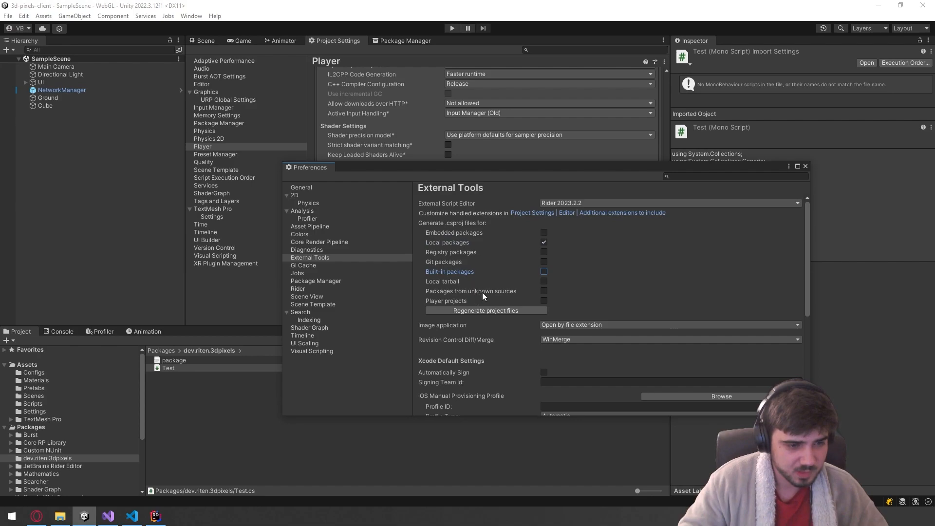
click(542, 233)
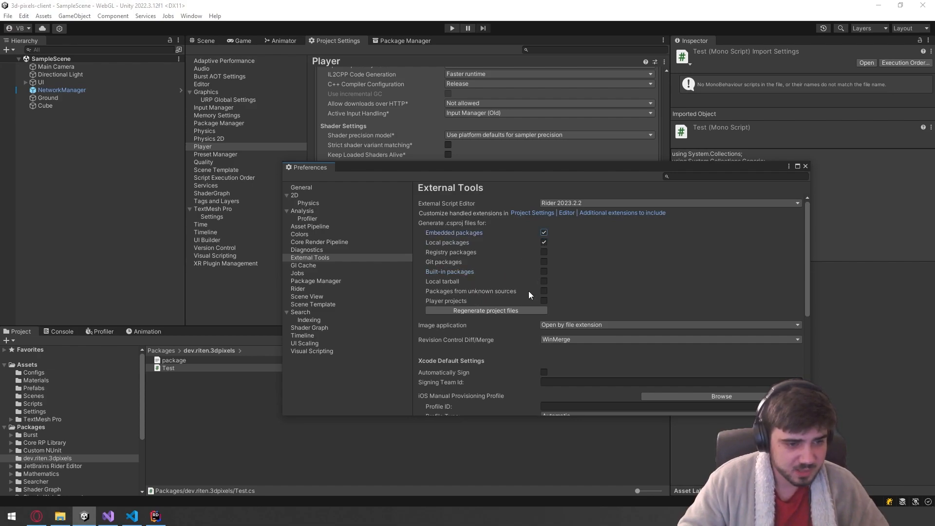
mouse_move(155, 516)
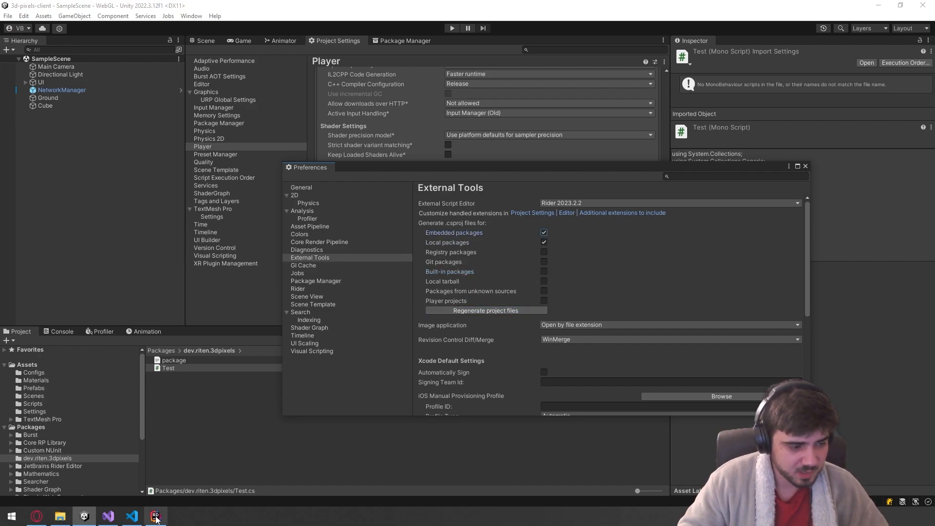
click(155, 516)
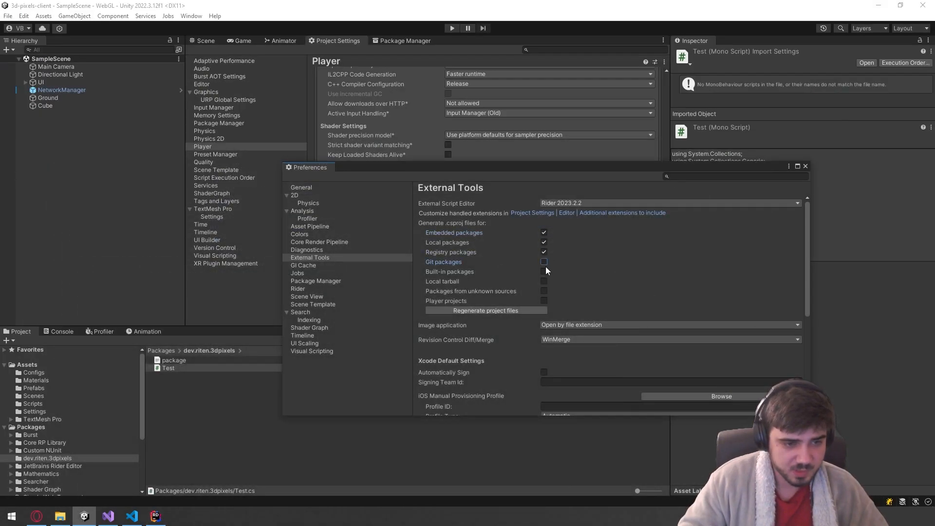
click(543, 262)
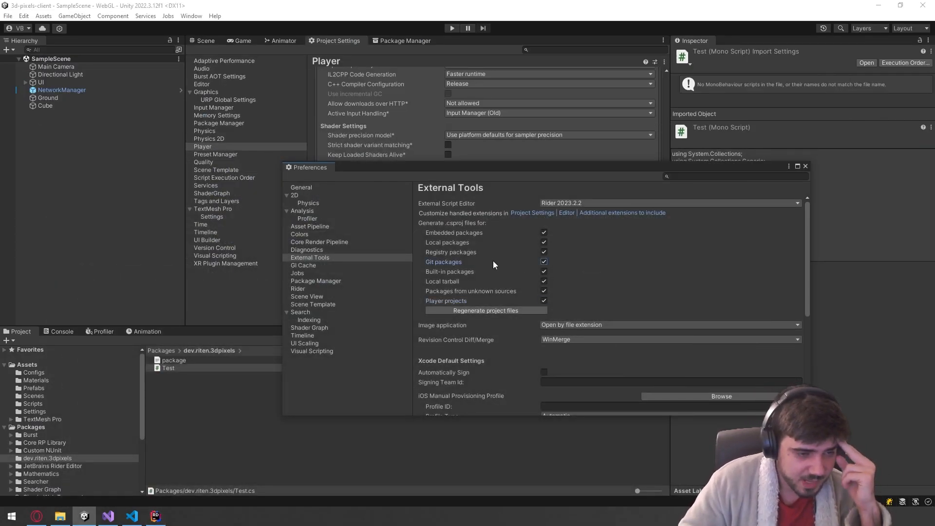
- Untick git, built-in, other sources and player projects, leaving local and unknown-source packages, then return to Rider
click(543, 262)
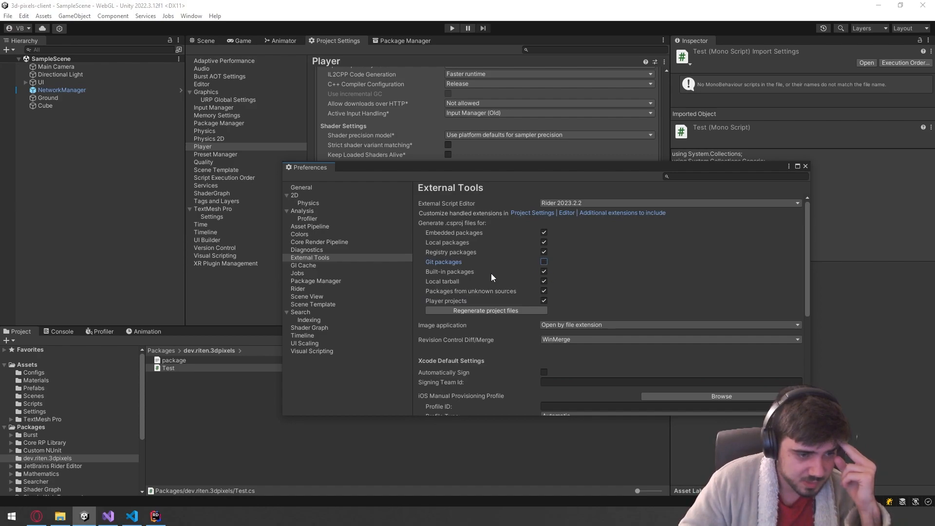
click(543, 272)
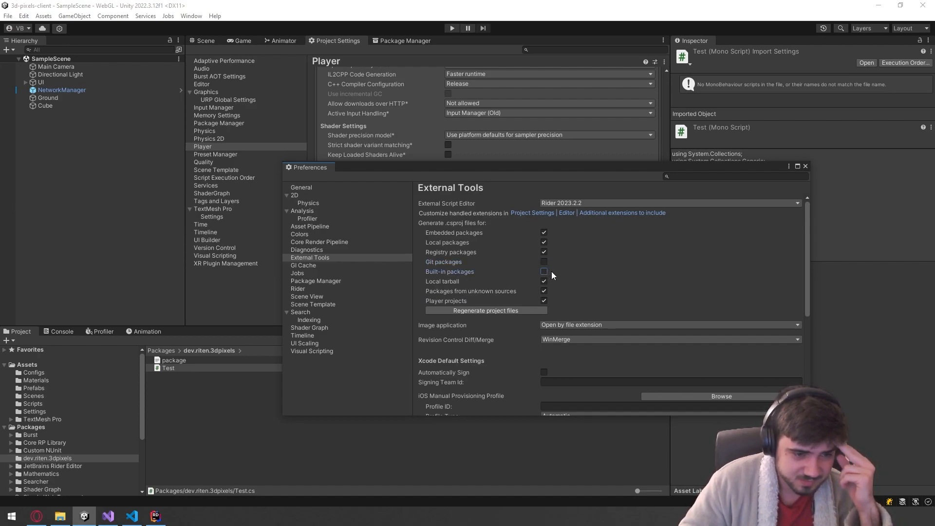
click(543, 281)
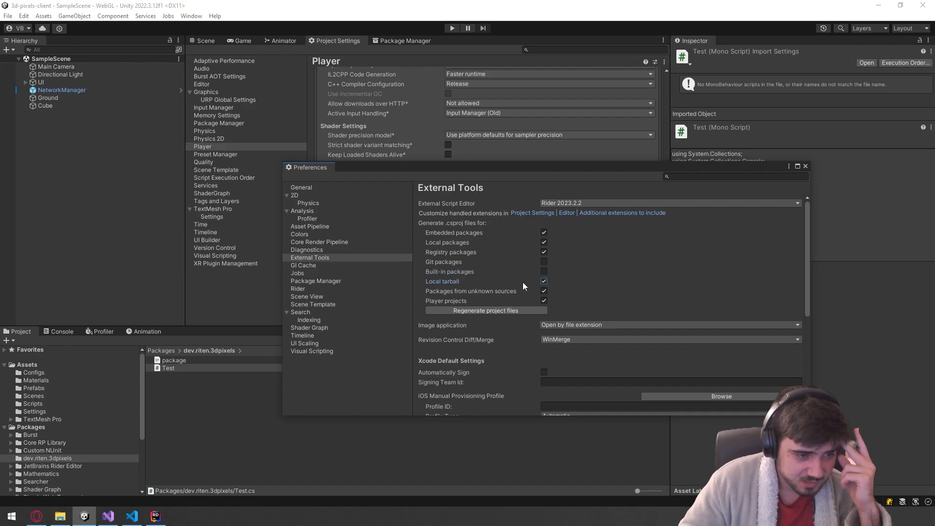
click(543, 280)
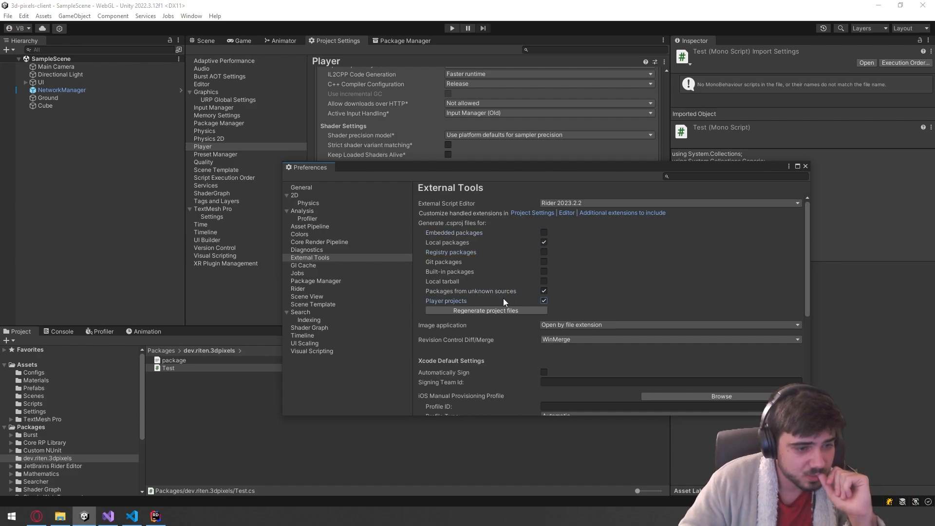
click(542, 301)
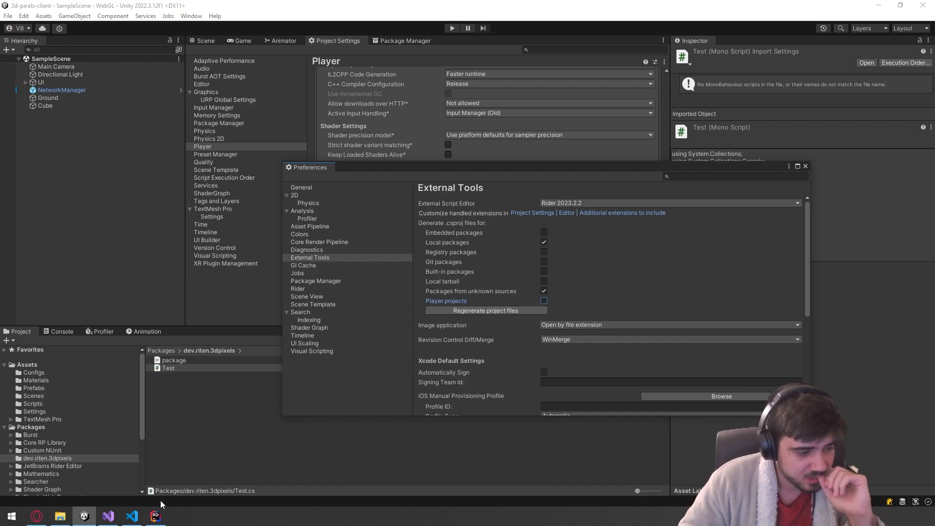
click(155, 517)
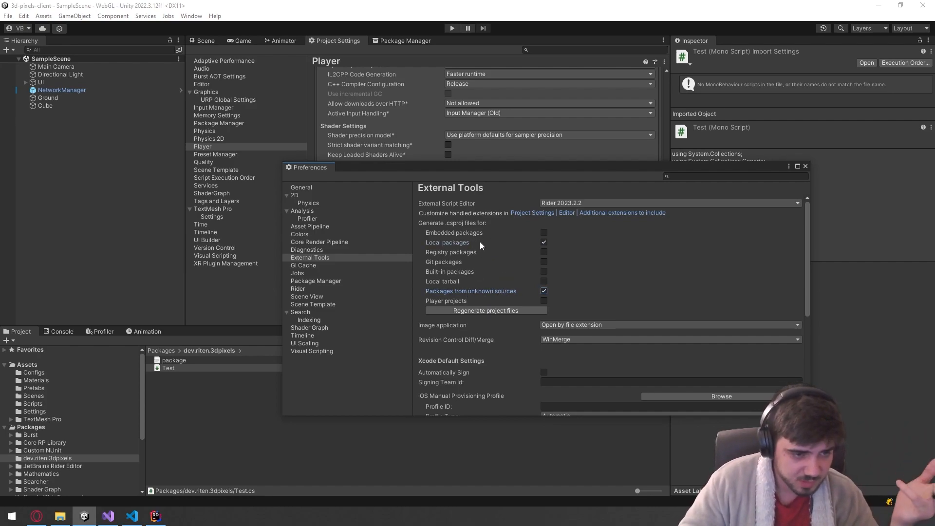
click(155, 517)
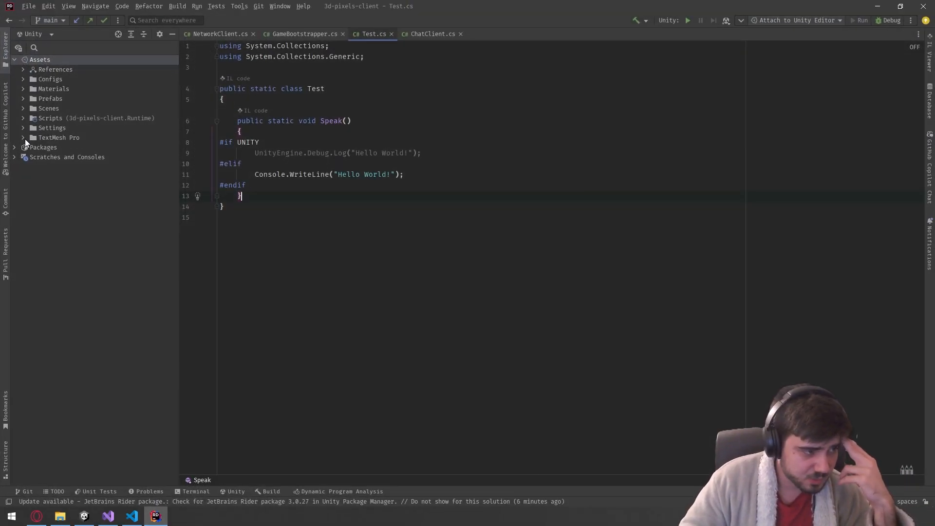
- Expand Packages and dev.riten.3dpixels in Rider's Explorer to show package.json and Test.cs
click(14, 147)
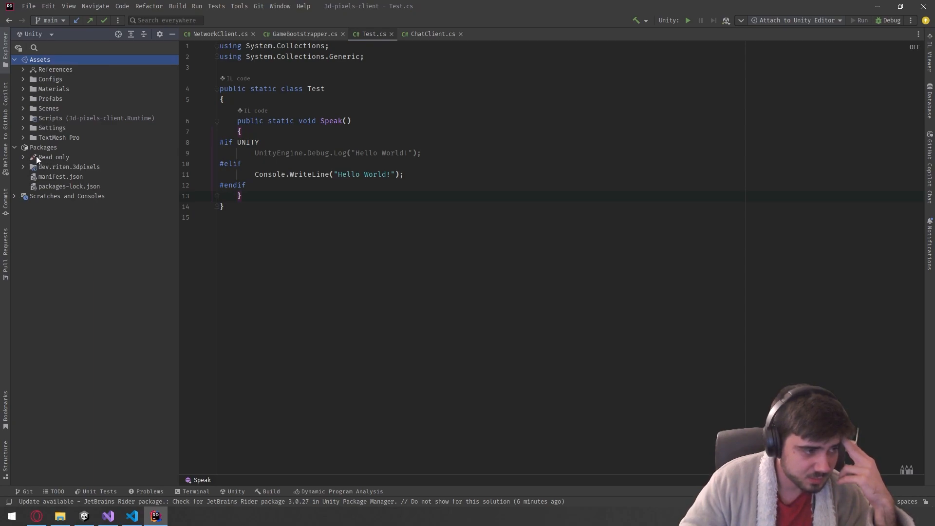
click(23, 167)
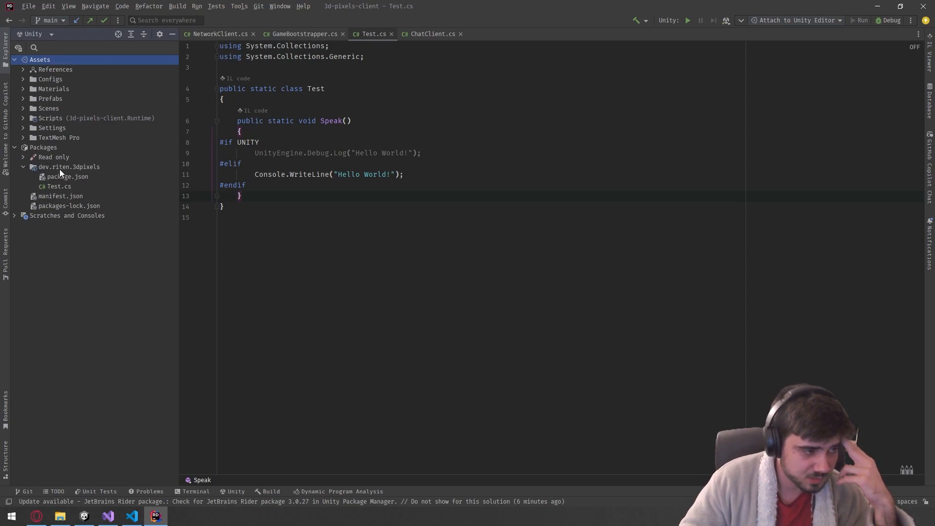
click(59, 186)
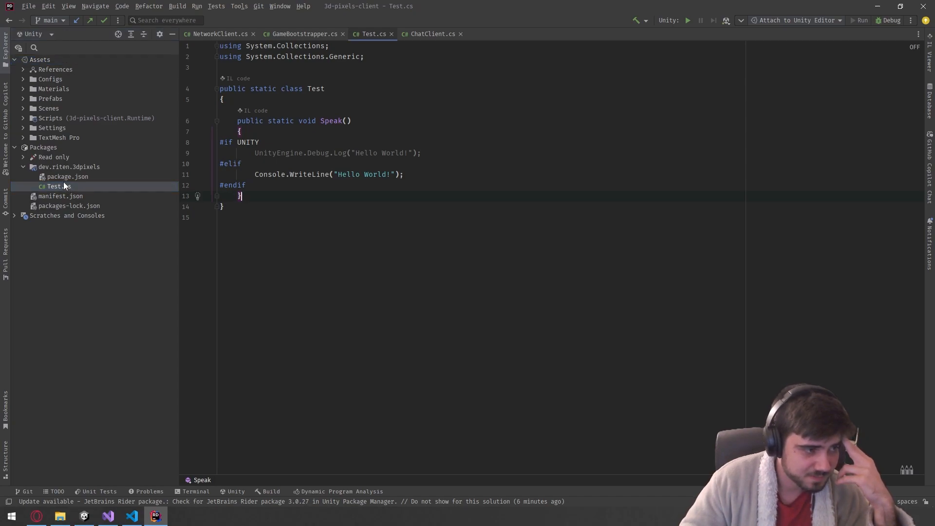
click(68, 166)
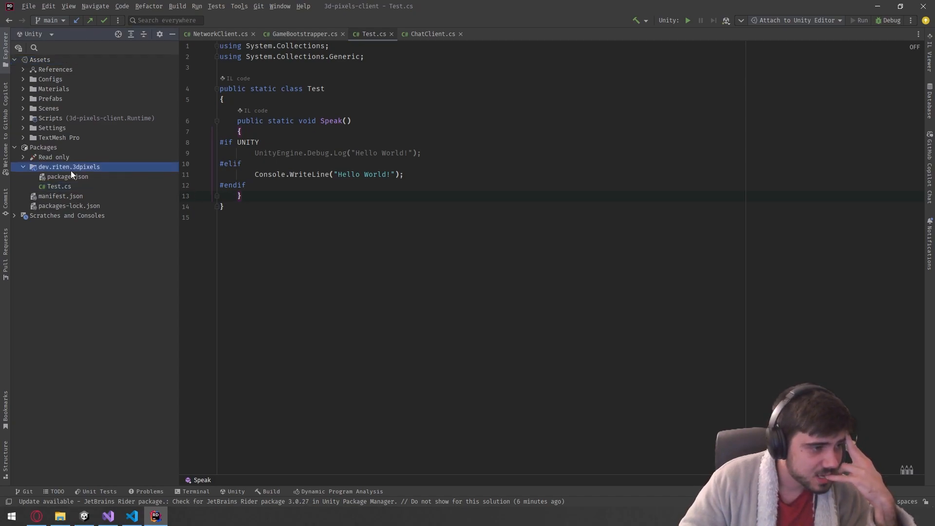
right_click(68, 167)
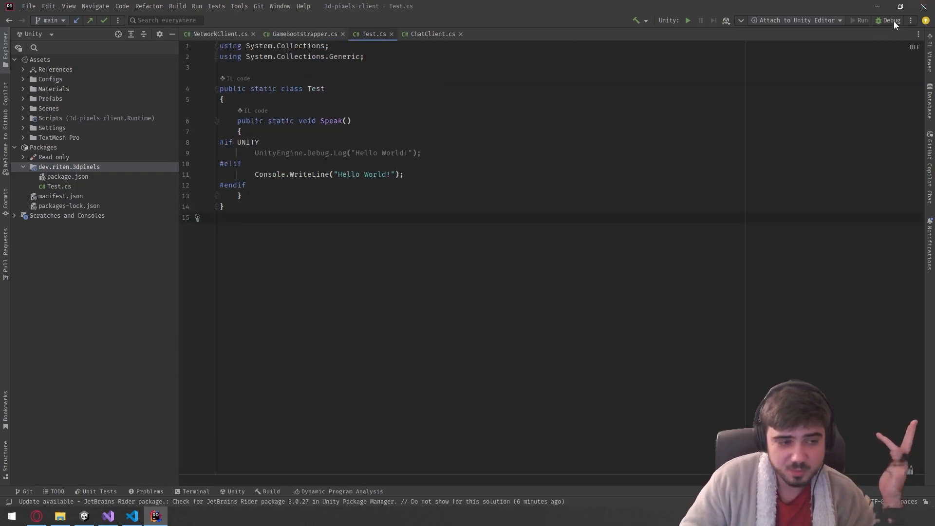
- Switch to Visual Studio's 3d-pixels-server folder and select all of Test.cs
click(83, 516)
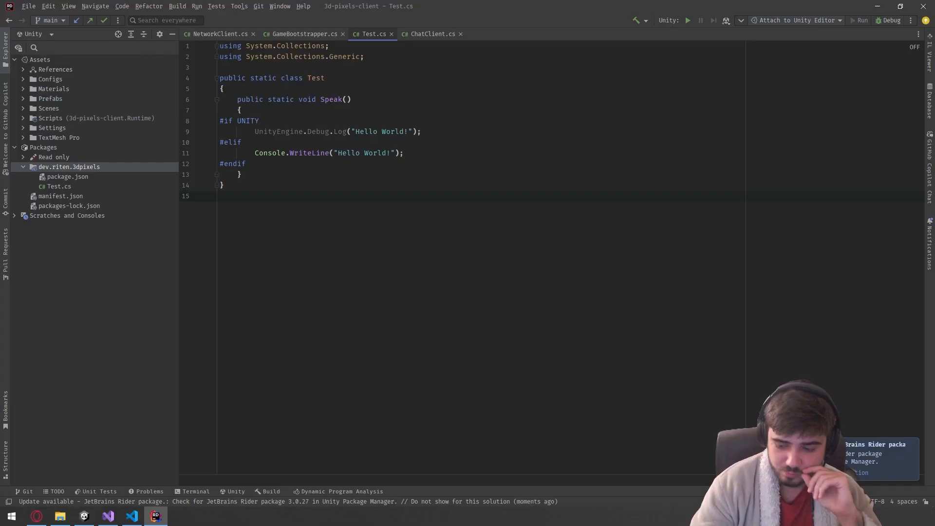
click(304, 153)
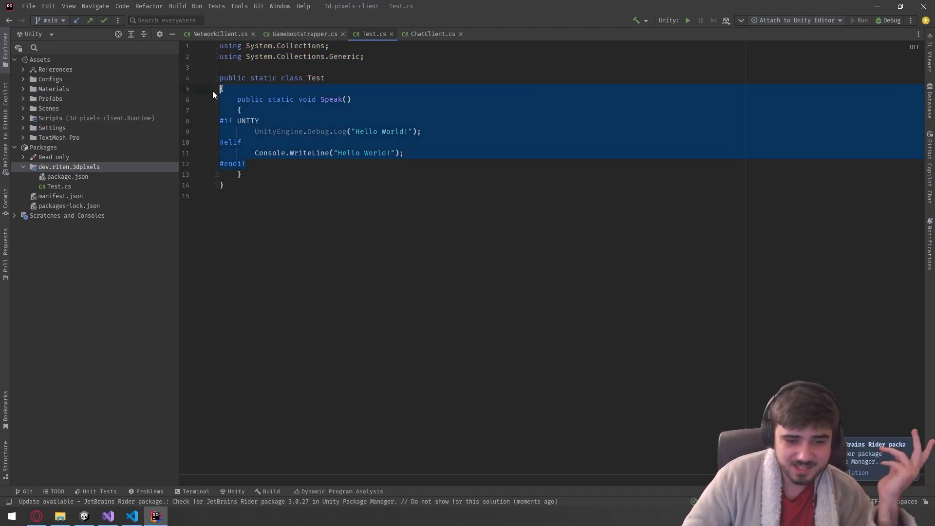
click(221, 185)
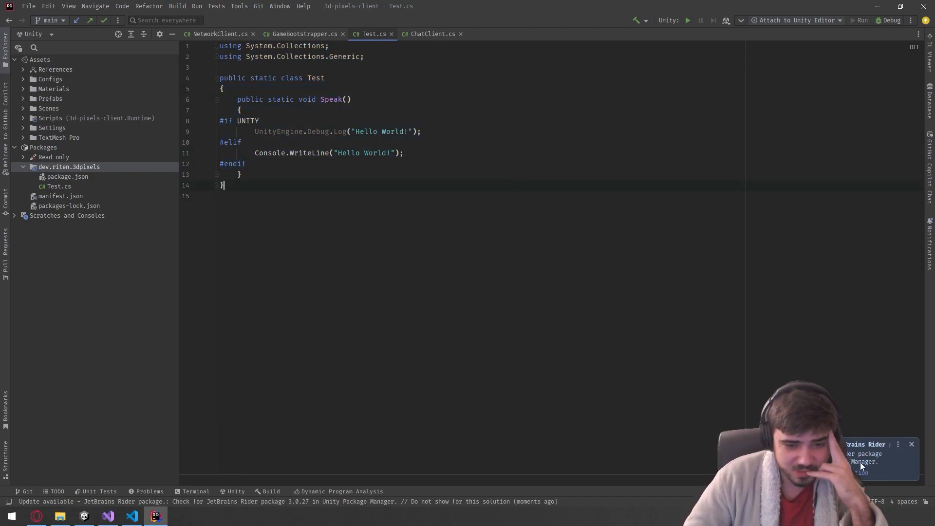
key(ctrl+a)
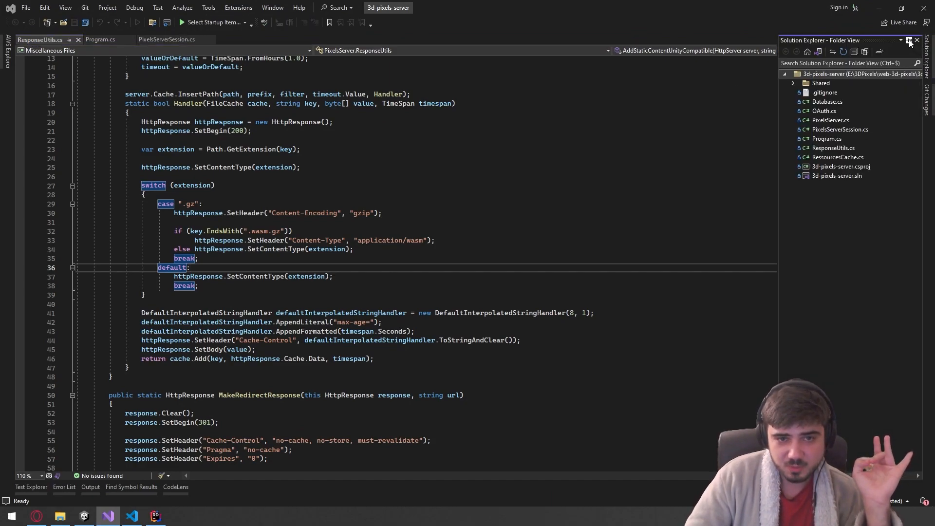
- Open Test.cs from the Shared folder of the server solution in Visual Studio
click(794, 83)
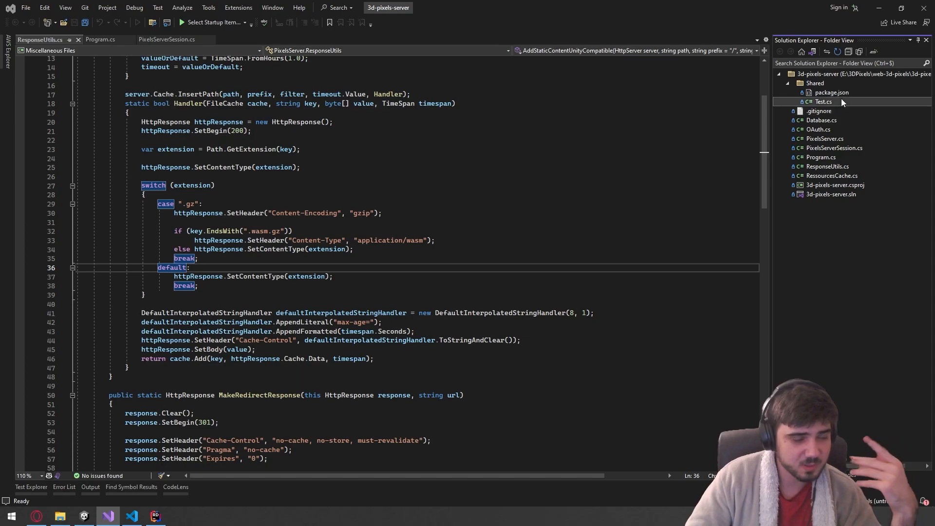
click(824, 102)
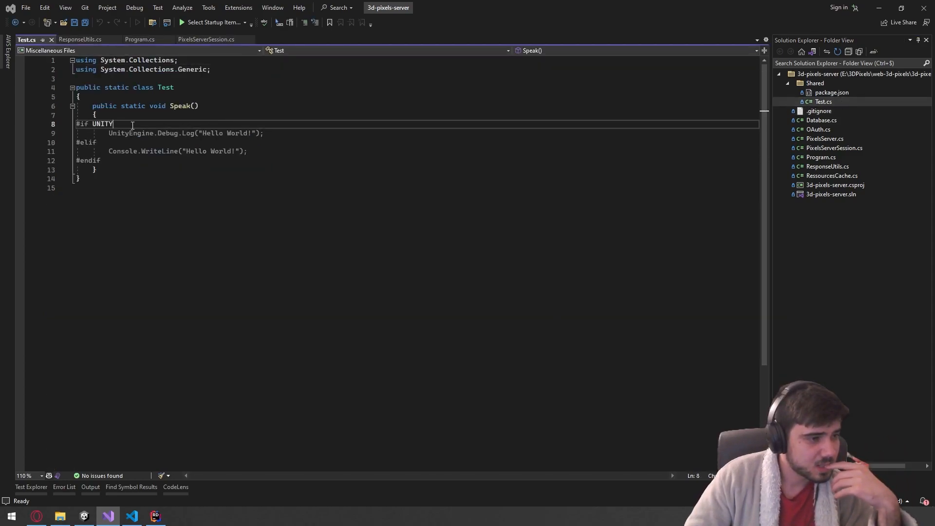
- In Rider change #elif to #else in Test.cs and switch to Unity to reimport it
click(94, 142)
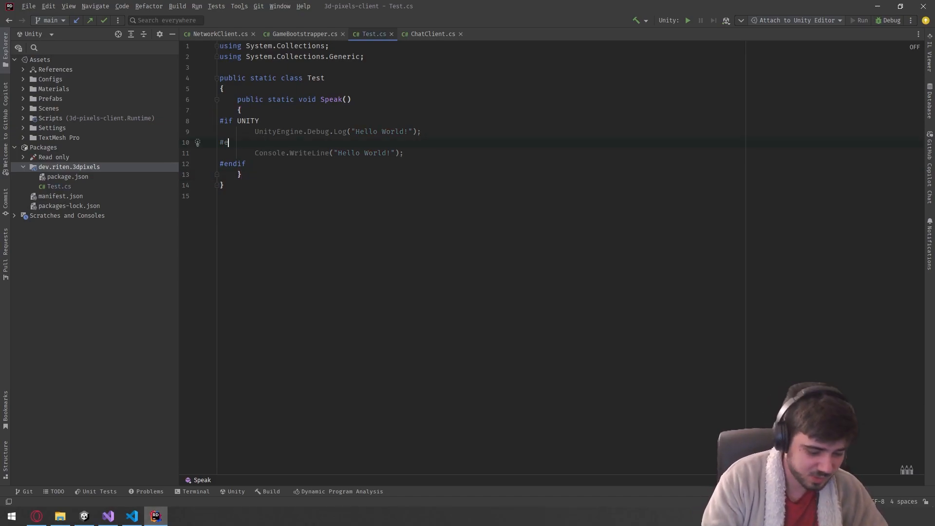
text(lse)
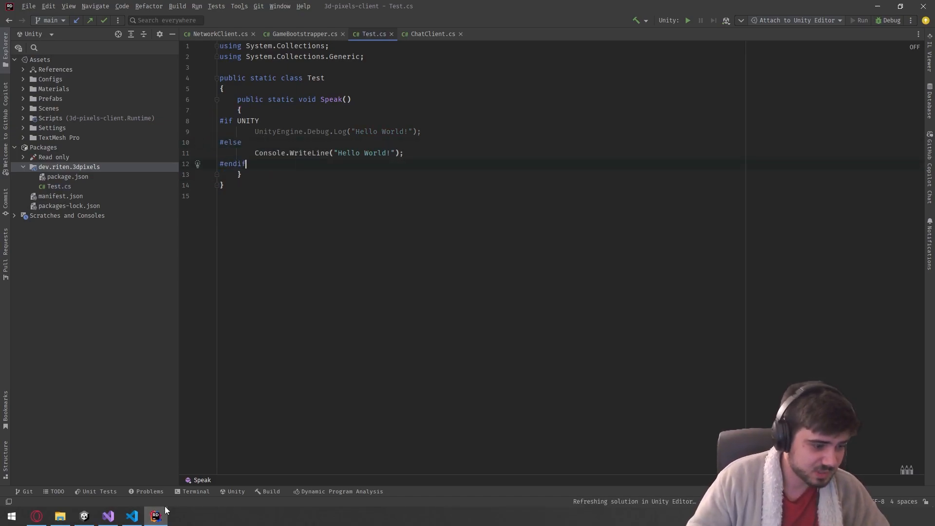
click(108, 516)
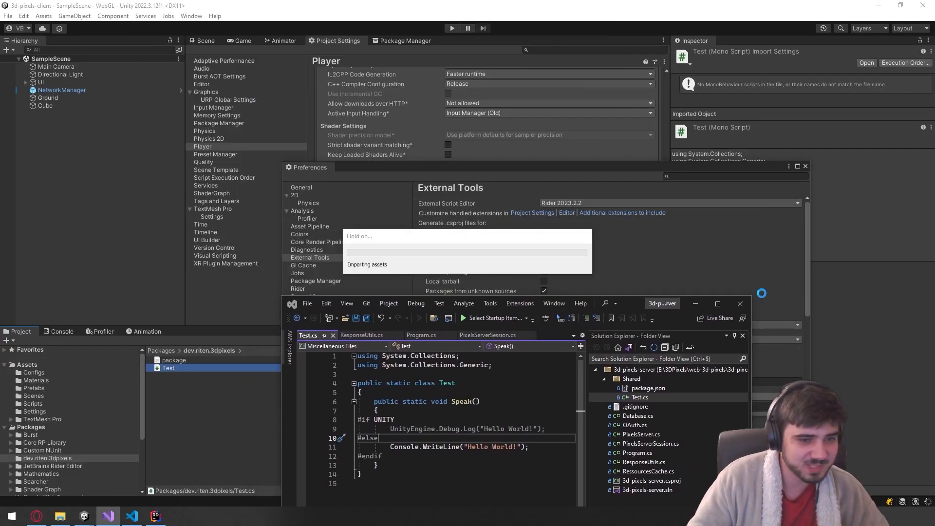
- Dismiss the Preferences window and show the Project assets panel while the Test script reimports
click(718, 303)
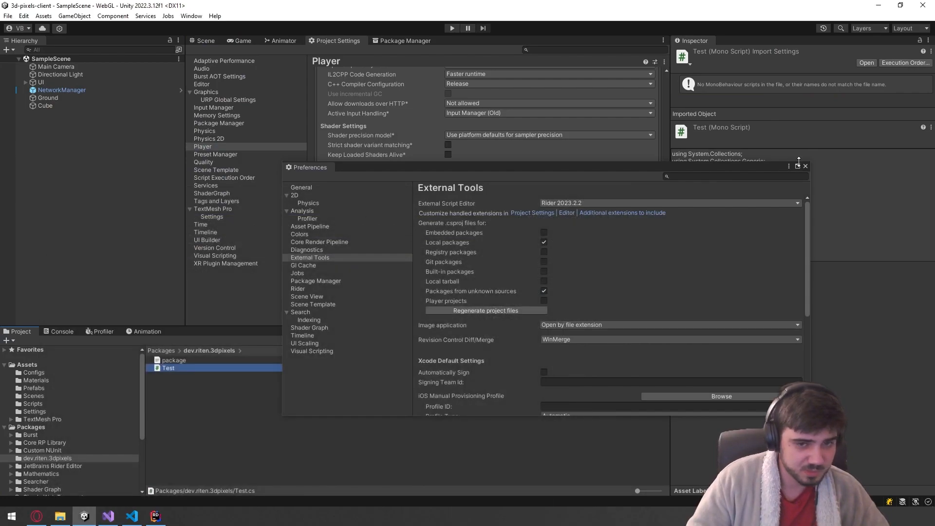
click(805, 166)
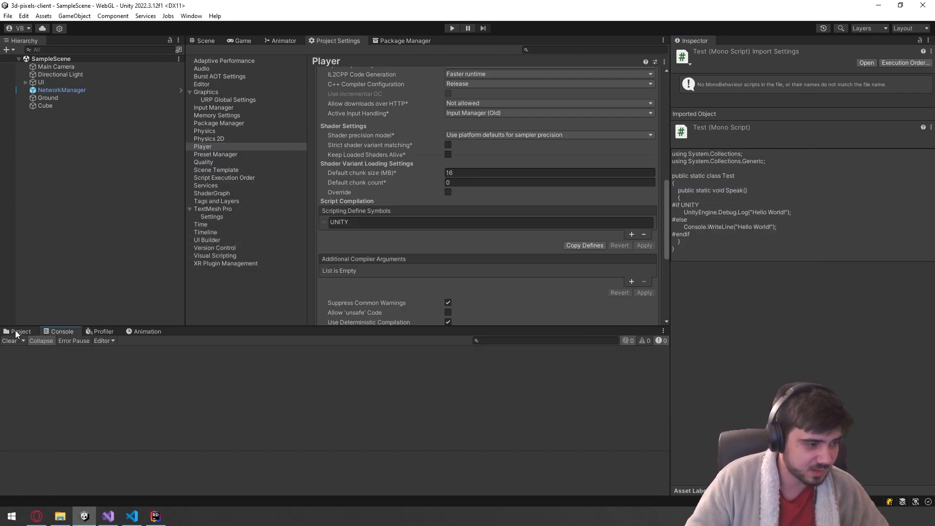
click(19, 331)
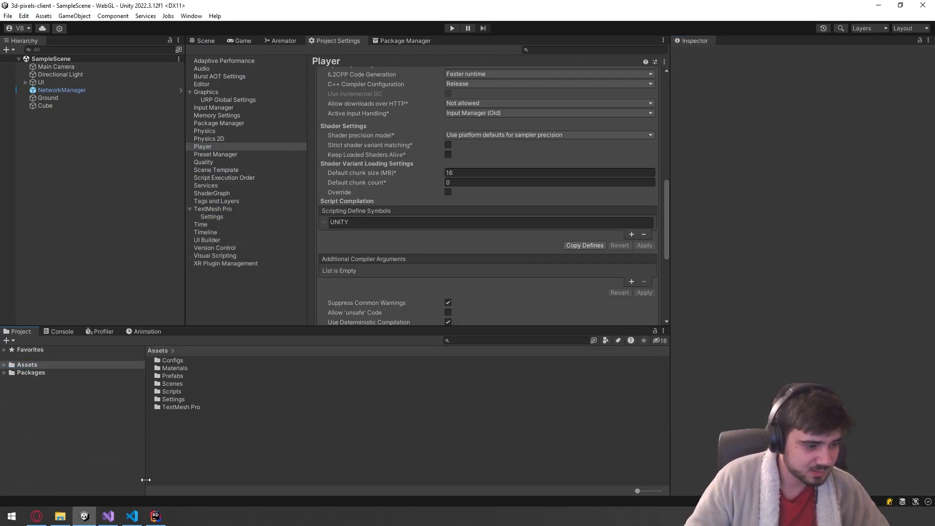
- Bring the Visual Studio server code editor to the front
click(107, 516)
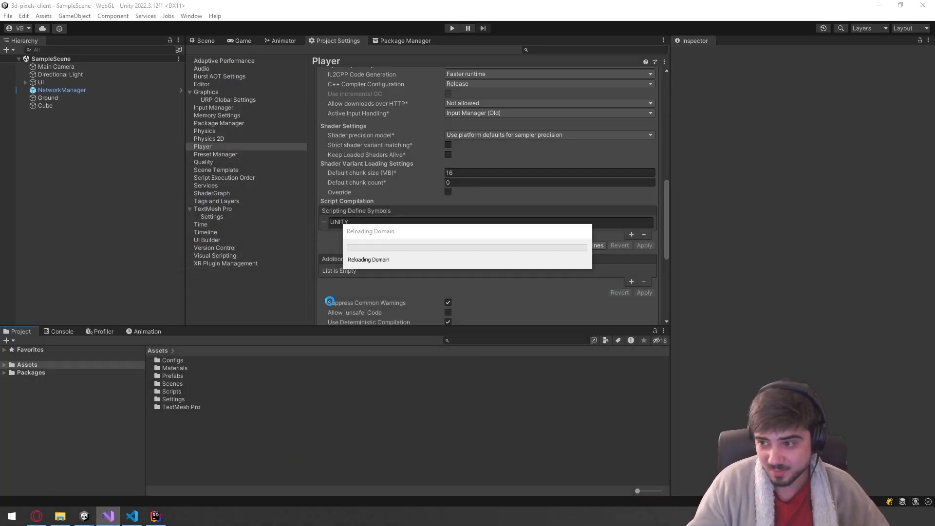
click(108, 516)
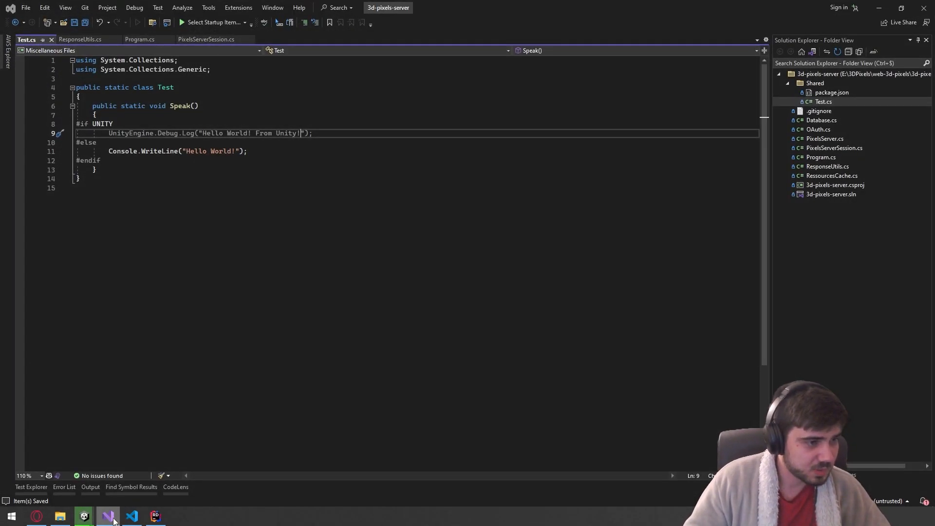
- Add Test.Speak(); as the first line of DoMain in the server's Program.cs, then return to Test.cs
double_click(166, 87)
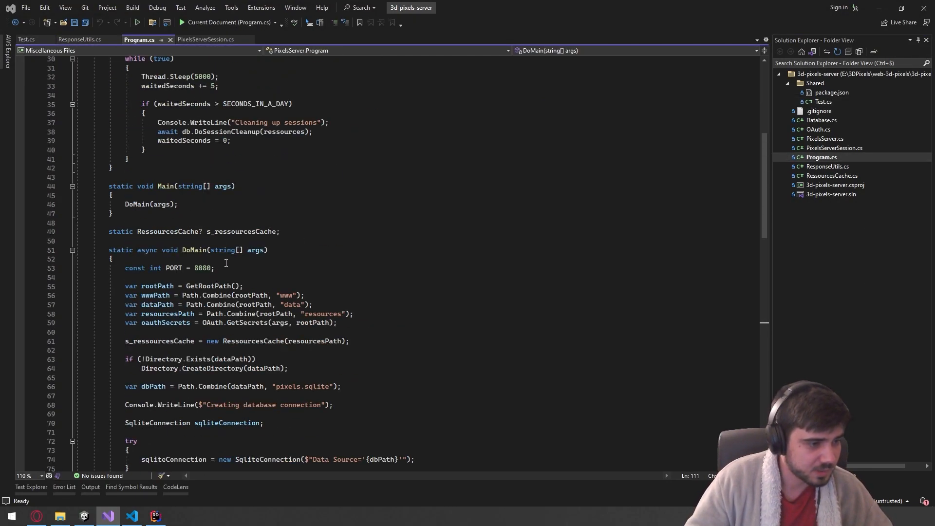
text(Test.Speak();)
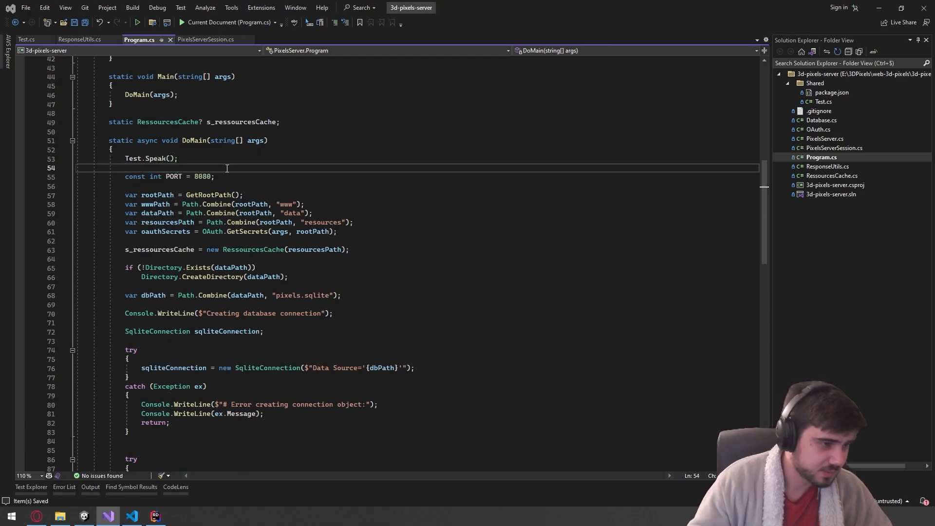
scroll(up, 3)
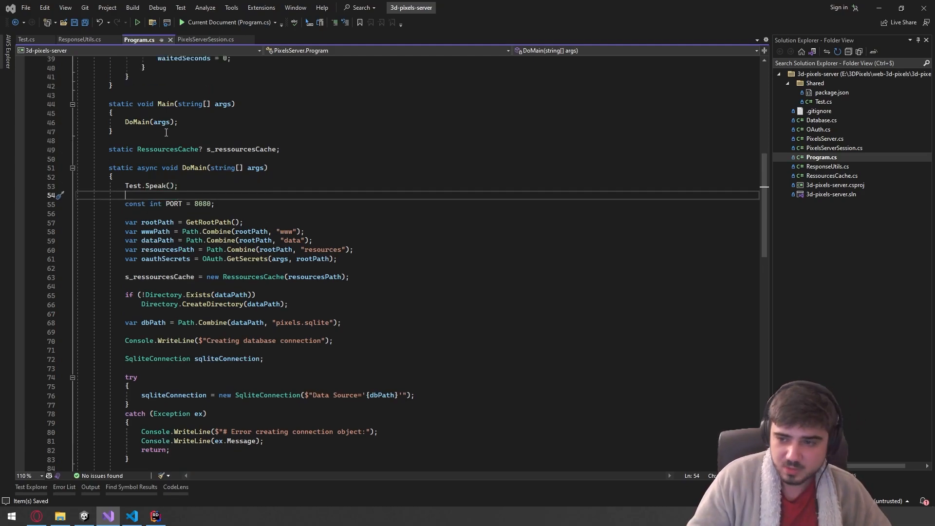
click(27, 39)
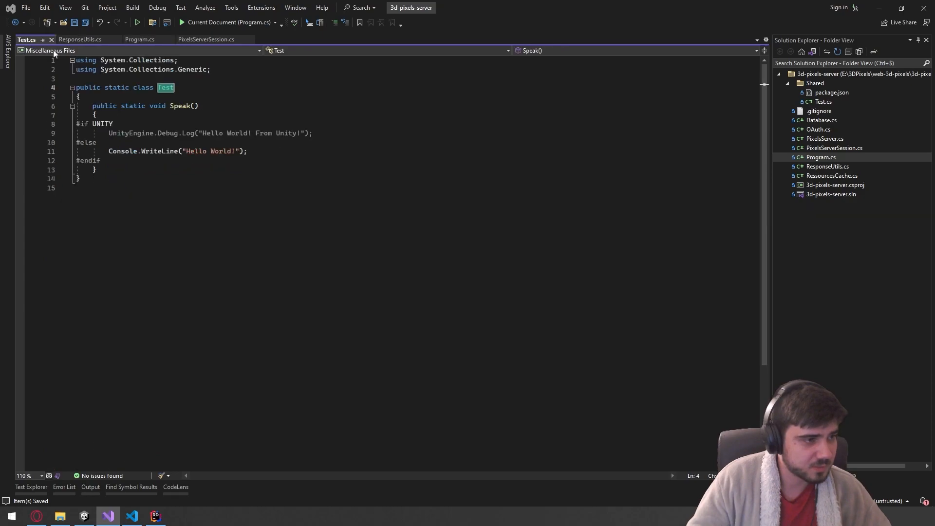
click(140, 39)
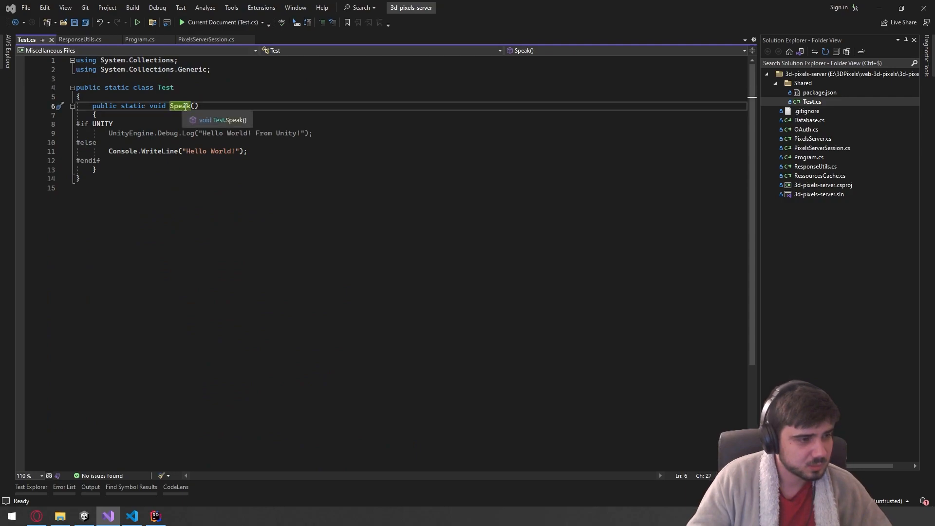
- Find all references to Test.Speak, which returns none, and close the results
right_click(182, 106)
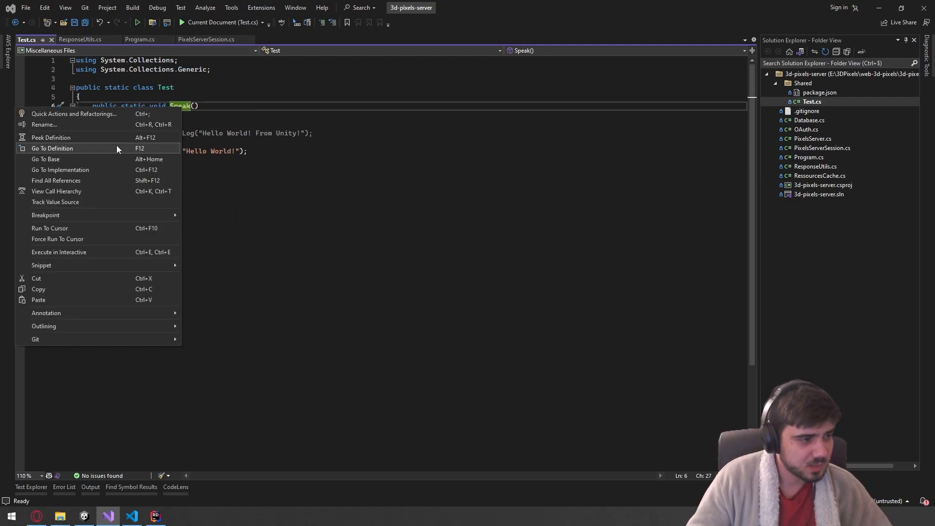
click(56, 180)
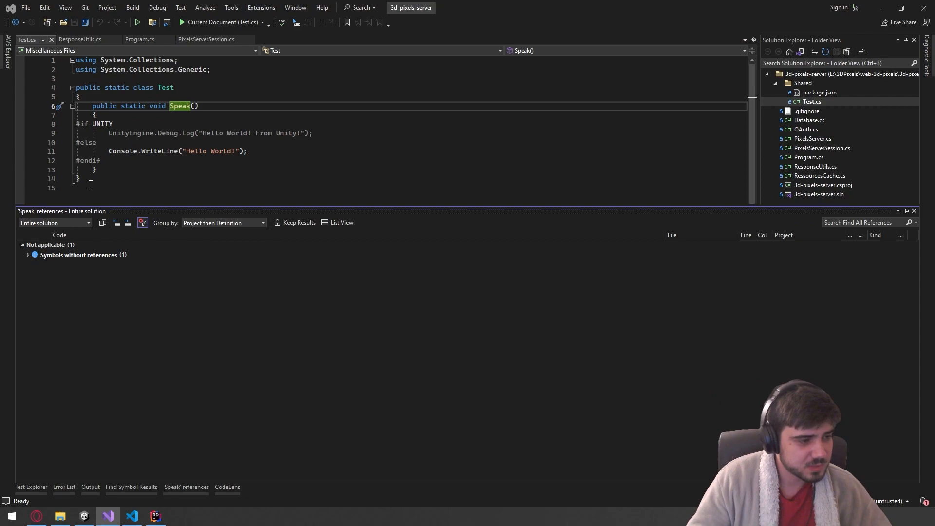
click(27, 254)
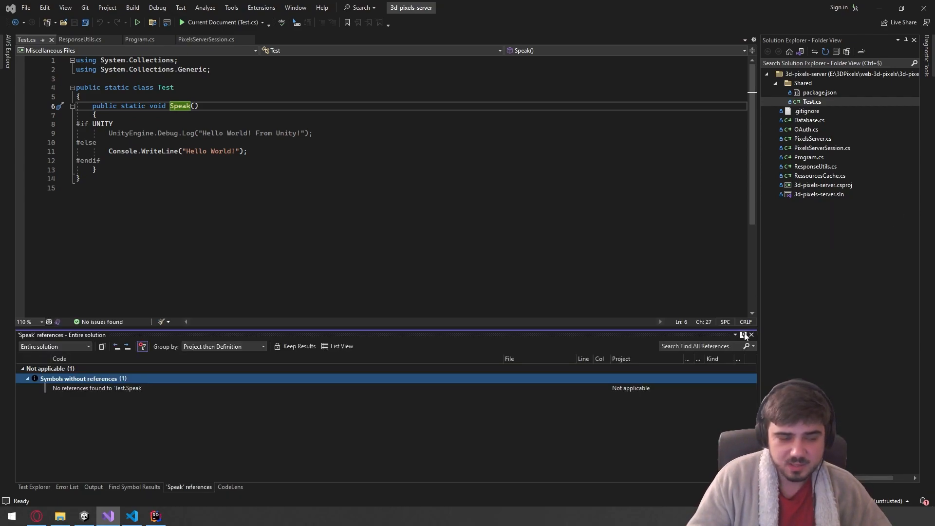
click(751, 335)
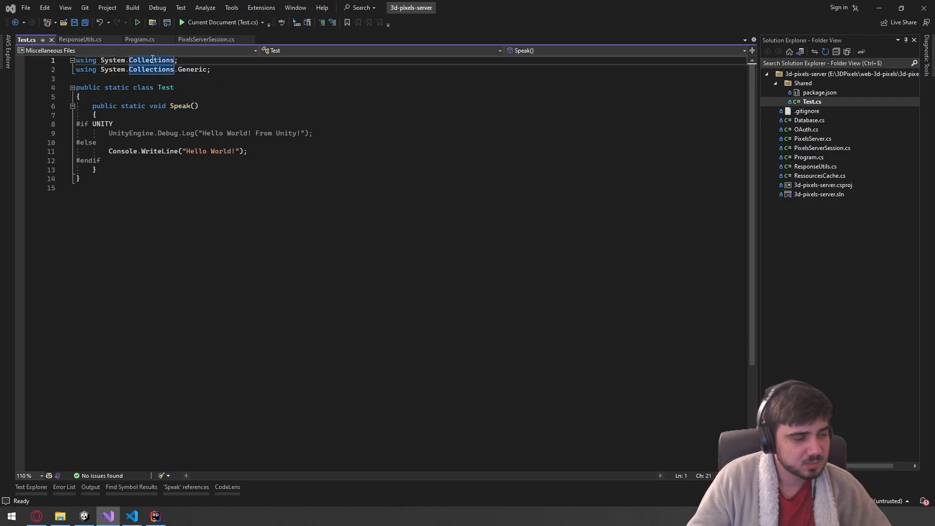
- Return to the server's Program.cs and switch to the Unity client project
click(140, 39)
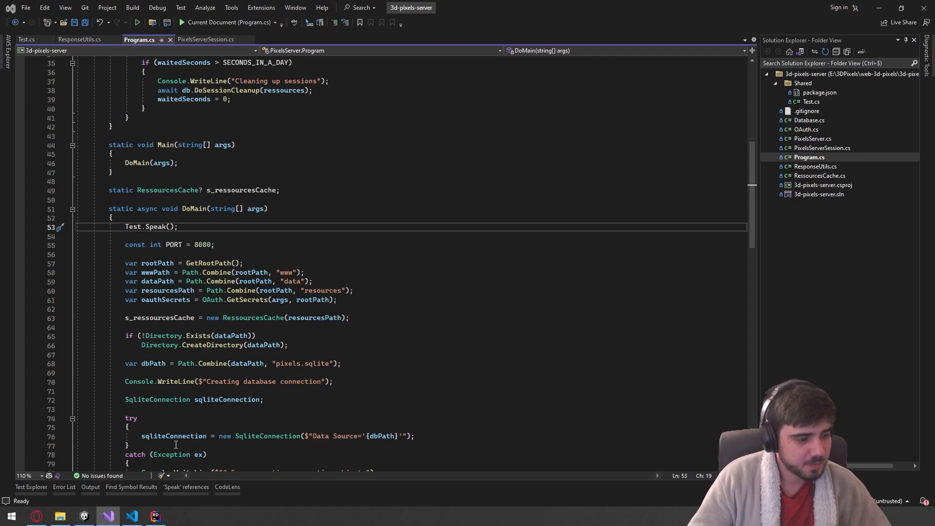
click(84, 517)
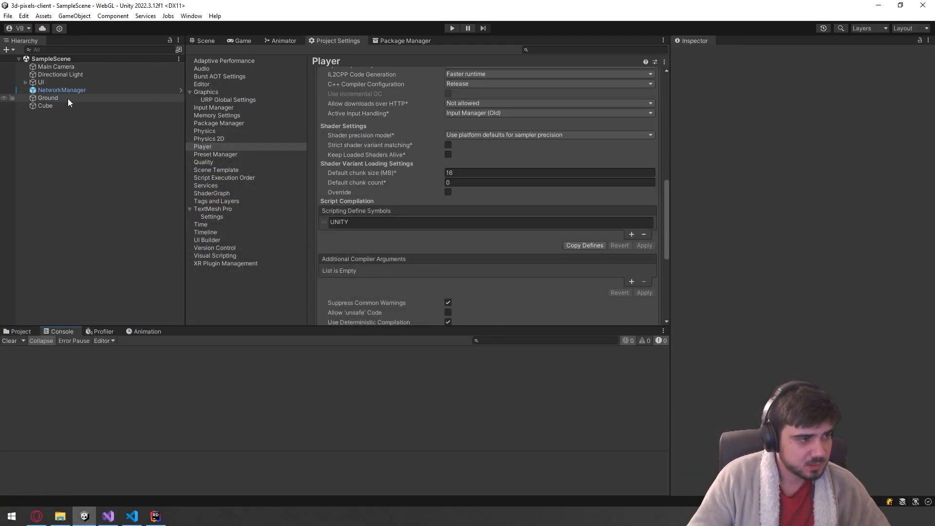
- Add a Test.Speak call at the end of GameBootstrapper's OnEnable in Rider and return to Unity to recompile
click(60, 90)
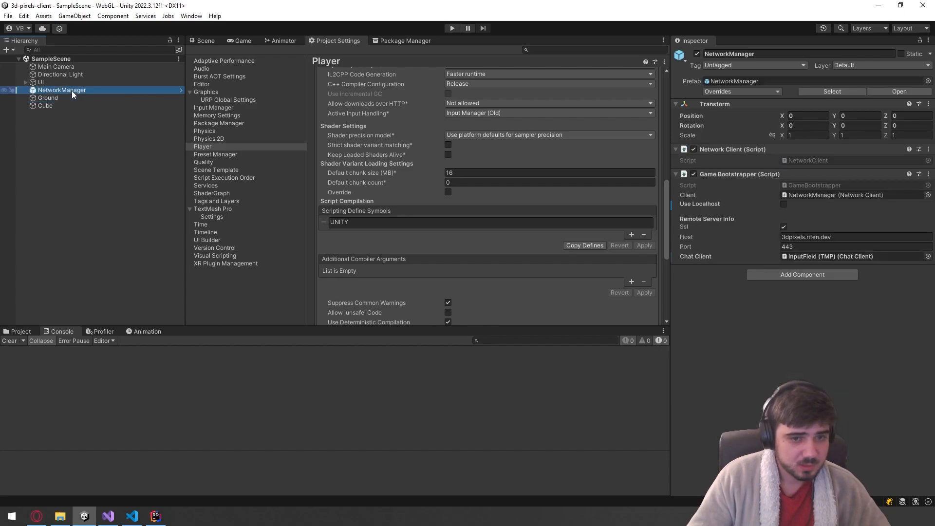
click(155, 517)
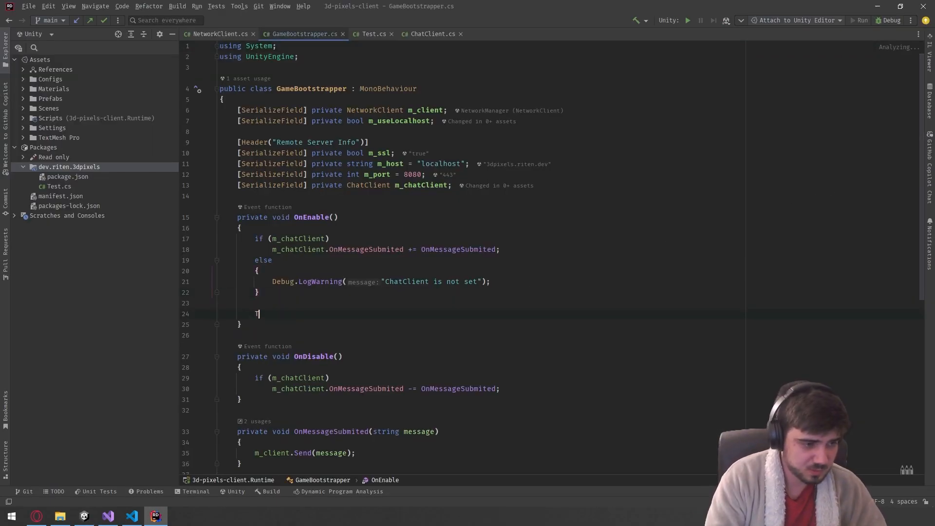
text(est.Speak)
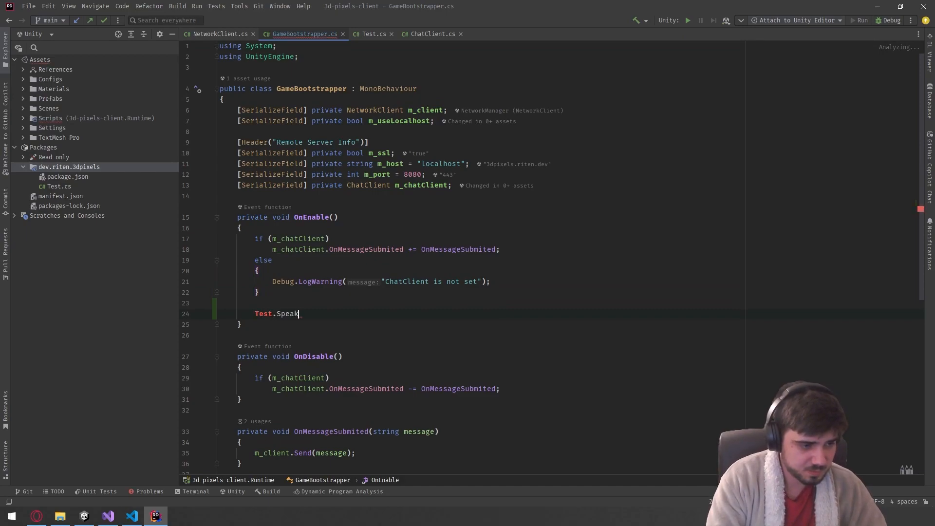
click(84, 517)
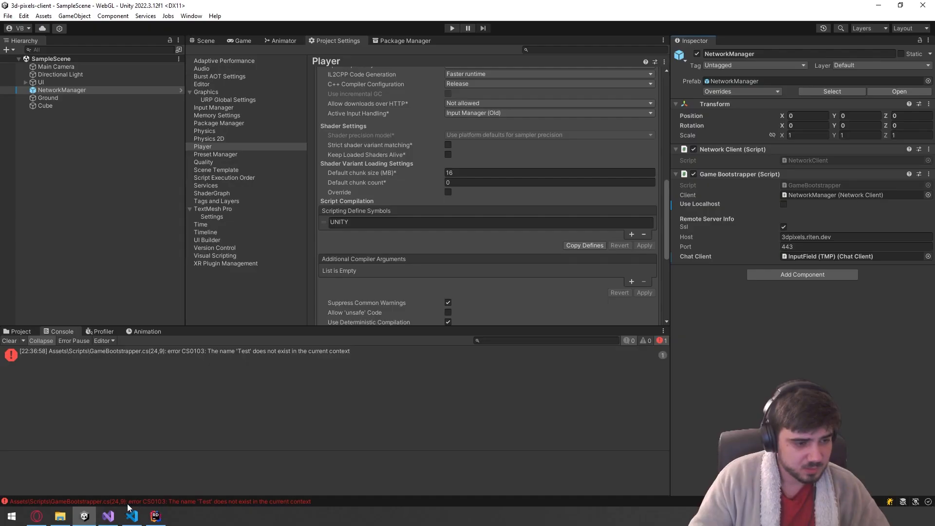
- Create an assembly definition named 3DPixels.Shared in the Packages/dev.riten.3dpixels folder
click(20, 332)
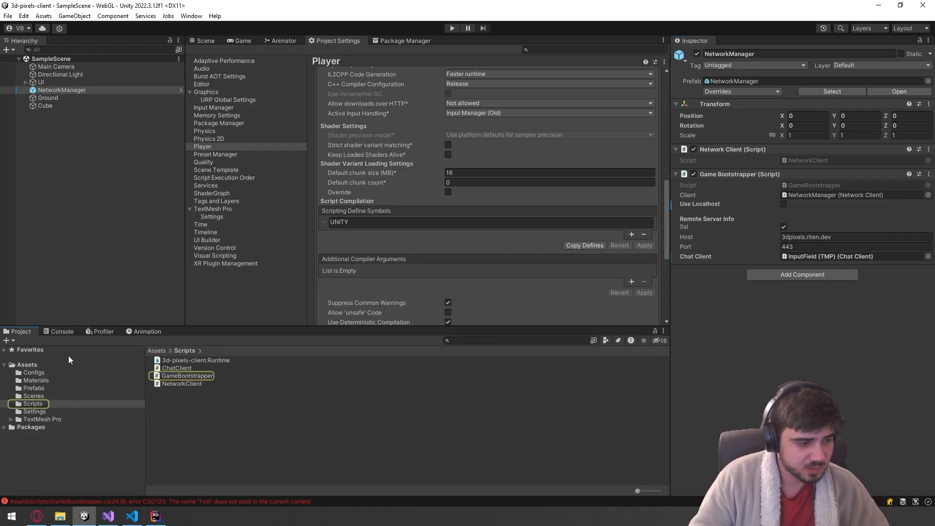
click(196, 360)
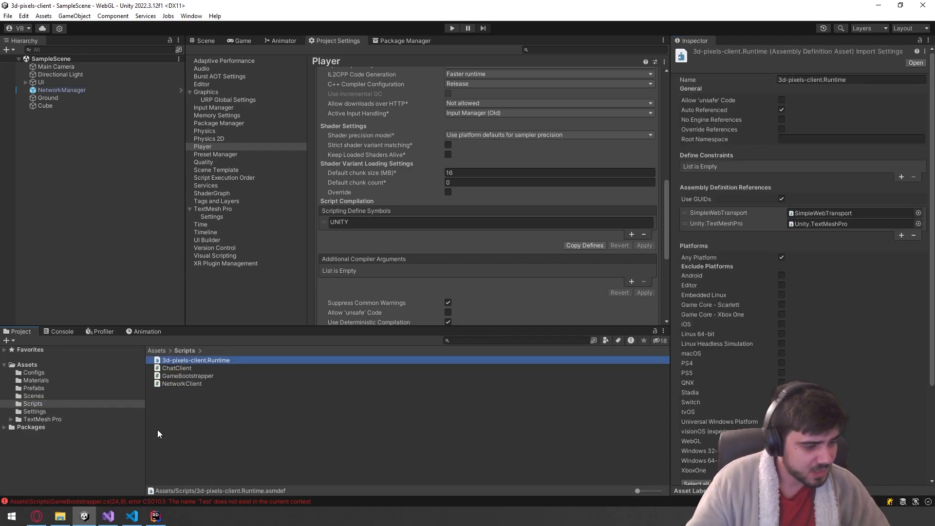
click(31, 426)
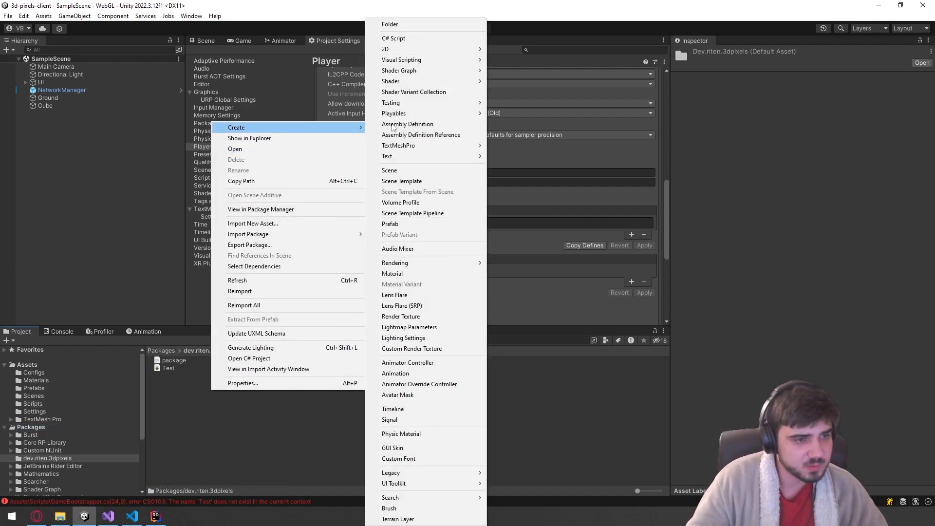
click(407, 124)
text(3DPixels.Shared)
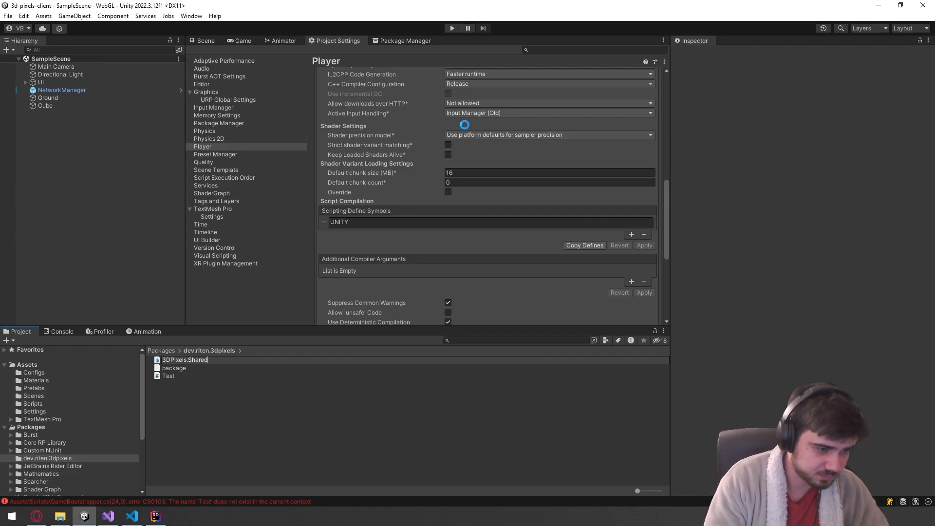
click(185, 359)
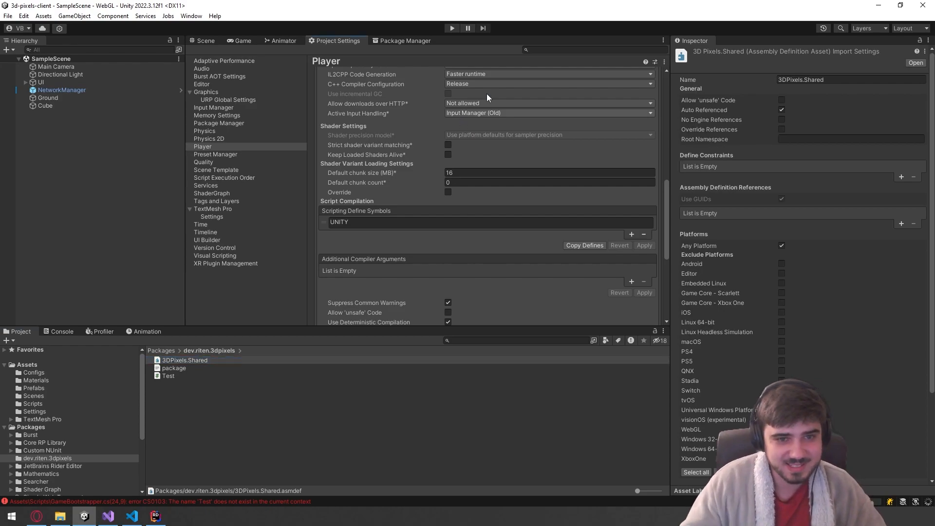
mouse_move(855, 440)
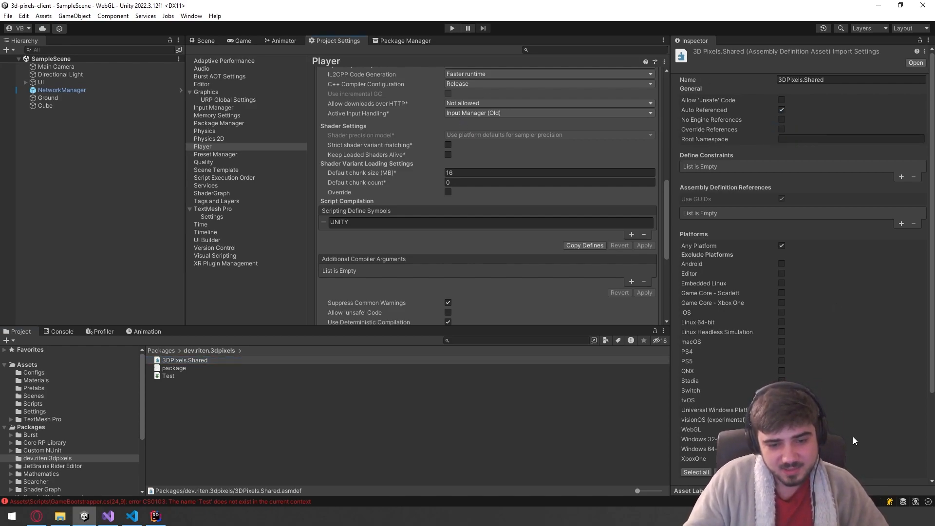
- Select the client's Runtime assembly definition to give it an assembly reference
scroll(down, 3)
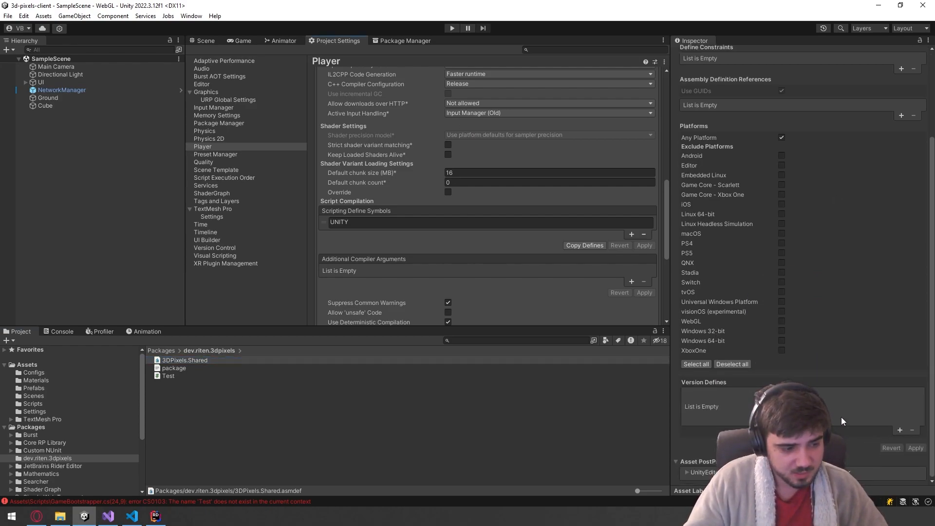
click(185, 360)
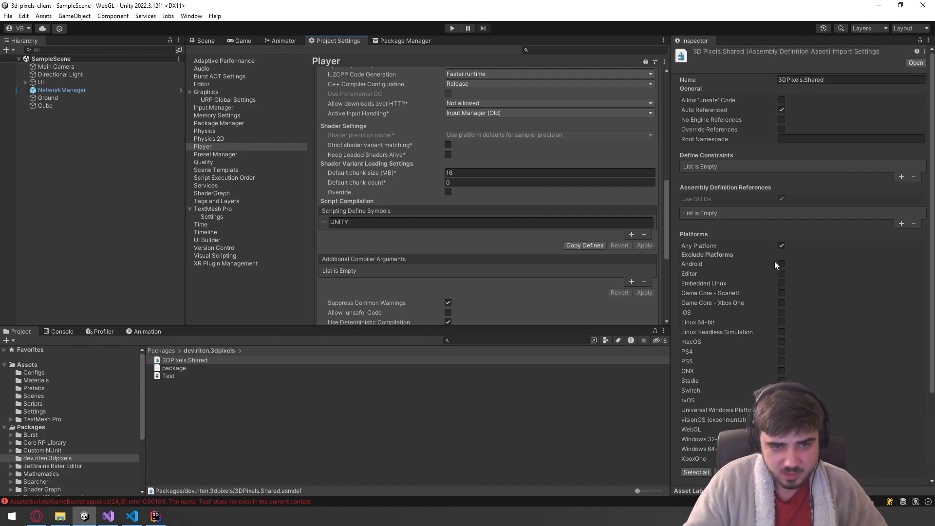
mouse_move(812, 244)
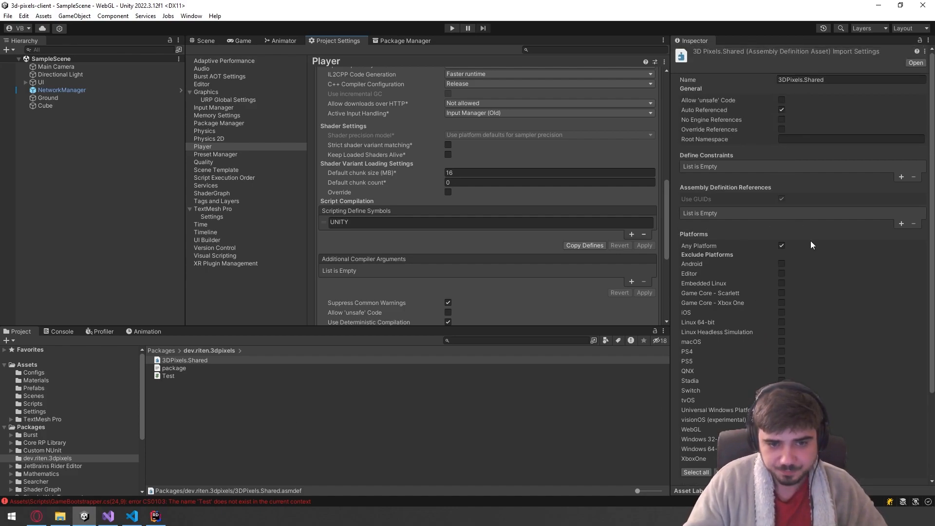
mouse_move(804, 67)
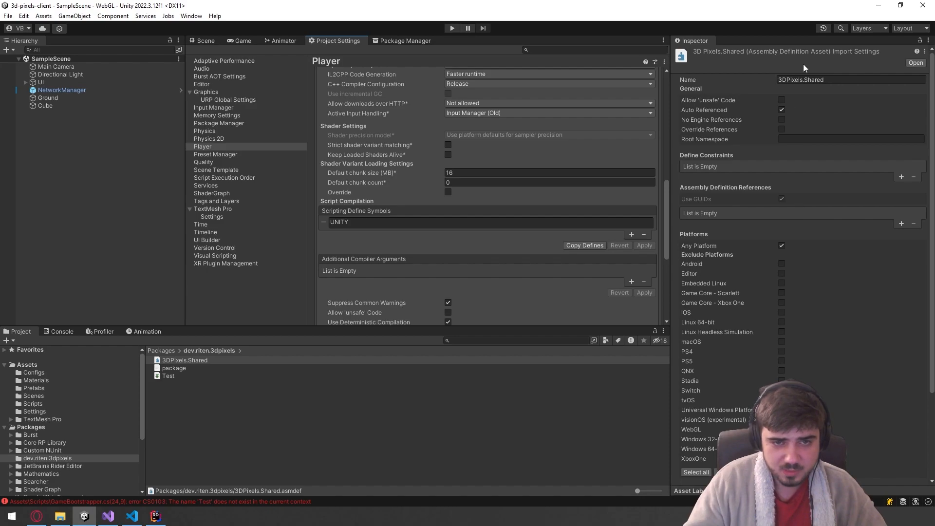
click(34, 403)
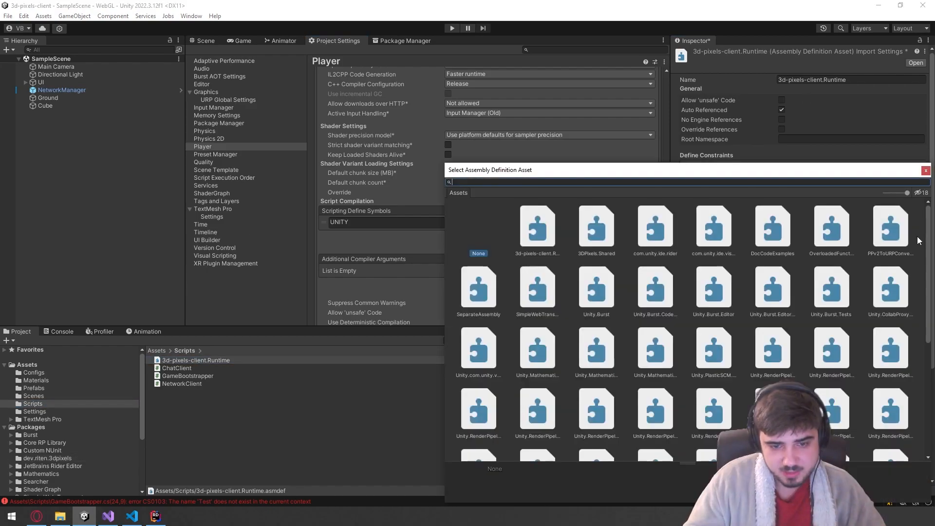
- Reference 3DPixels.Shared from the 3d-pixels-client.Runtime assembly, then switch to Visual Studio
text(shared)
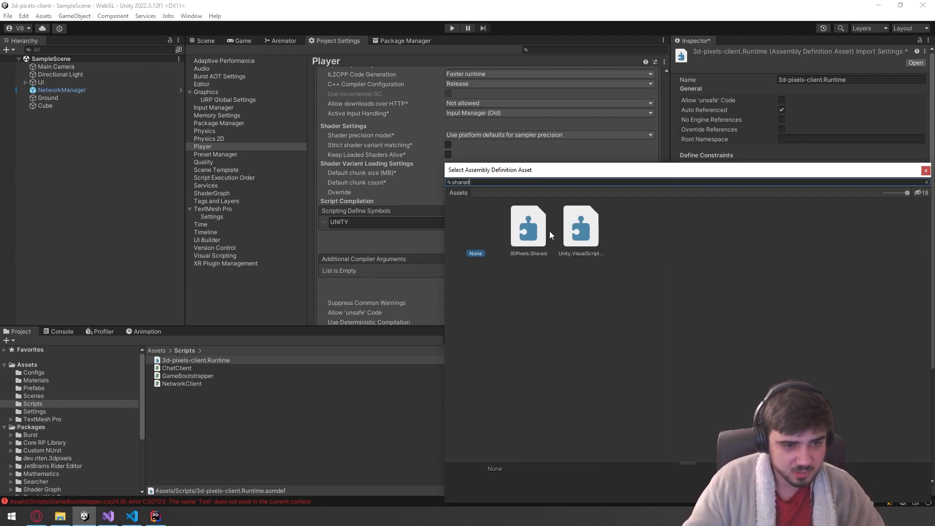
click(527, 227)
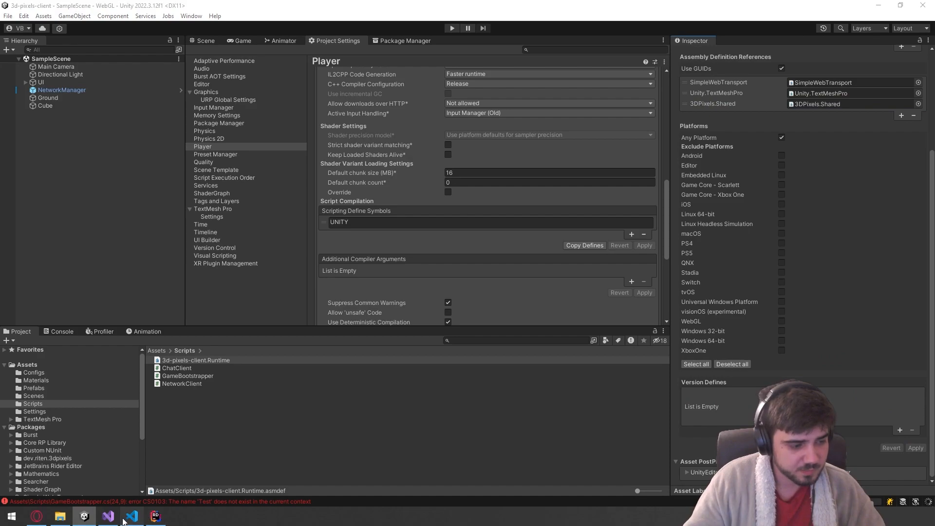
click(132, 517)
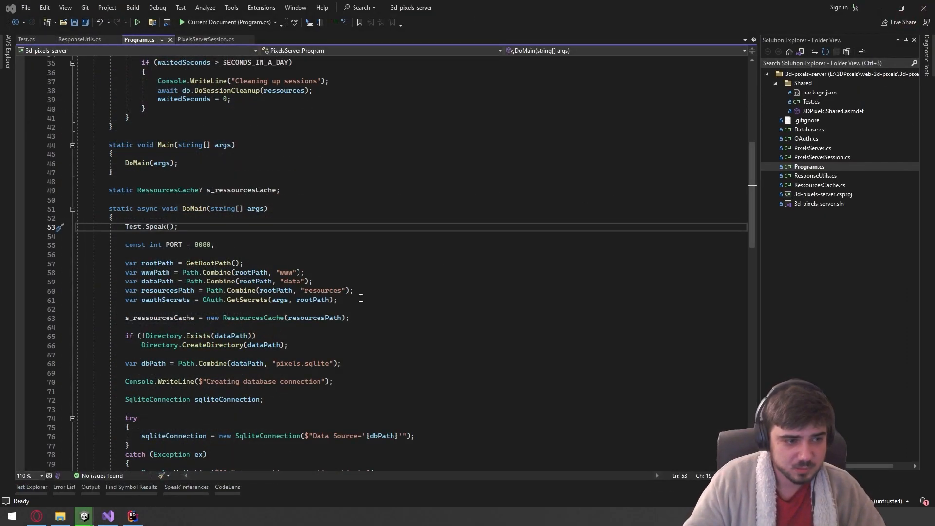
- Build the current server document, Program.cs, via Build > Build Current Document
click(113, 217)
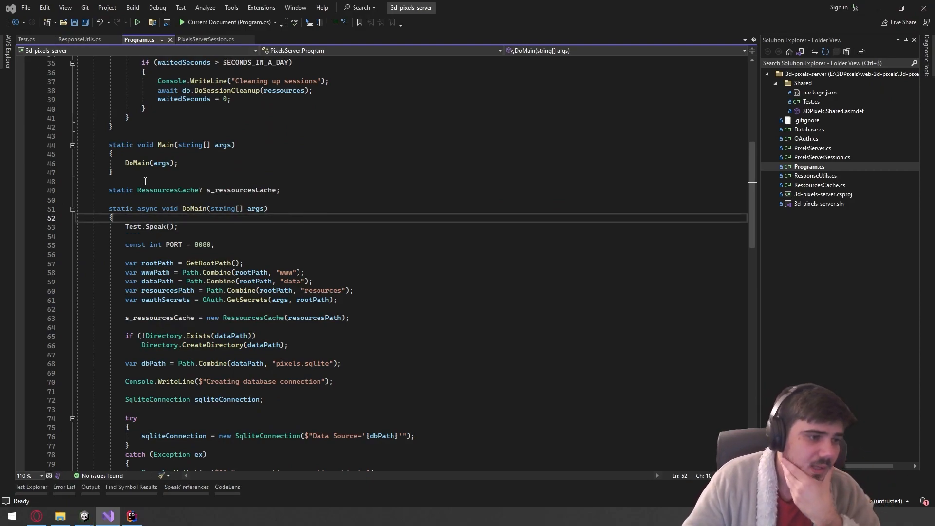
double_click(156, 226)
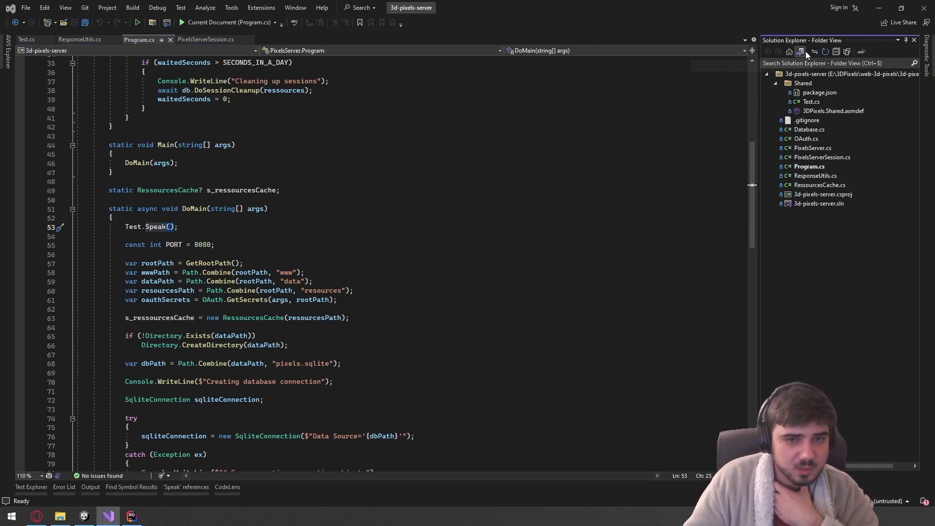
click(132, 6)
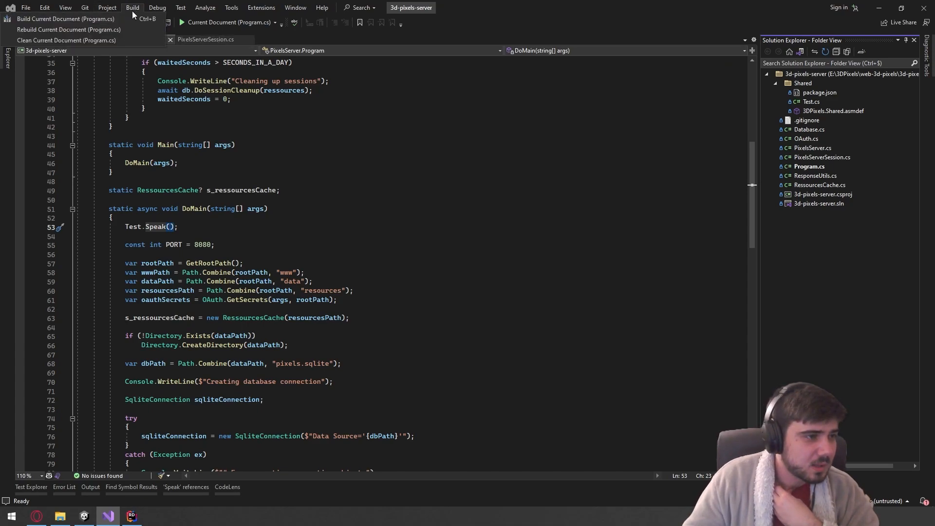
click(58, 29)
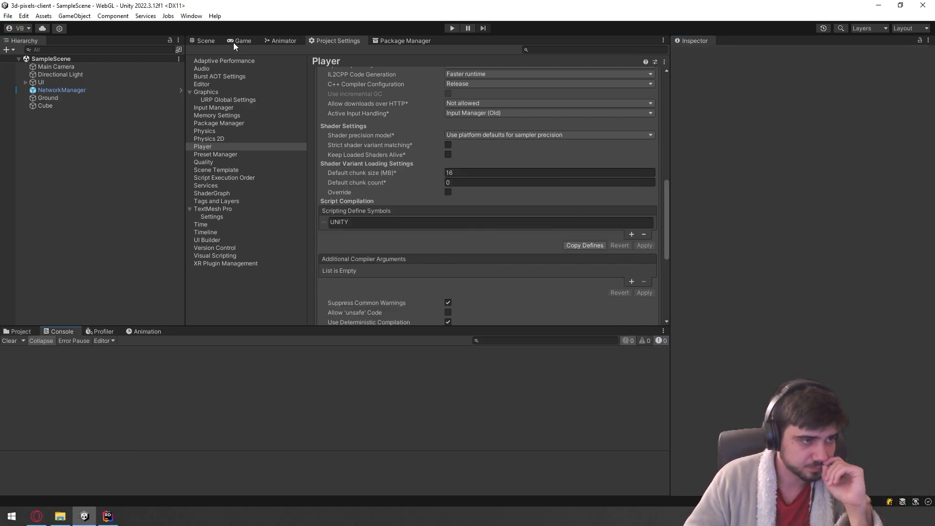
- View the running game whose console logs 'Hello World! From Unity!', then switch to Visual Studio
click(452, 29)
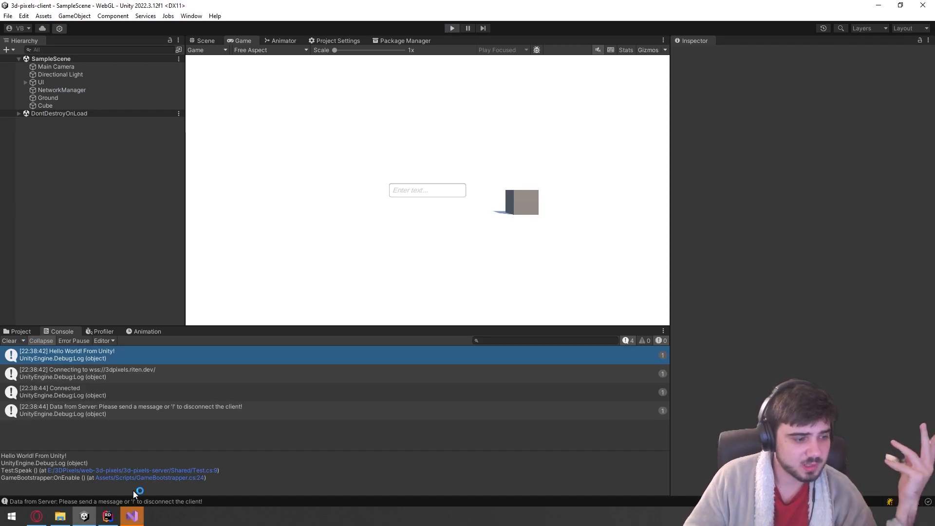
click(130, 516)
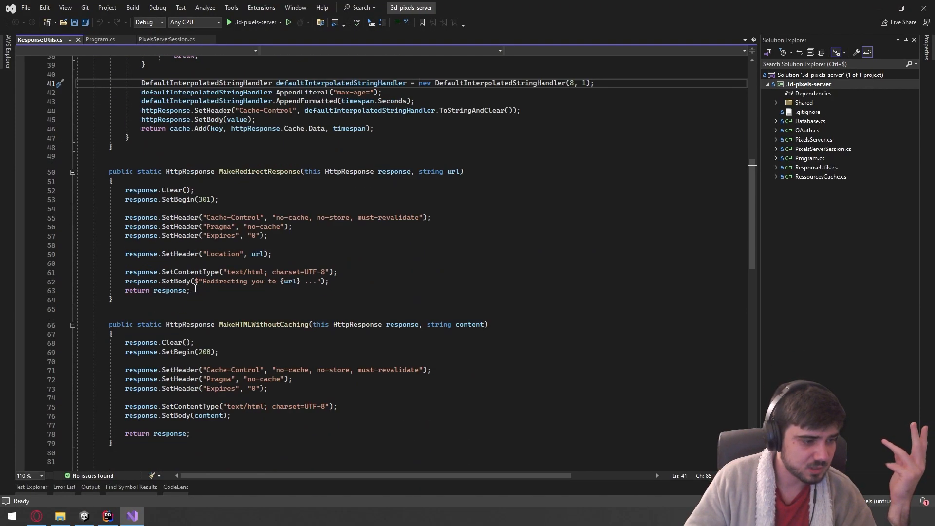
- Show Program.cs scrolled up to the DoMain method calling Test.Speak()
click(100, 39)
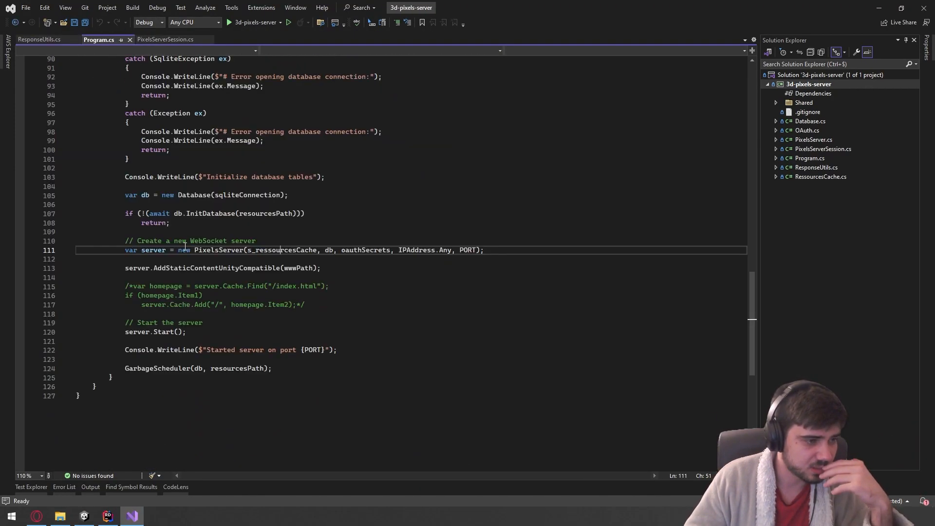
scroll(up, 3)
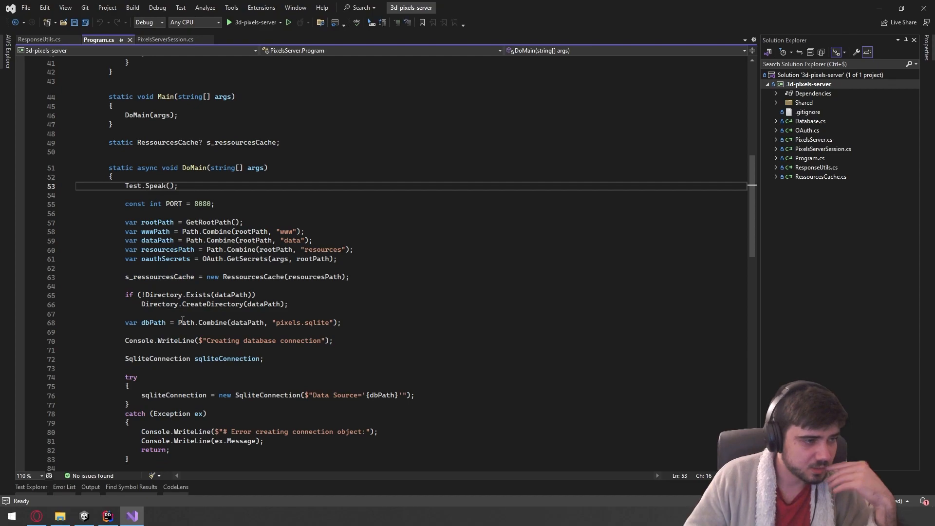
- Navigate from GameBootstrapper's Test.Speak call to Test.cs's UNITY and else branches, then return to Unity
click(83, 516)
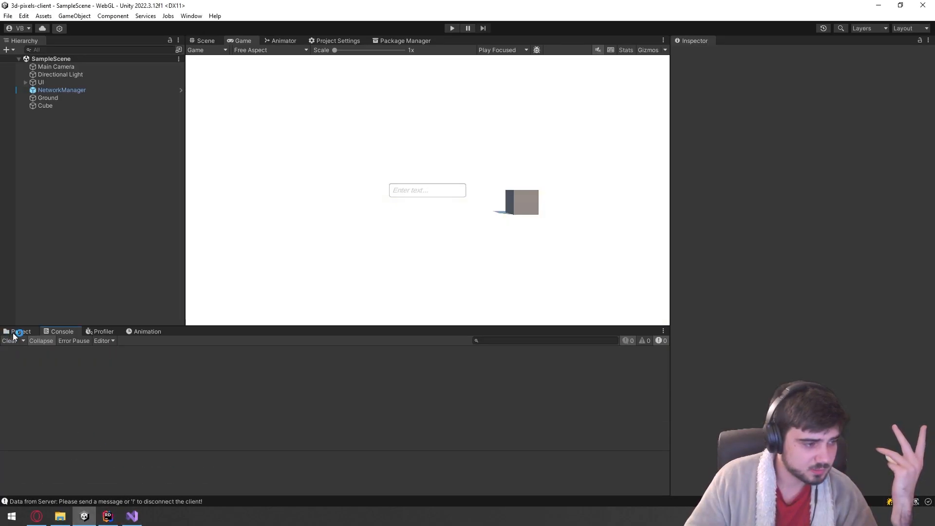
click(21, 331)
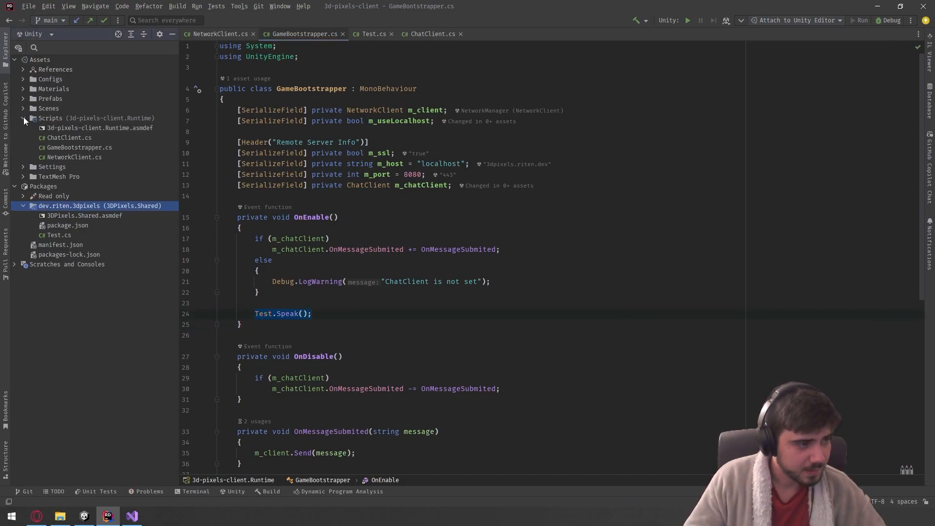
click(22, 118)
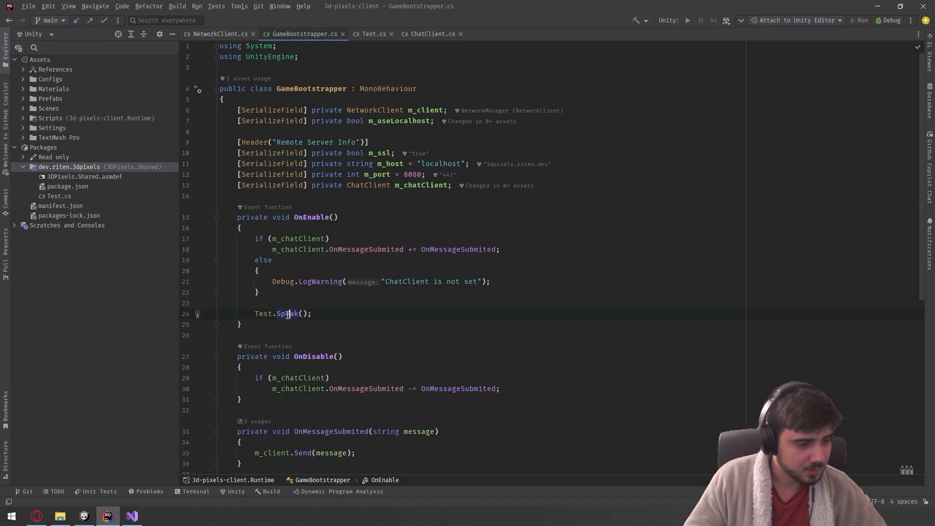
click(371, 34)
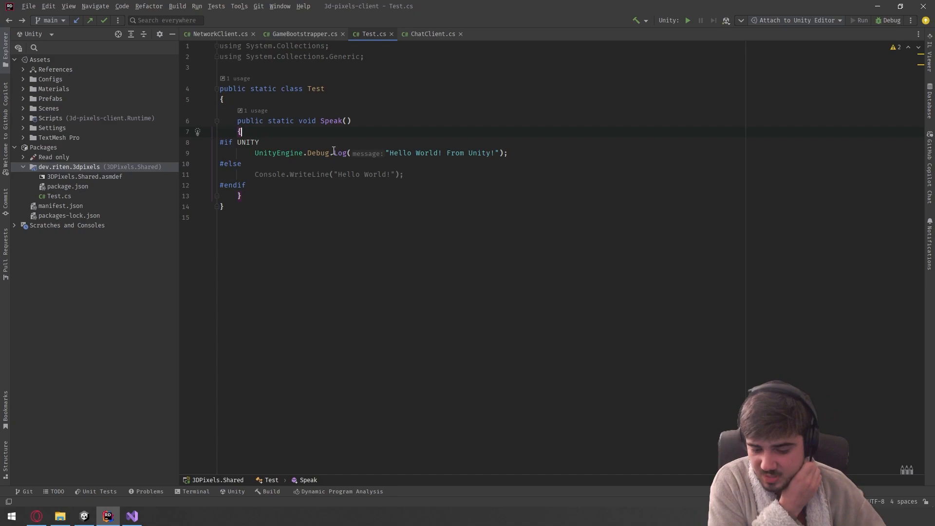
mouse_move(66, 506)
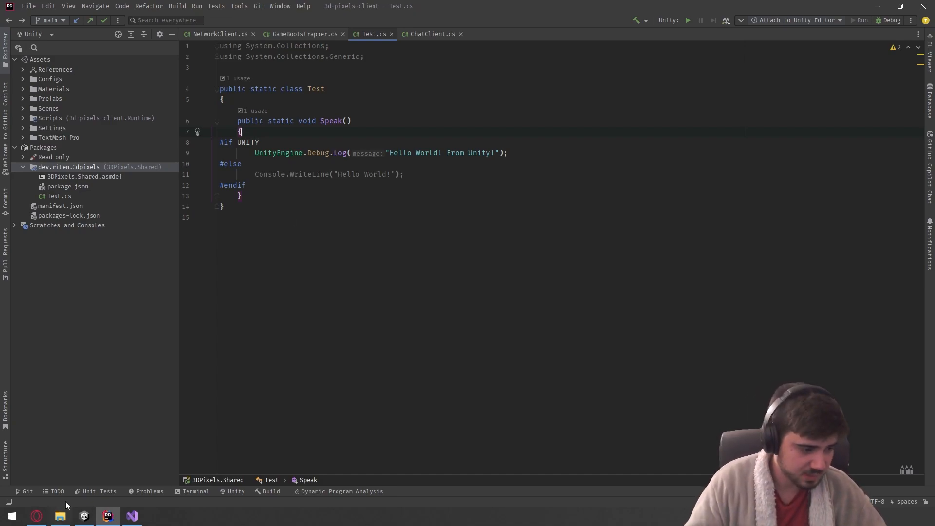
click(84, 517)
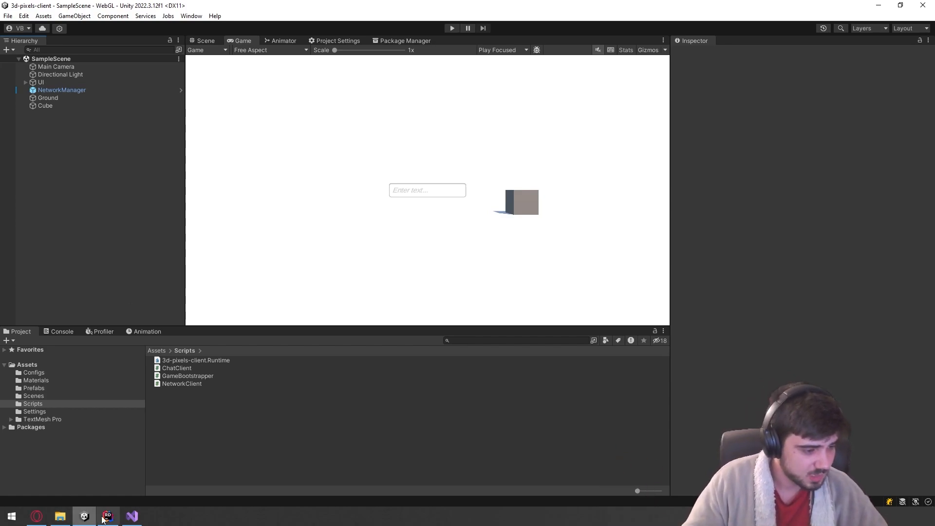
- View the server's Test.cs in Visual Studio alongside the client's copy in Rider
click(107, 516)
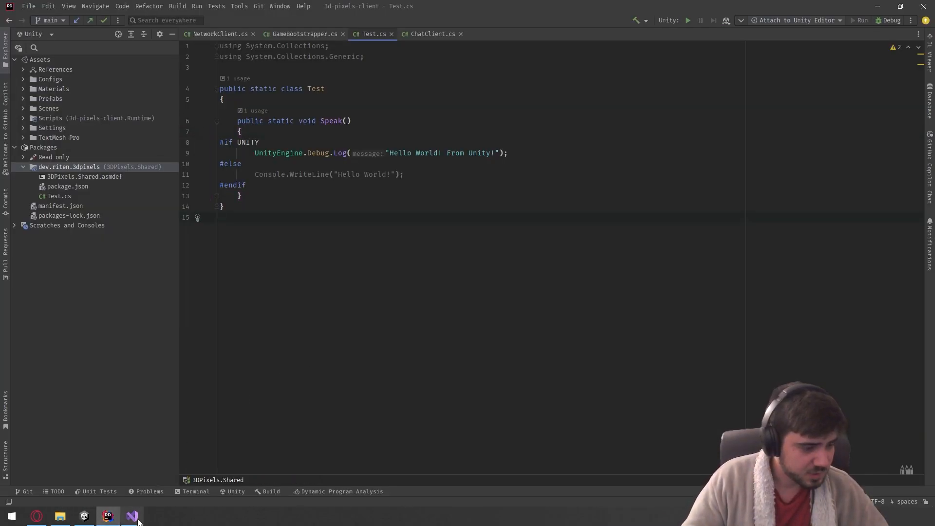
click(132, 516)
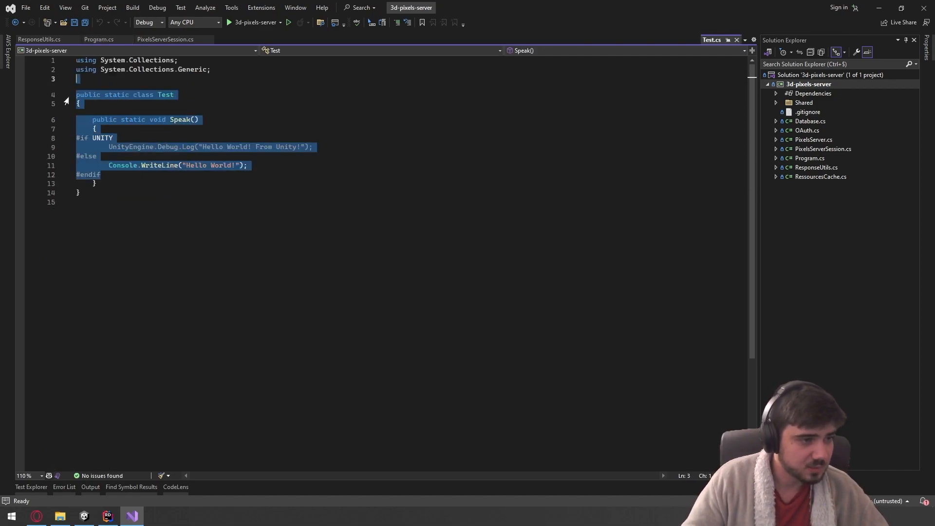
click(78, 191)
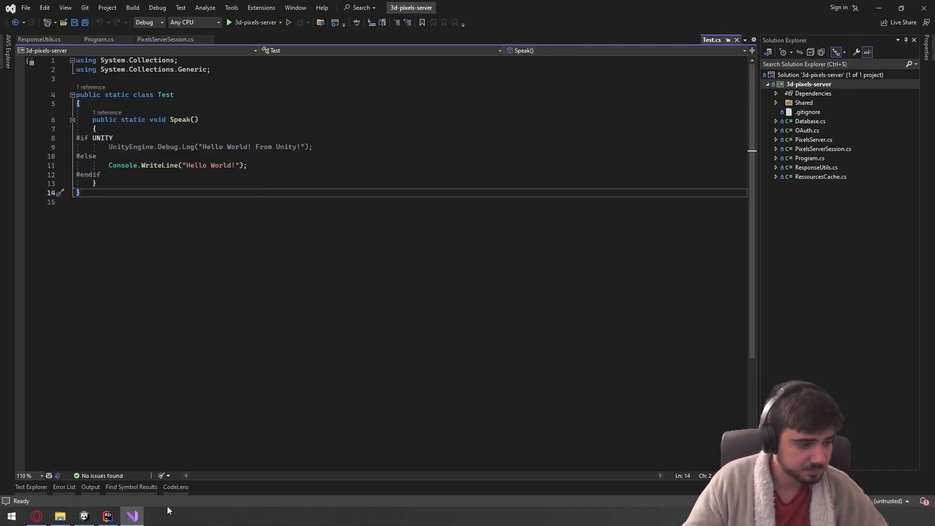
click(107, 516)
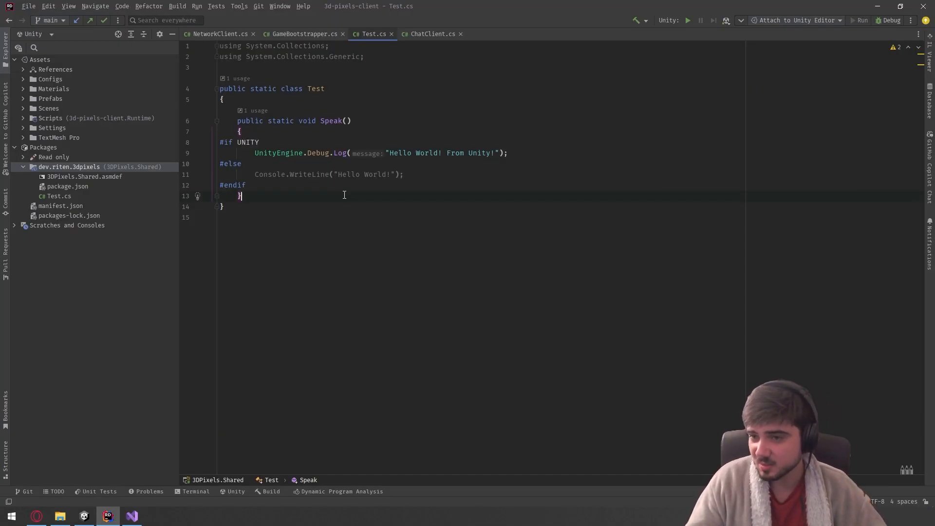
- Alternate between the server and client copies to confirm identical #if UNITY branches, ending in Unity
click(82, 517)
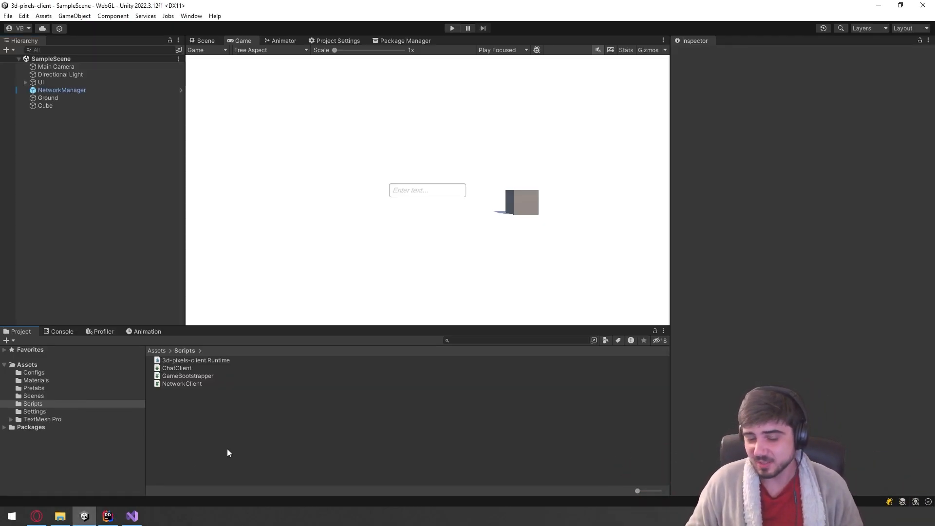
click(132, 516)
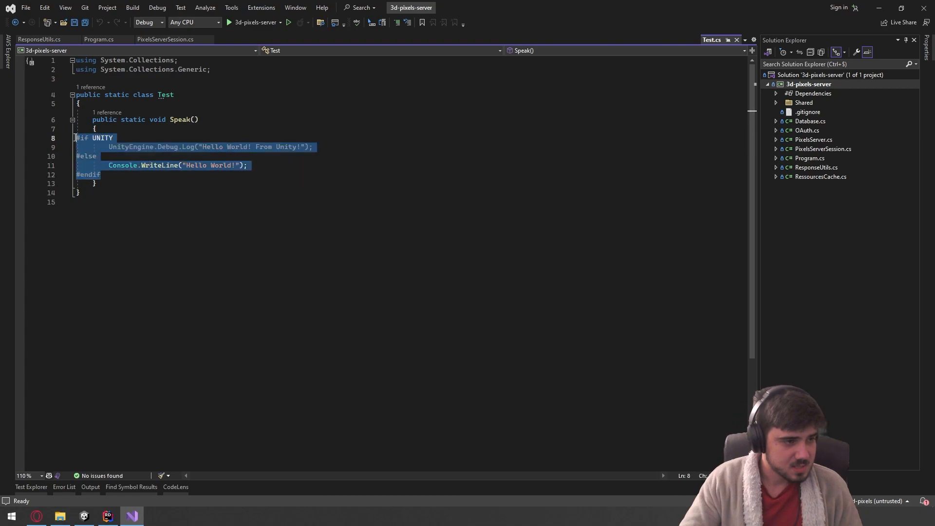
click(84, 517)
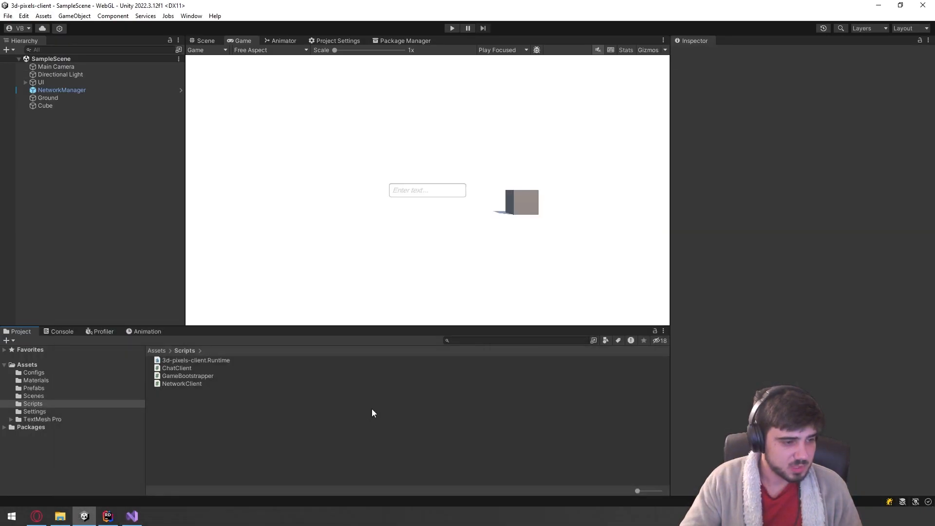
- Create a C# script named Logger in the Packages > dev.riten.3dpixels folder
click(30, 426)
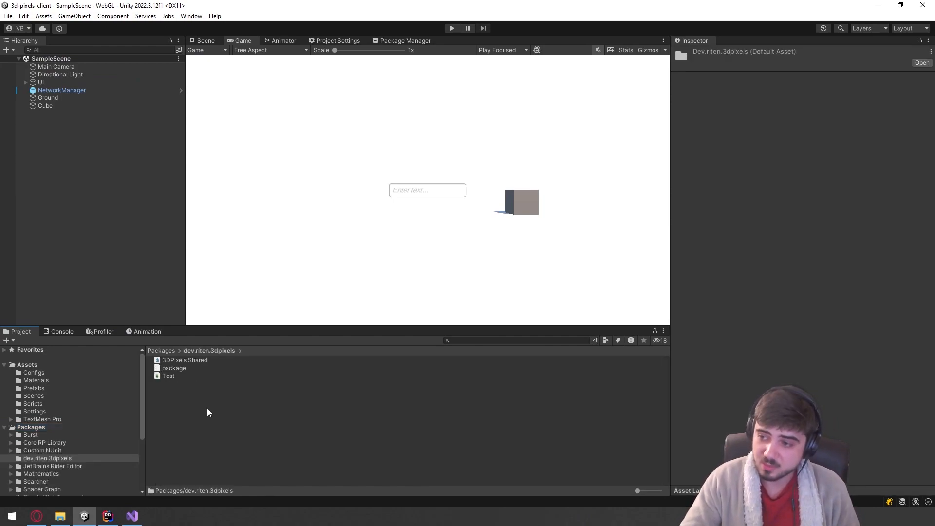
click(132, 517)
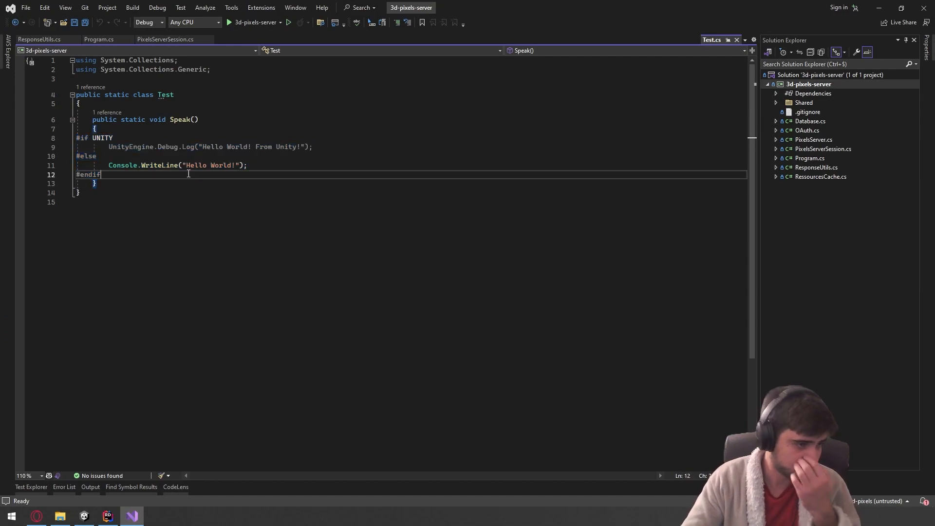
drag(101, 174, 75, 137)
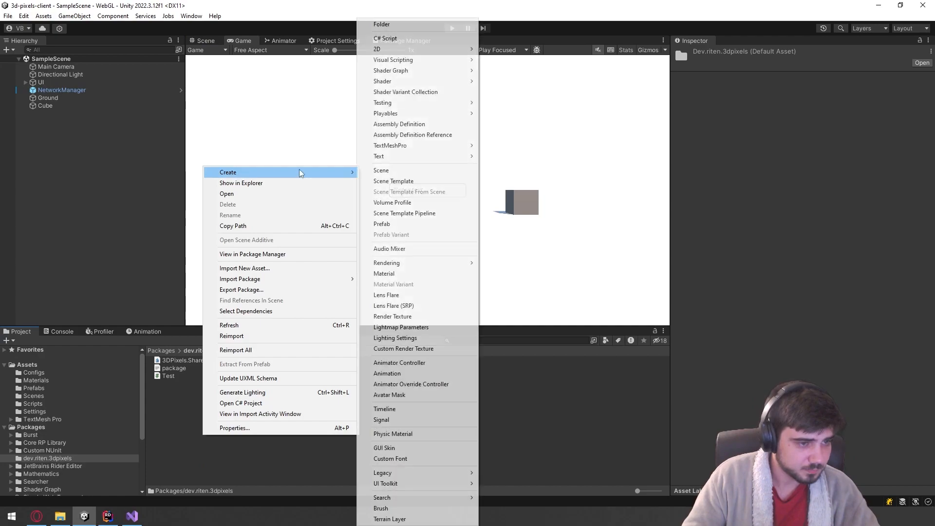
click(386, 38)
text(Logger)
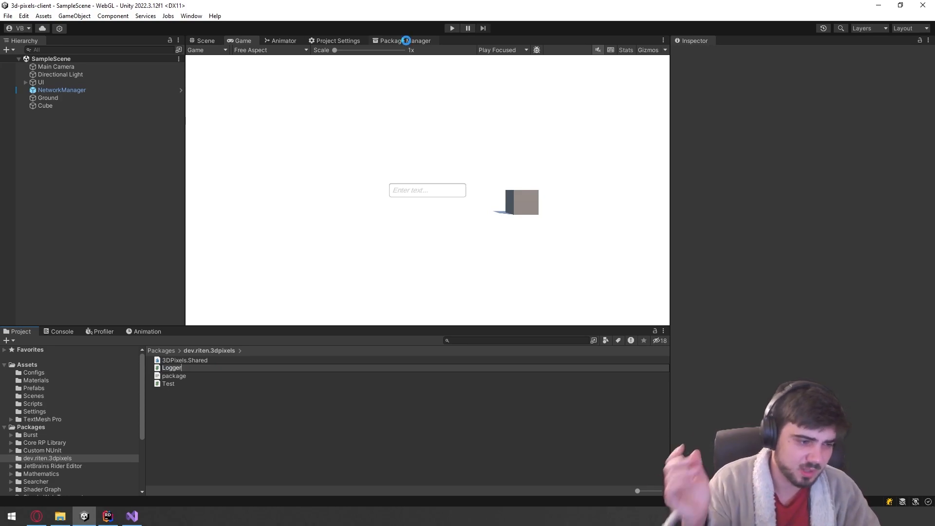
click(108, 516)
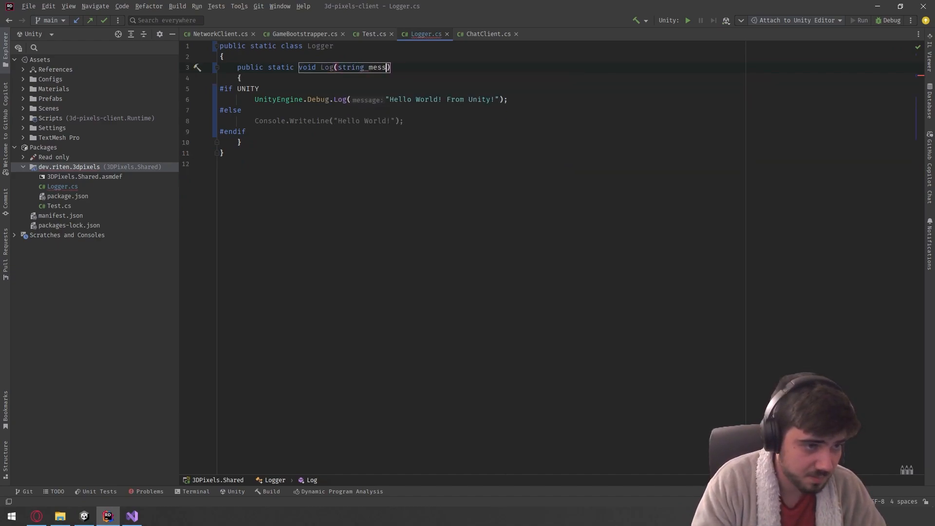
- Duplicate Log into LogOnServer writing to Console under !UNITY, adding using System
click(387, 67)
text(age)
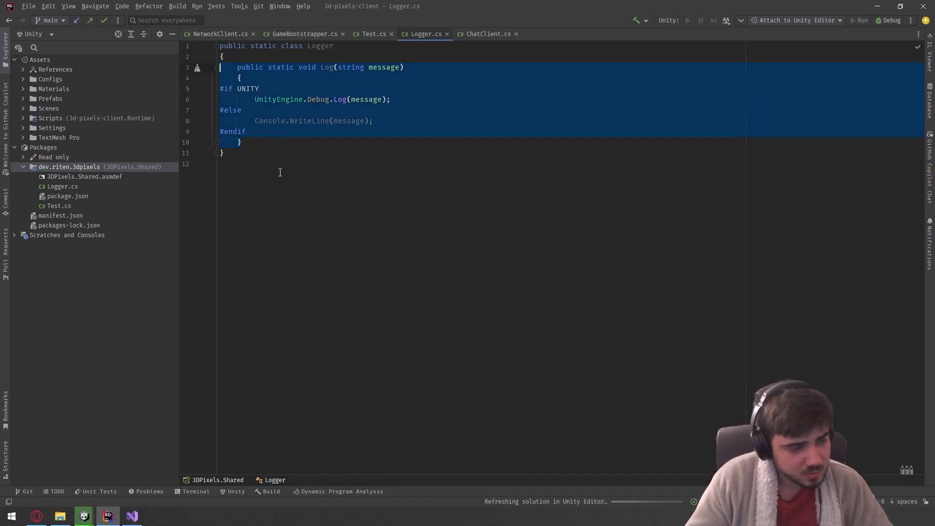
key(ctrl+v)
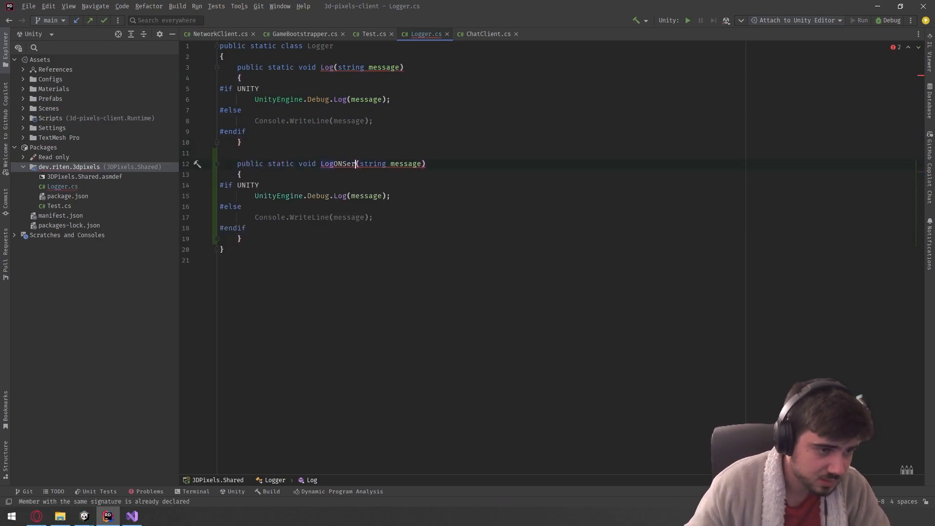
text(ver)
click(242, 185)
text(!)
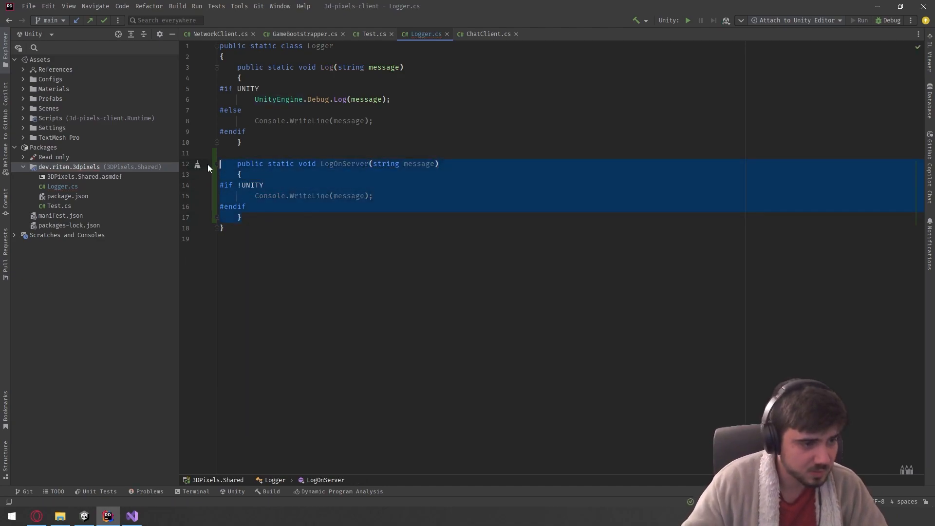
click(360, 196)
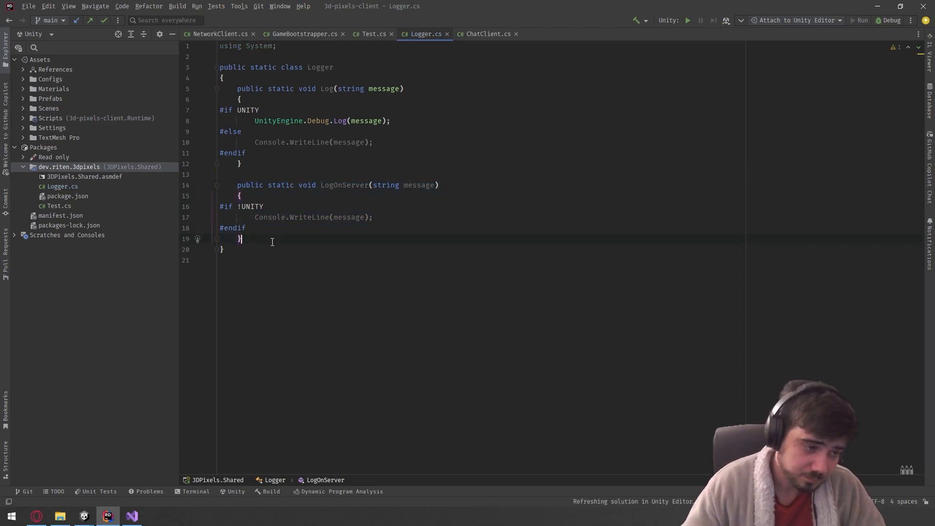
- Duplicate again into LogOnClient calling Debug.Log under UNITY
key(ctrl+v)
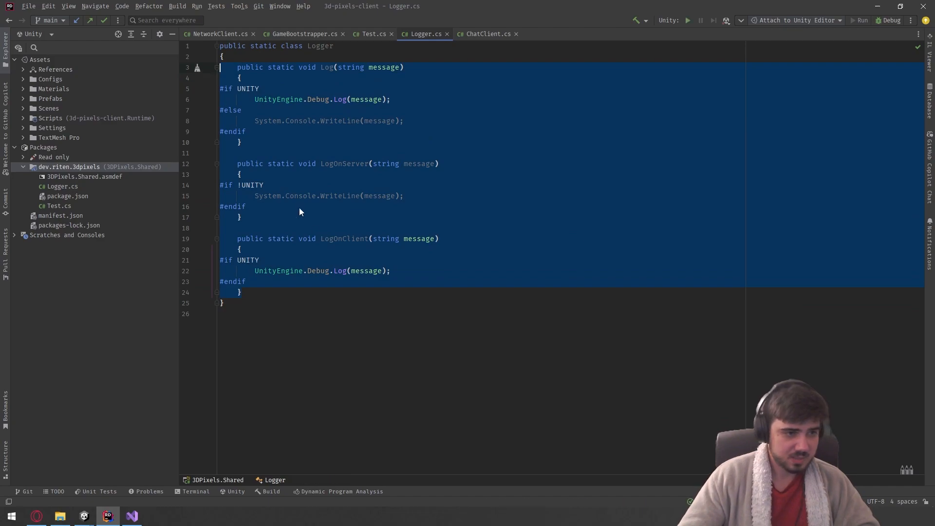
click(244, 142)
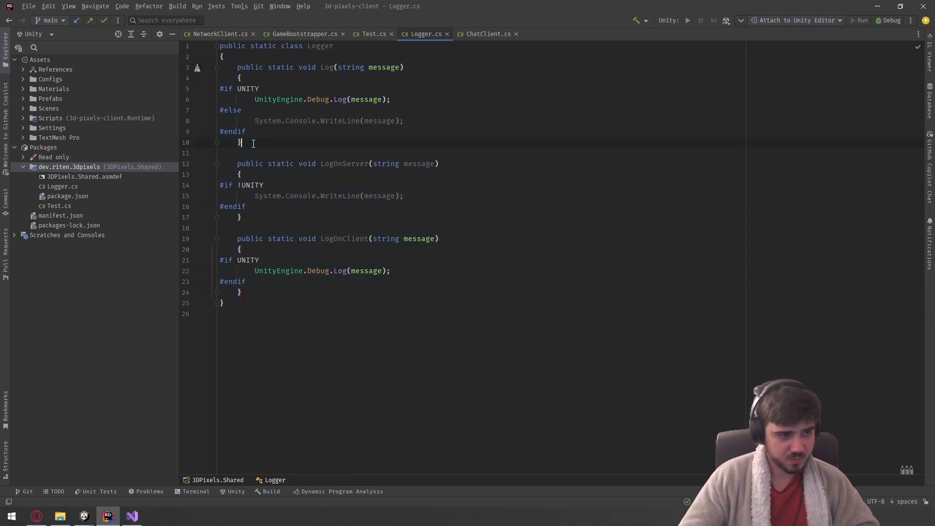
- Add Log(Exception ex) using Debug.LogException under UNITY, else Console.WriteLine of type name and message
key(enter)
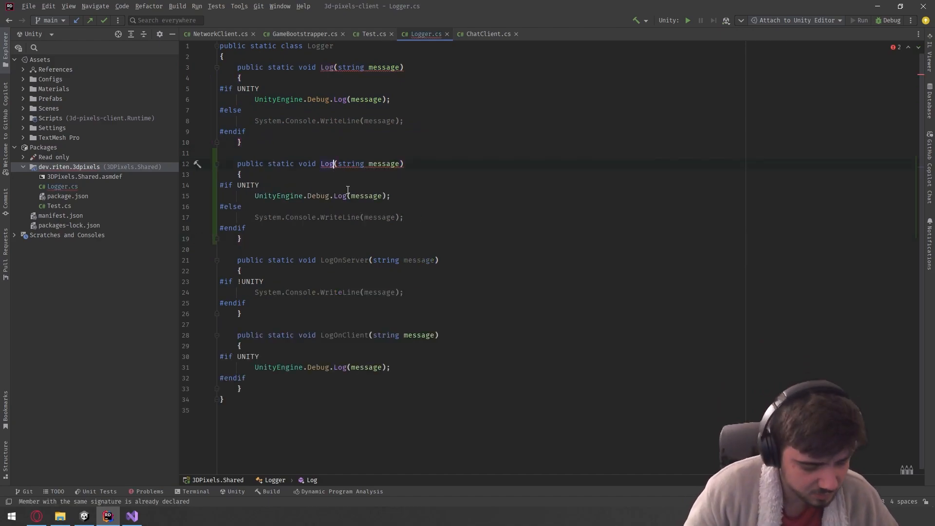
text(Exceptio)
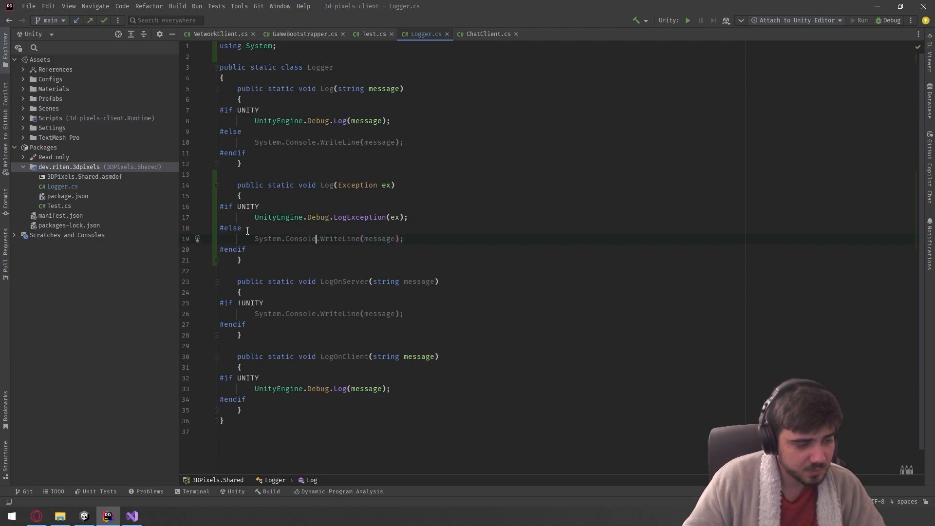
text(//)
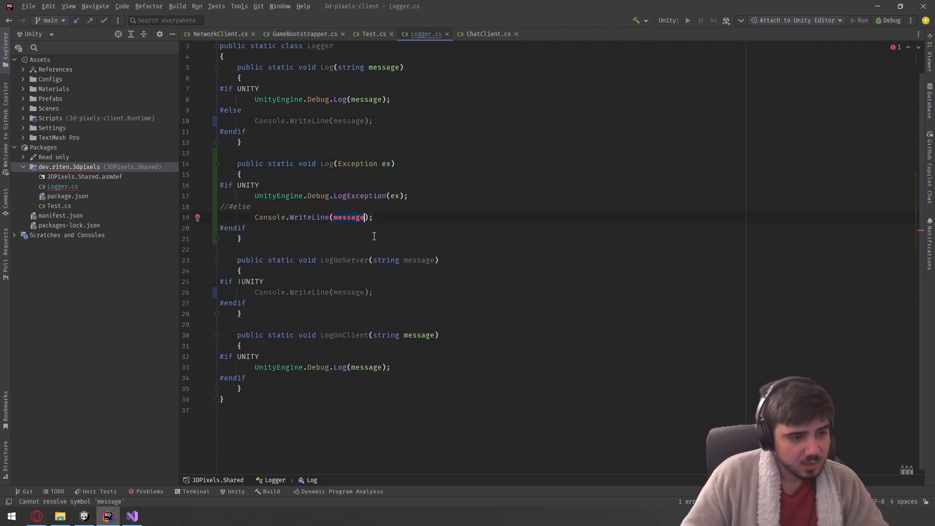
text($")
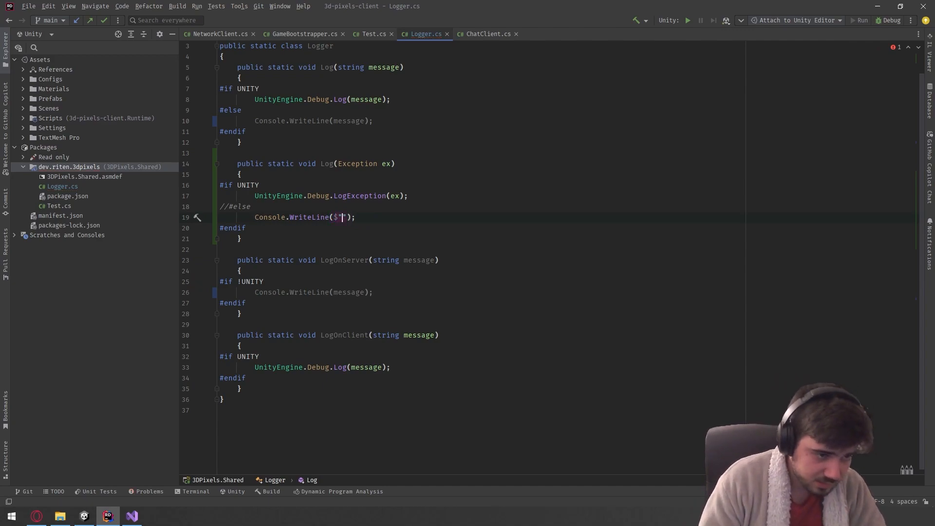
text(ERROR: {ex.Message})
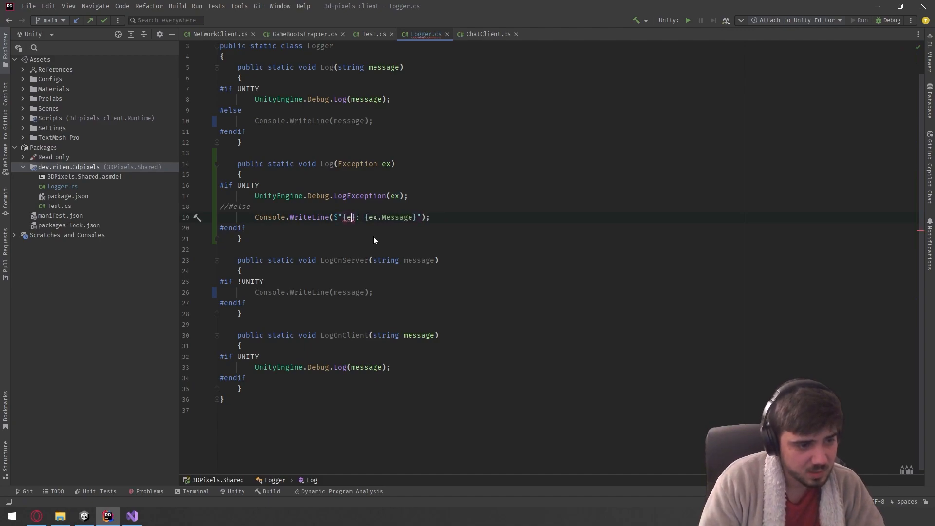
text(get)
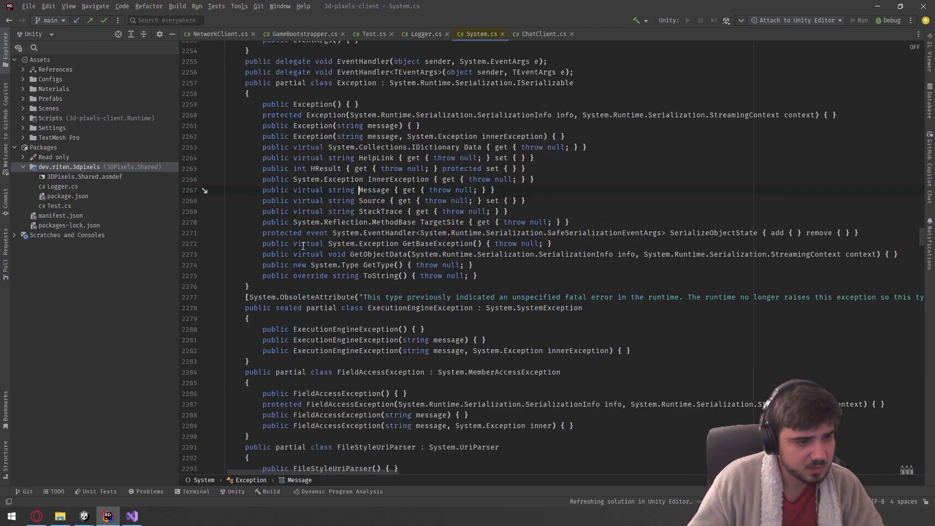
- Close the decompiled System file and scroll back up through Logger.cs
scroll(up, 3)
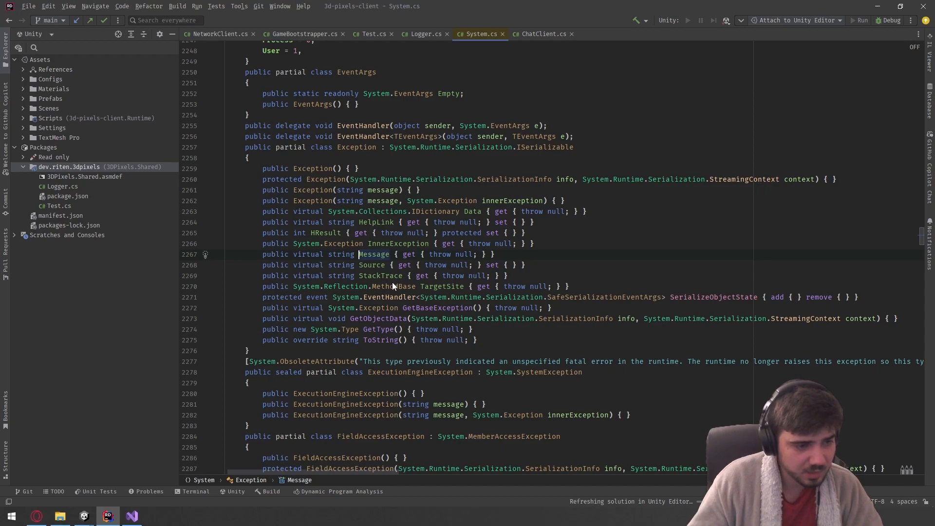
mouse_move(512, 267)
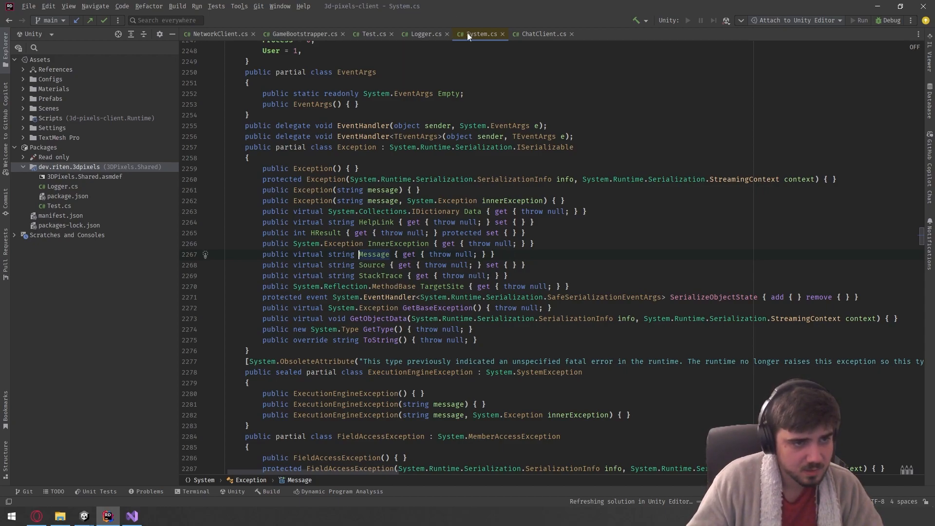
mouse_move(539, 173)
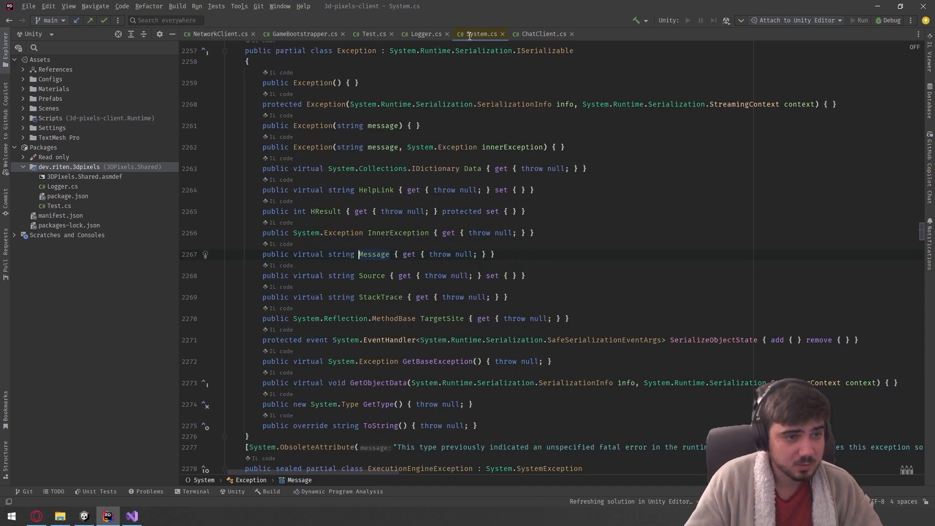
click(423, 34)
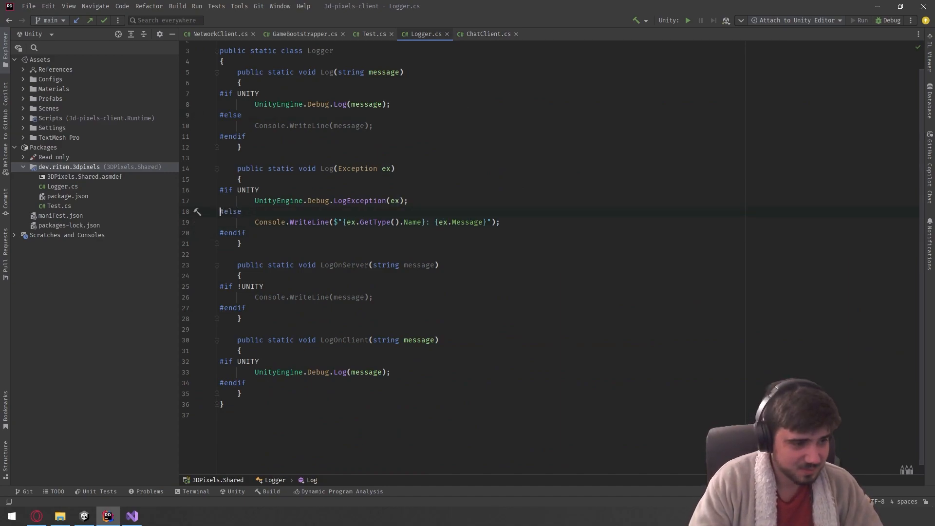
scroll(up, 3)
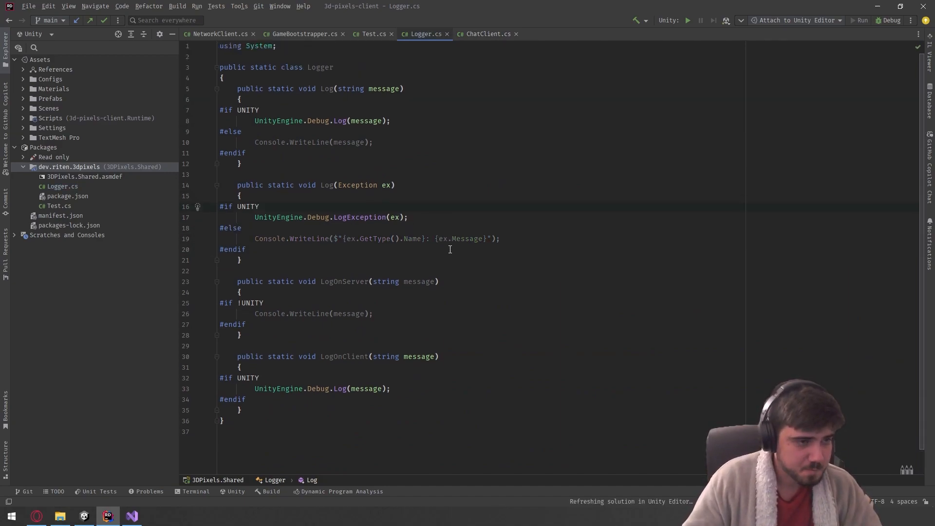
- Replace Test.Speak's body with Logger.Log("Hello World") and let Unity and the server pick it up
click(373, 33)
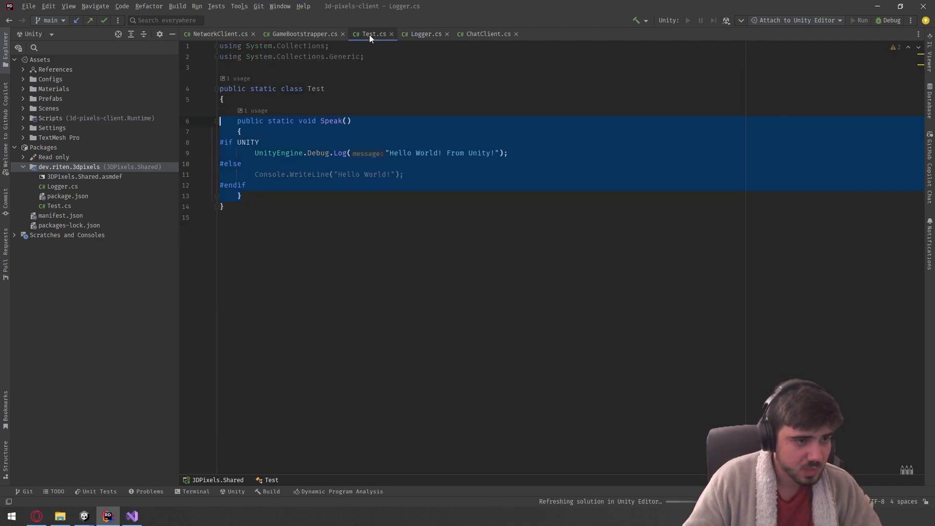
text(Logger.Log("Hello World");)
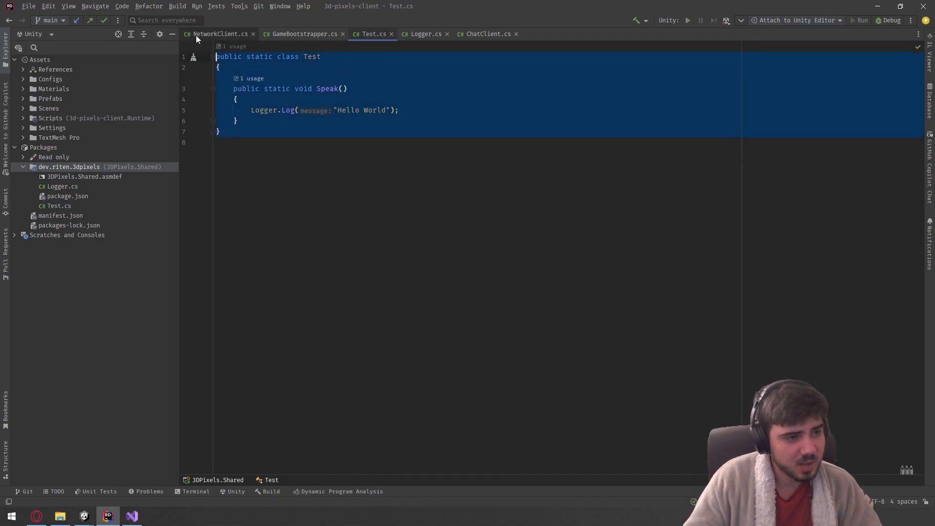
click(83, 516)
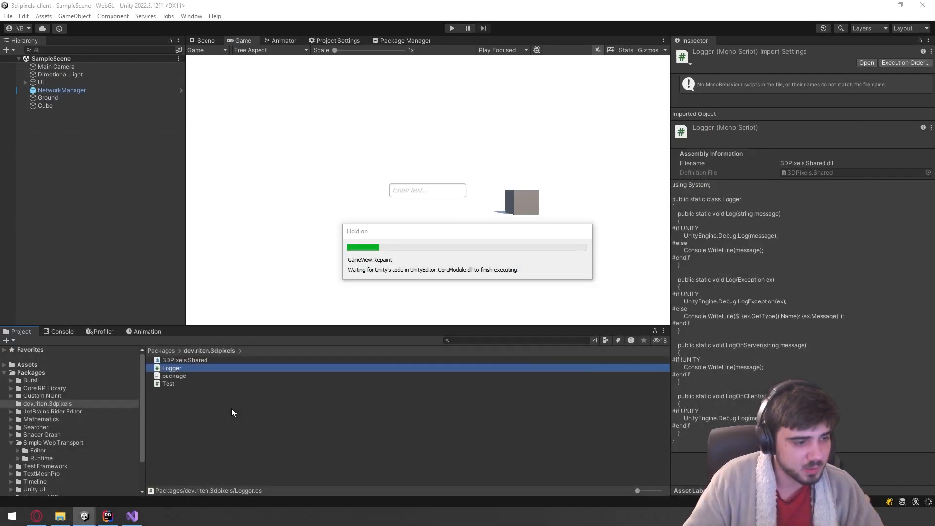
click(132, 516)
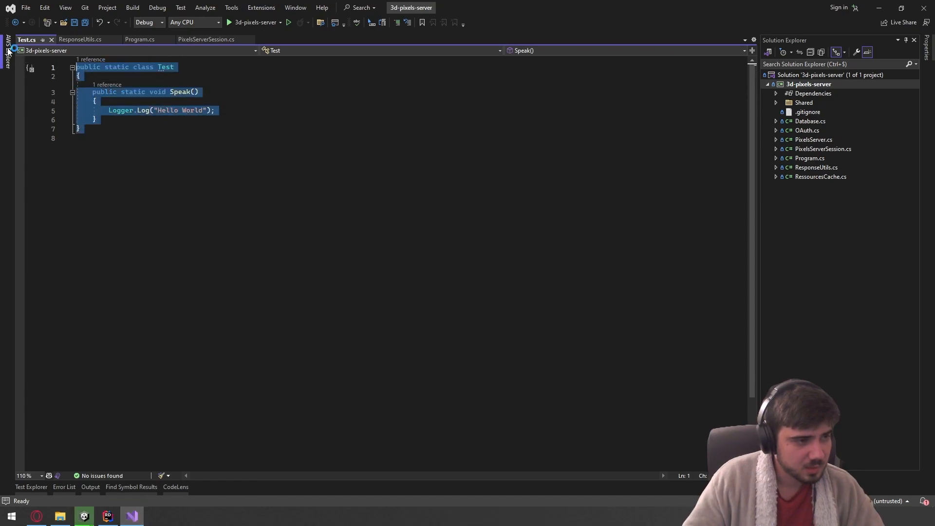
- Run 3d-pixels-server, check Program.cs's DoMain call to Test.Speak, and return to Unity
click(110, 92)
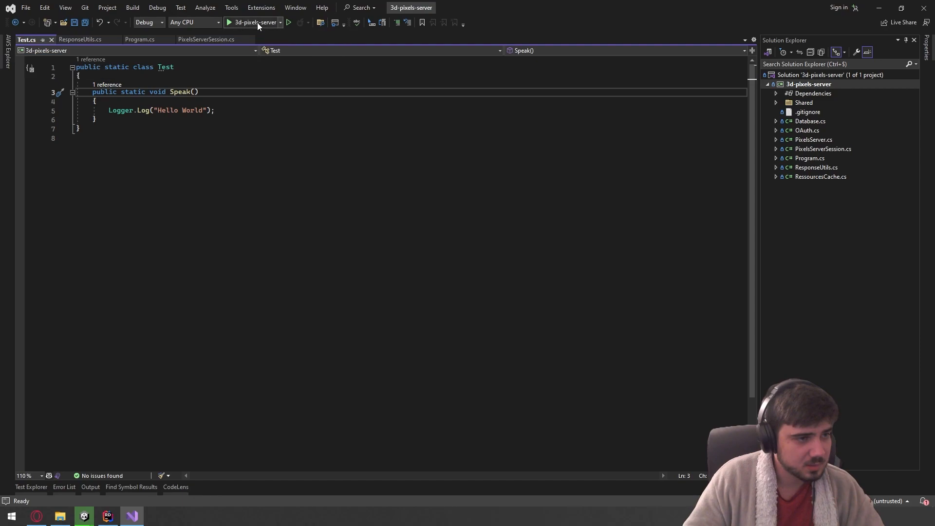
click(288, 22)
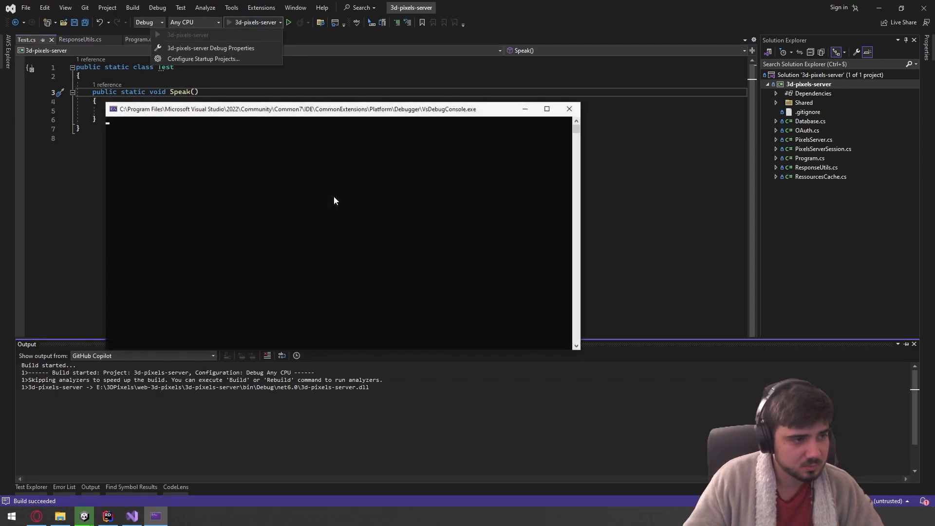
click(288, 22)
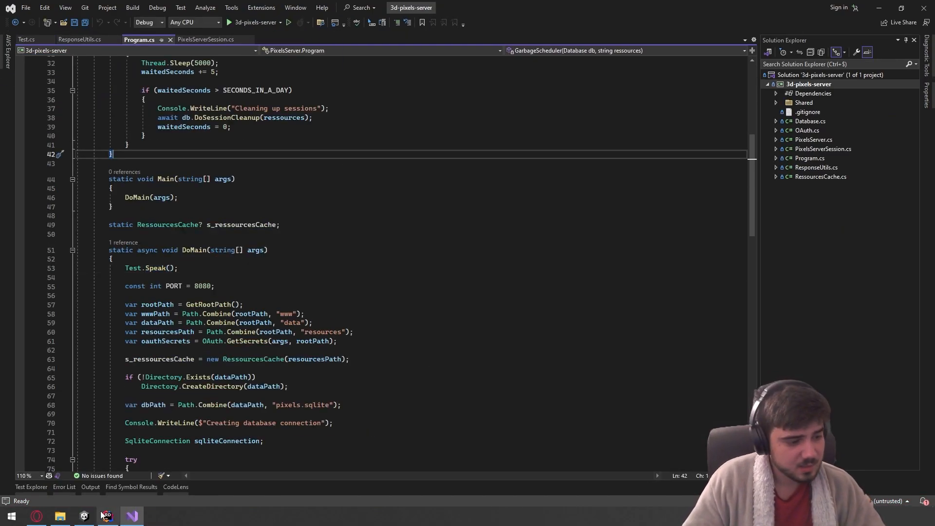
click(84, 517)
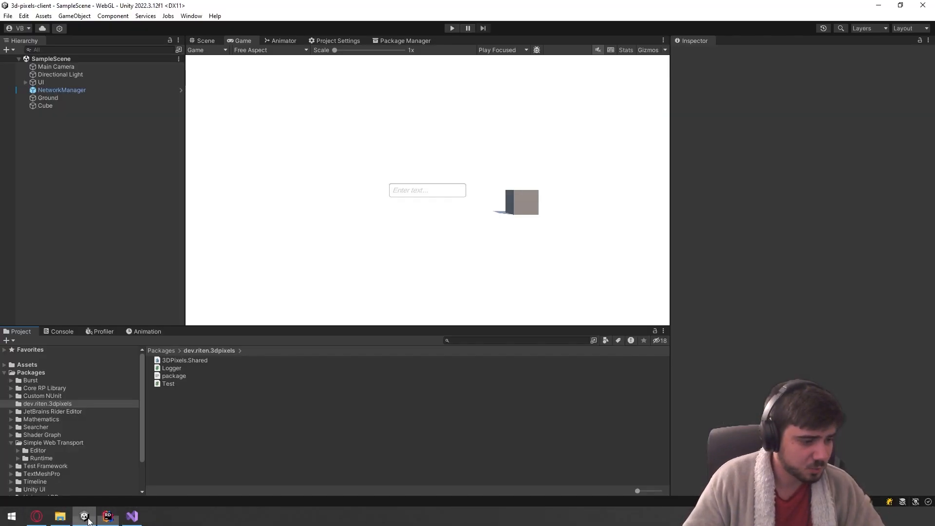
mouse_move(730, 351)
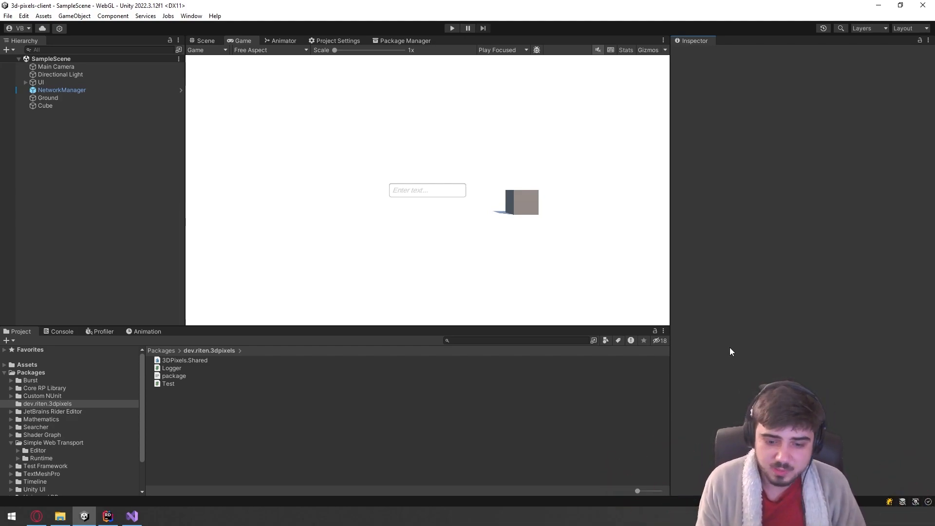
mouse_move(768, 294)
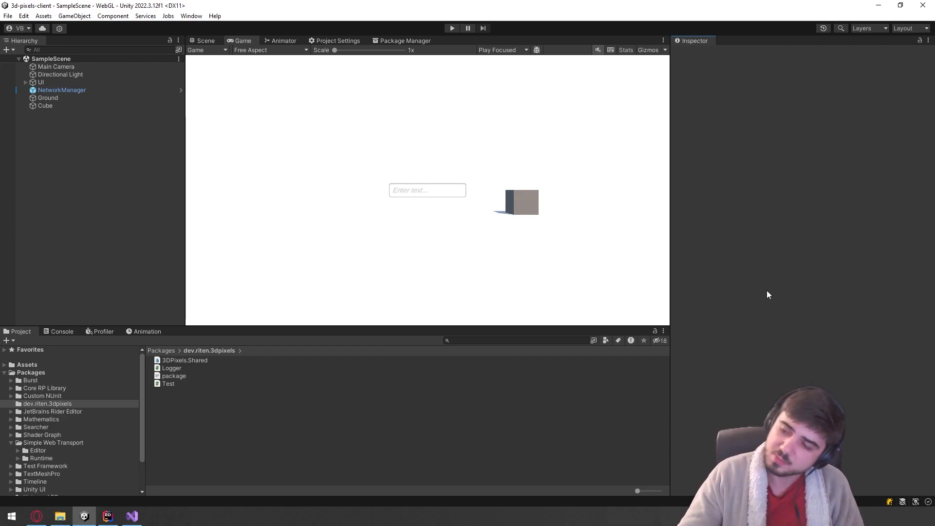